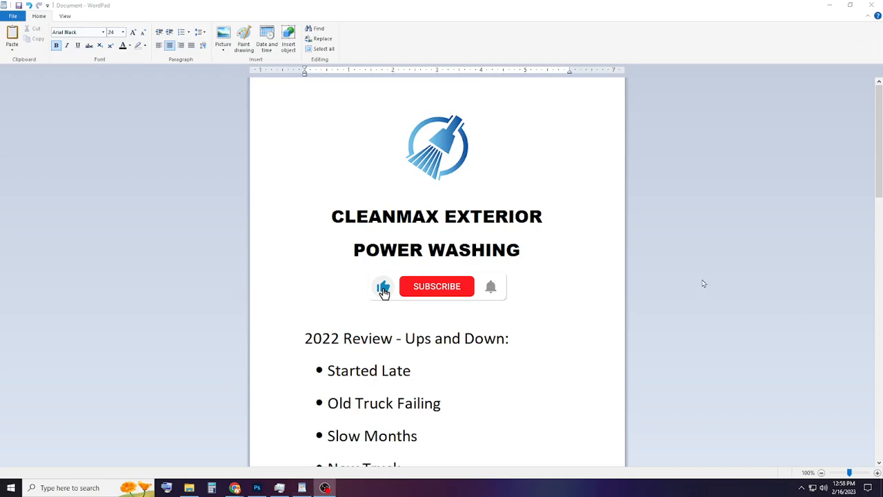
mouse_move(696, 286)
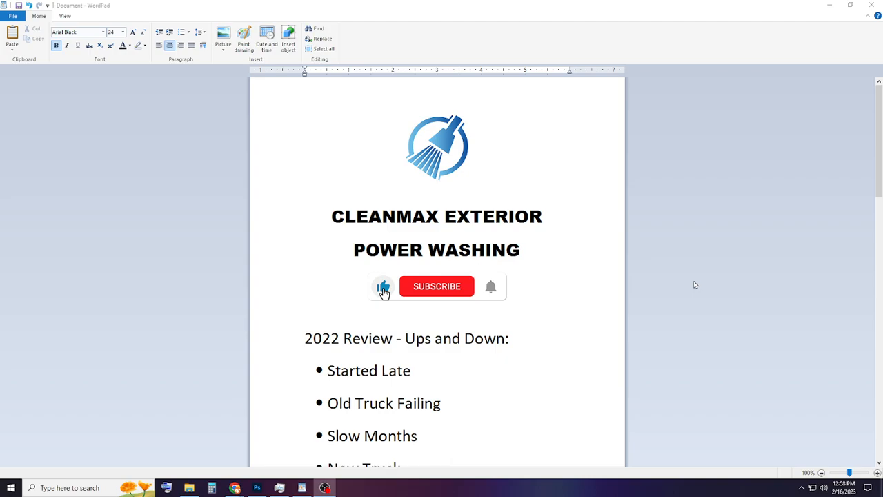
mouse_move(681, 277)
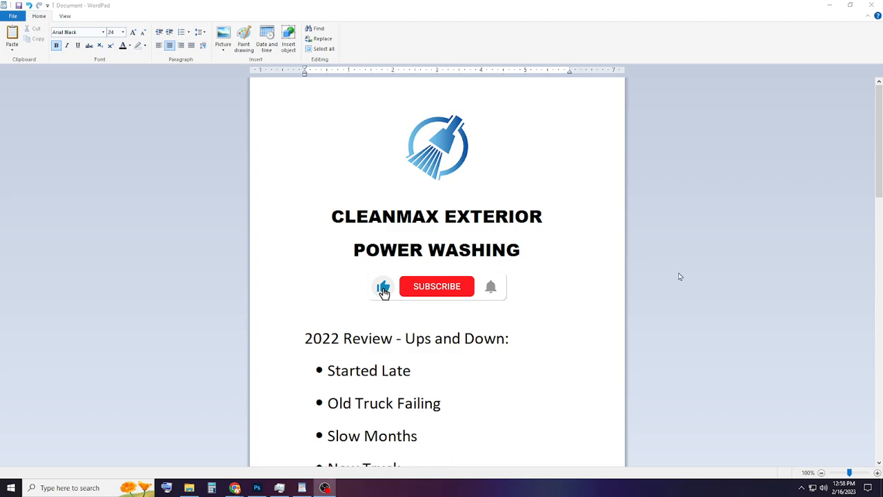
mouse_move(574, 253)
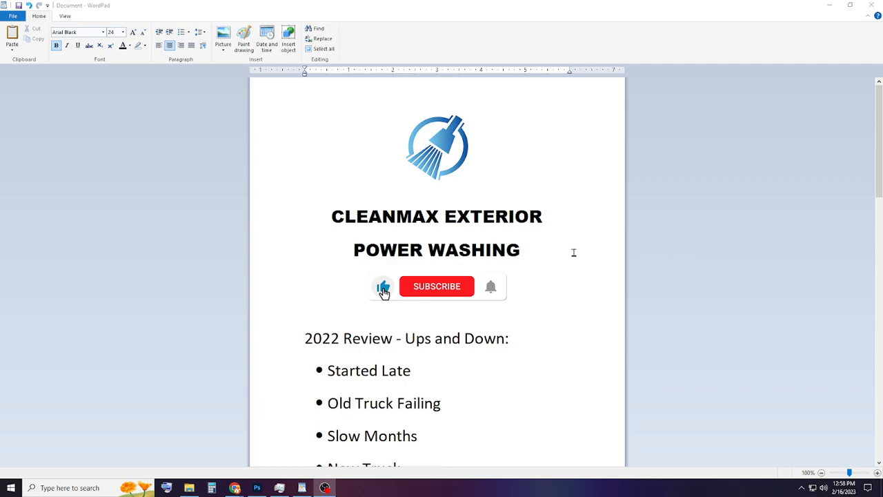
mouse_move(805, 171)
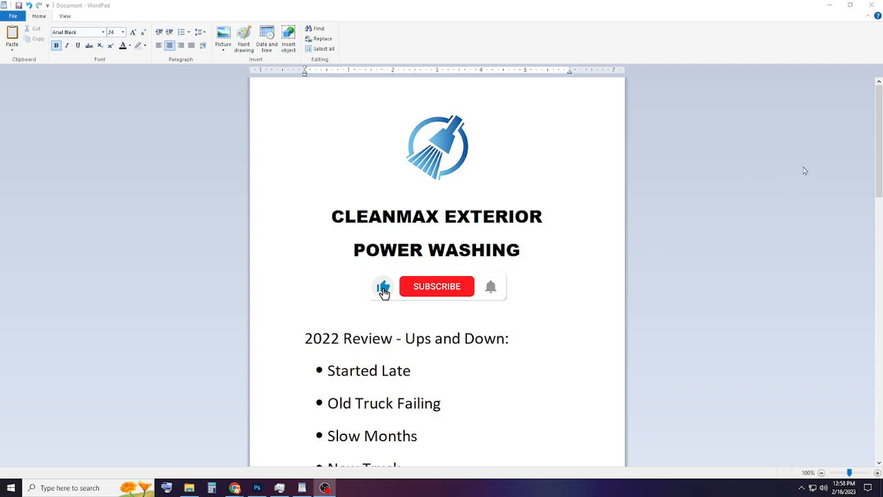
mouse_move(635, 237)
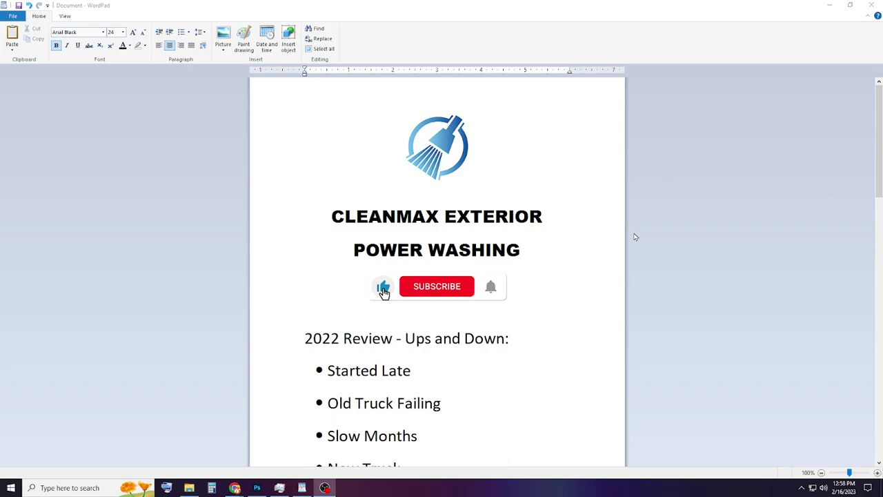
mouse_move(577, 240)
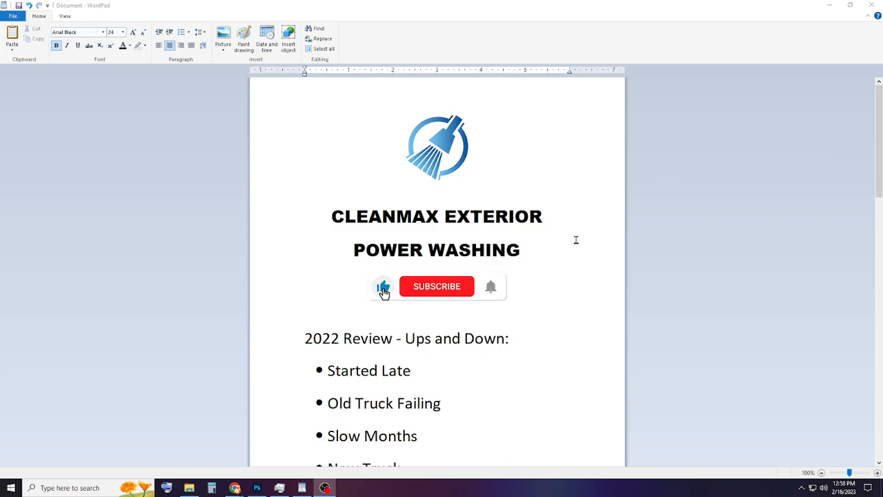
mouse_move(577, 286)
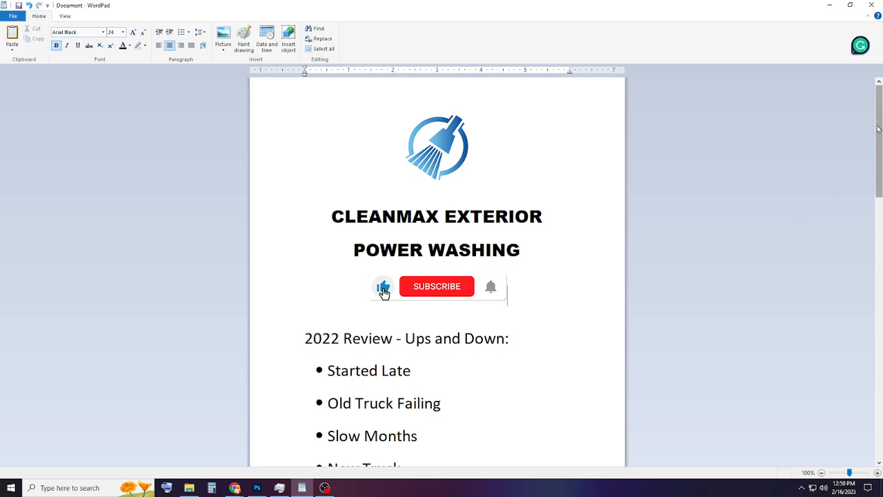
mouse_move(529, 280)
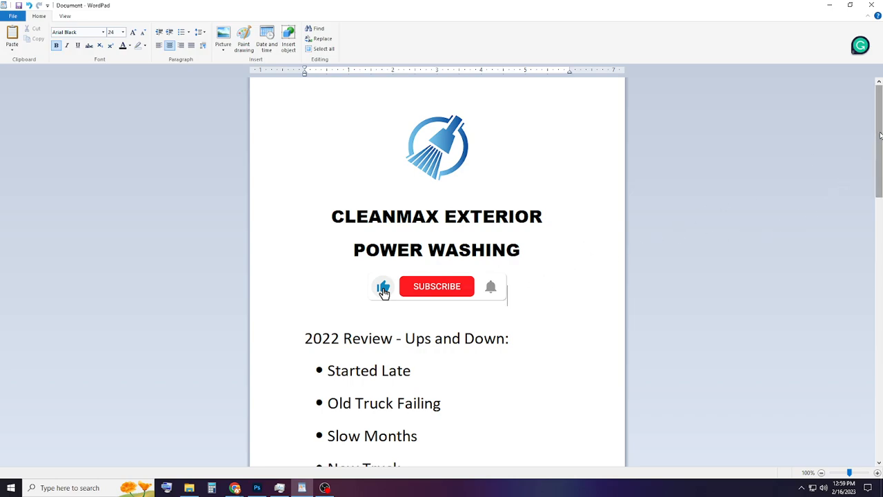
Step: Select the Started Late bullet and type '$' after New Truck in the list
scroll(down, 3)
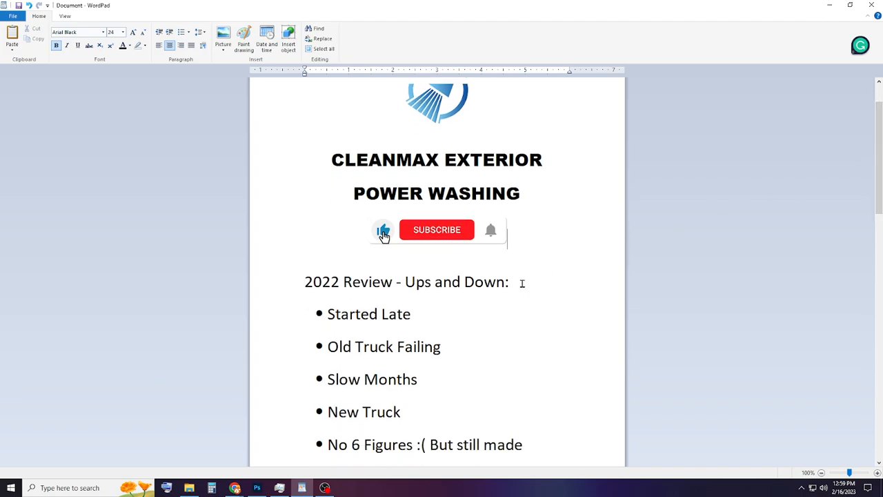
mouse_move(593, 275)
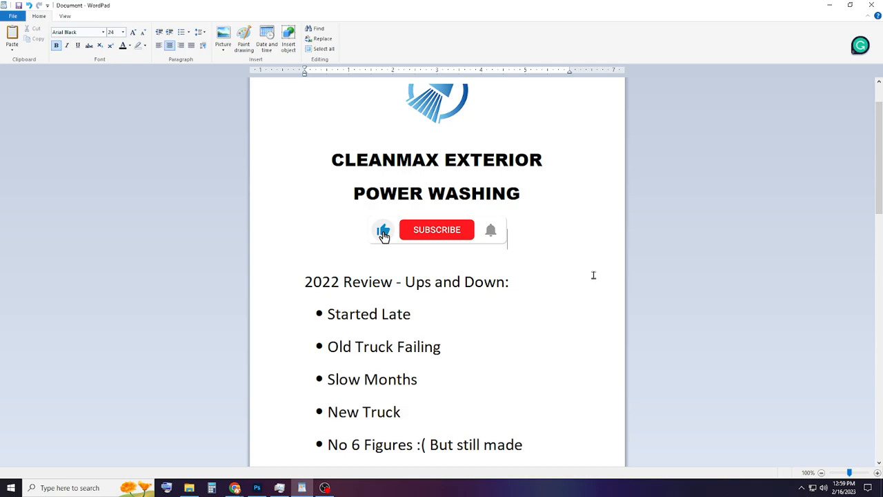
mouse_move(585, 279)
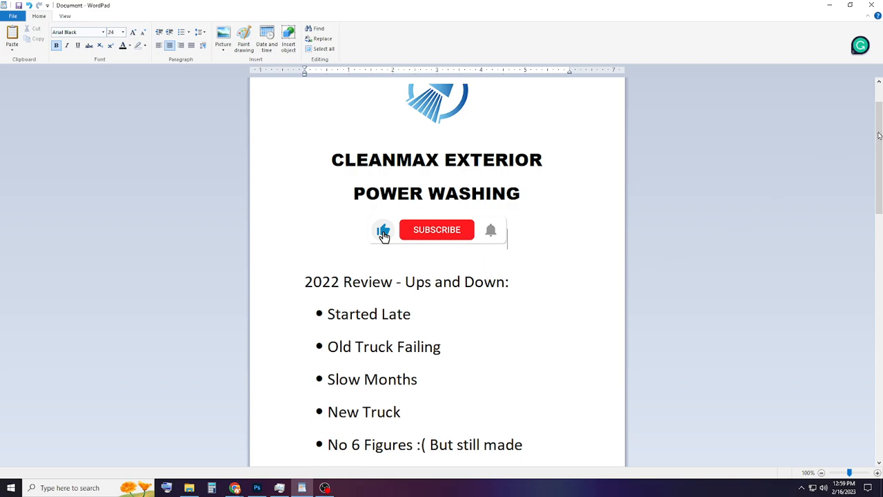
scroll(down, 3)
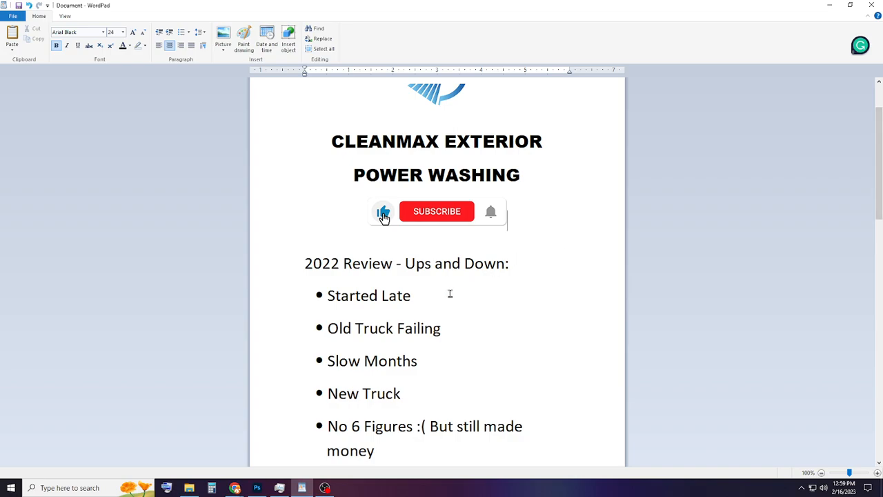
double_click(369, 296)
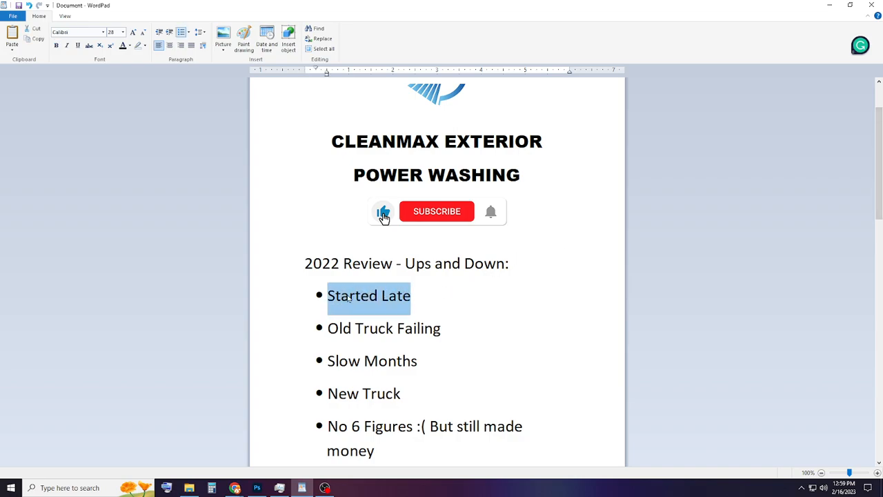
mouse_move(455, 314)
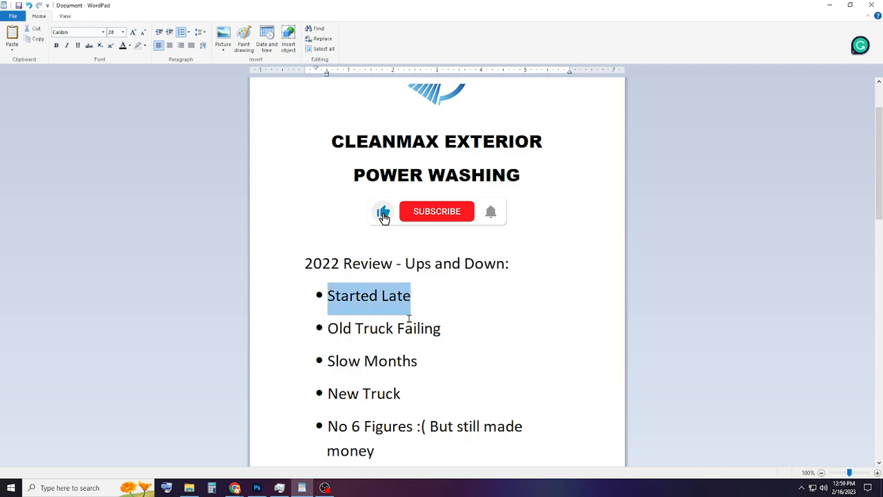
mouse_move(464, 309)
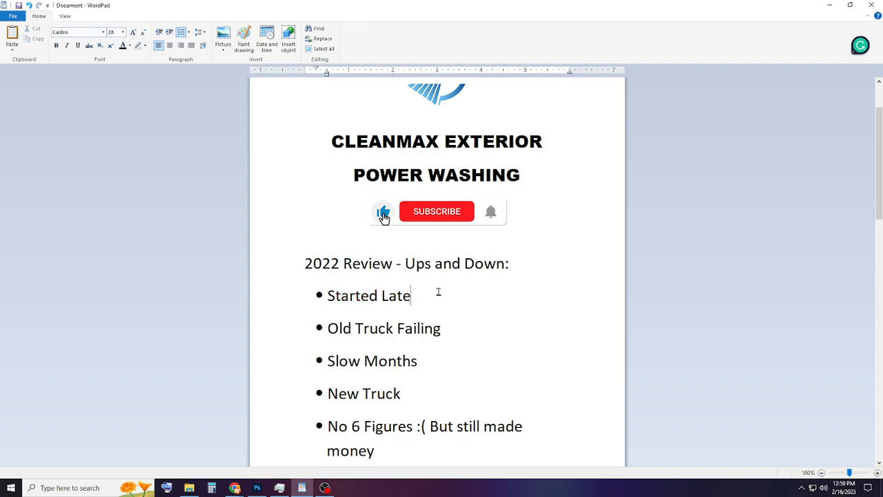
mouse_move(836, 215)
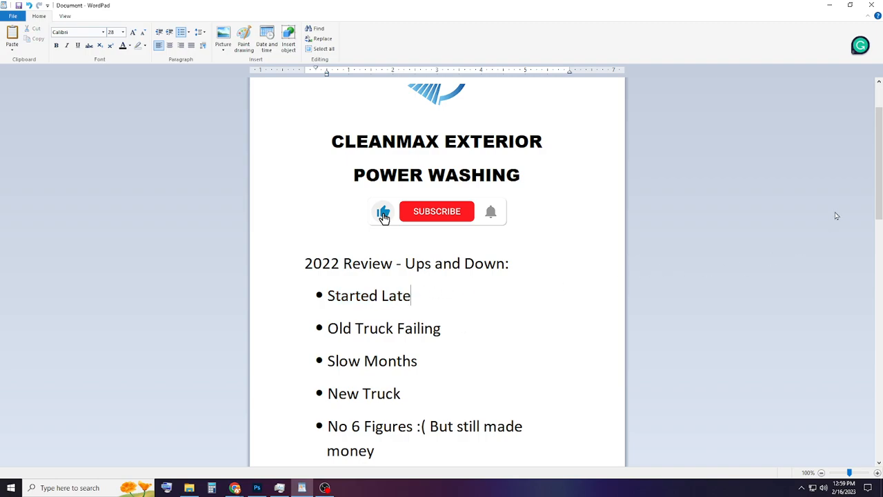
mouse_move(439, 297)
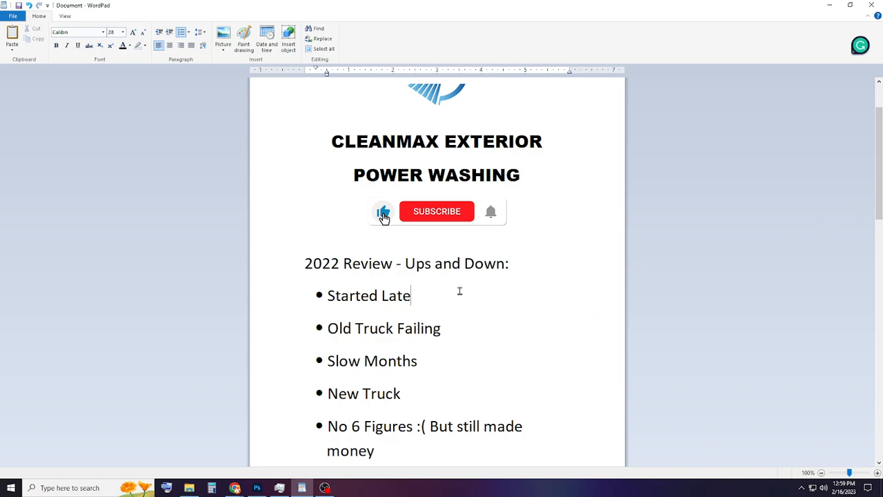
mouse_move(533, 297)
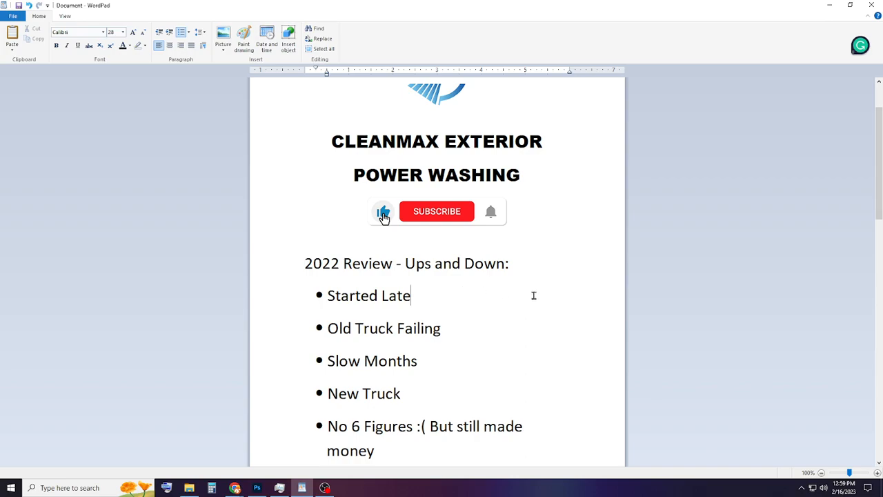
mouse_move(496, 296)
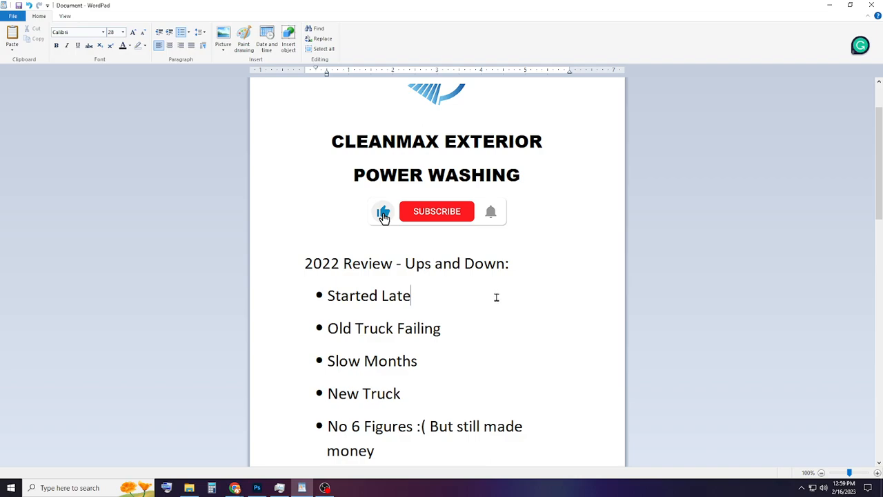
mouse_move(628, 317)
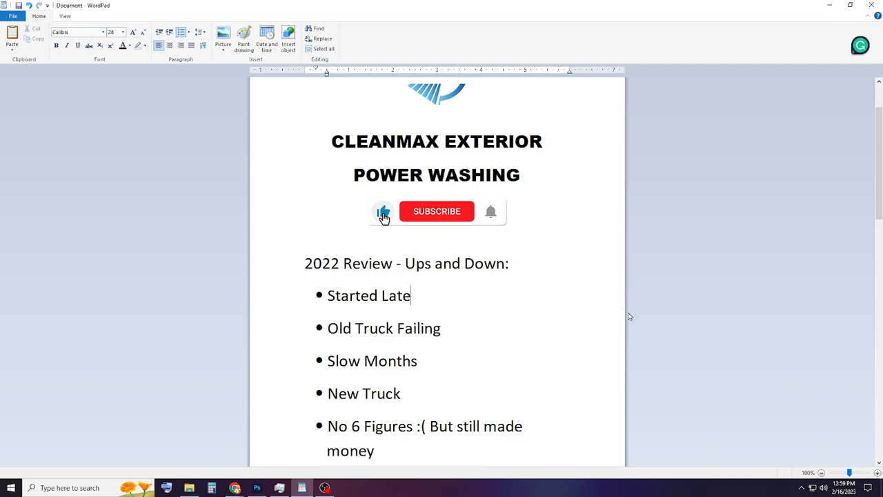
mouse_move(443, 301)
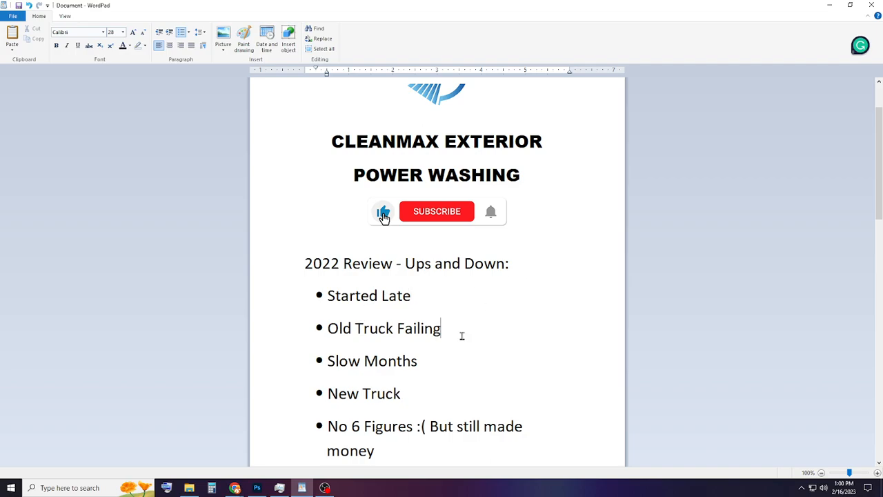
mouse_move(462, 346)
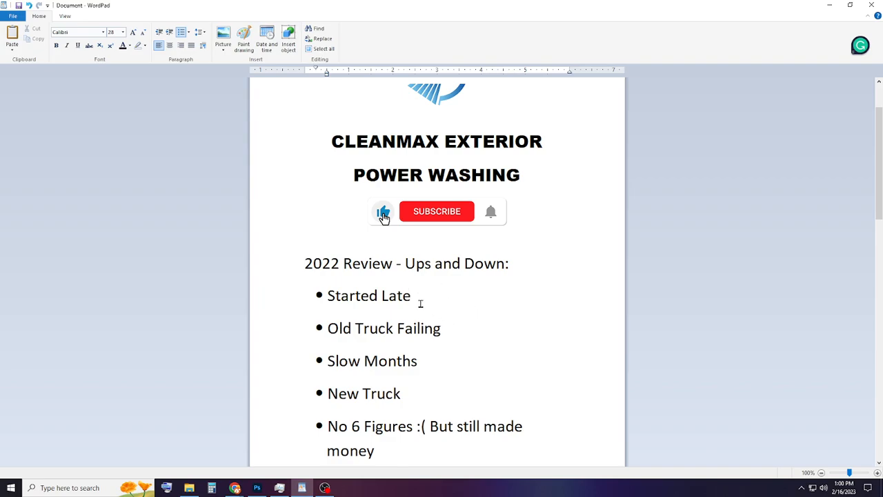
mouse_move(452, 329)
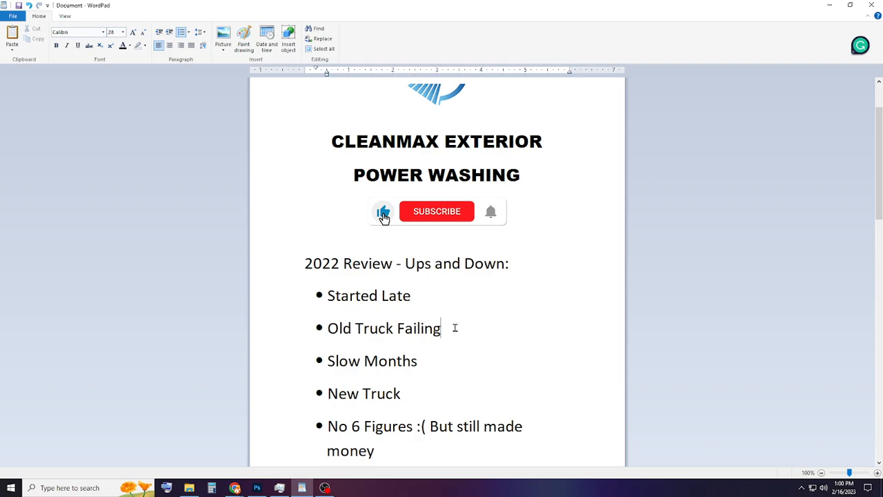
mouse_move(533, 311)
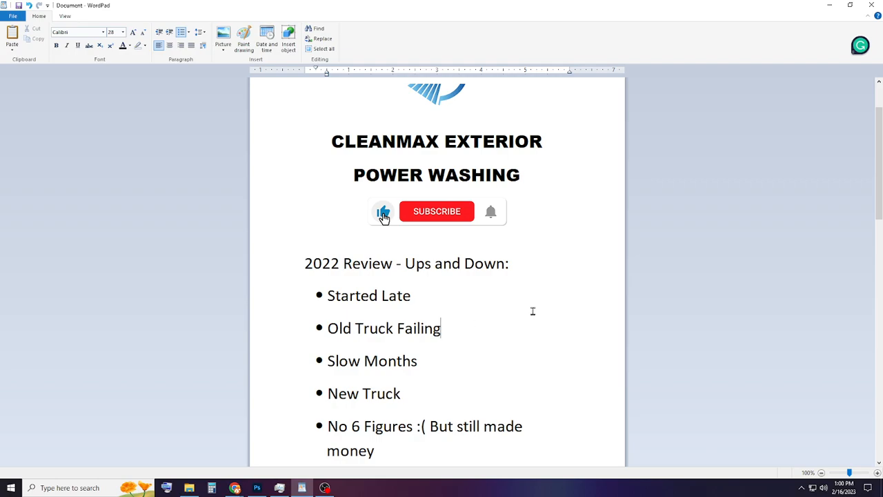
mouse_move(459, 332)
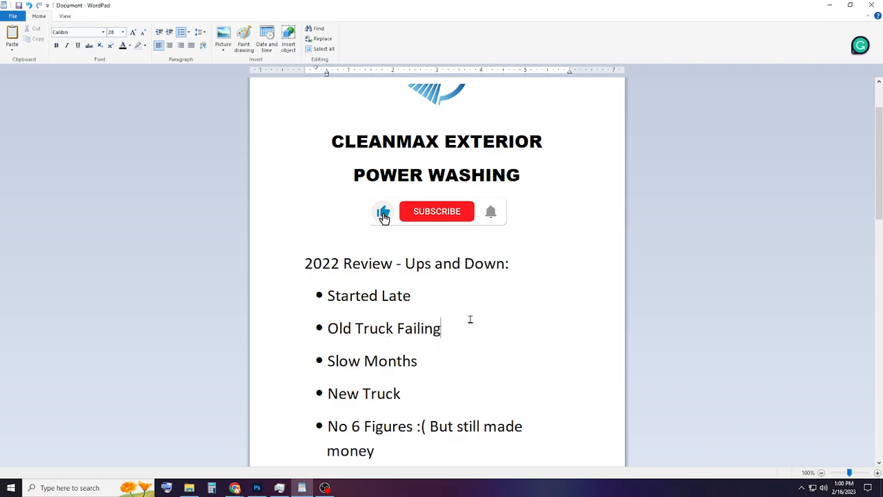
mouse_move(560, 325)
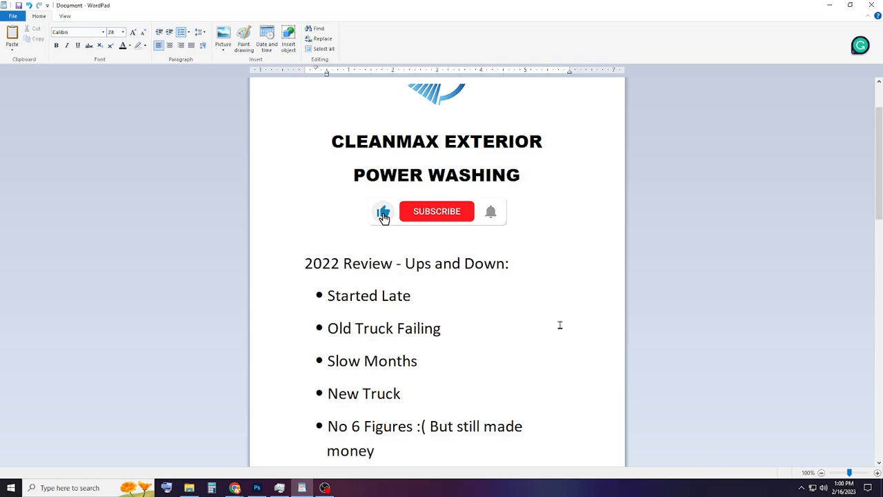
click(440, 328)
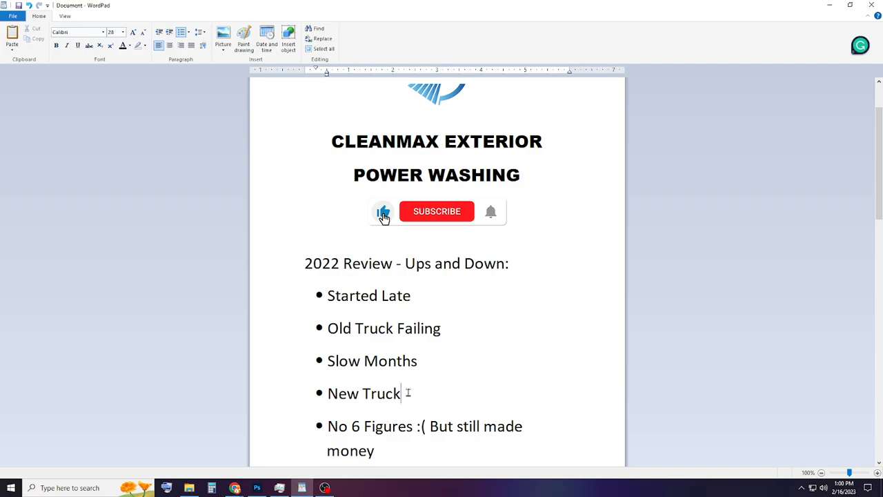
double_click(363, 393)
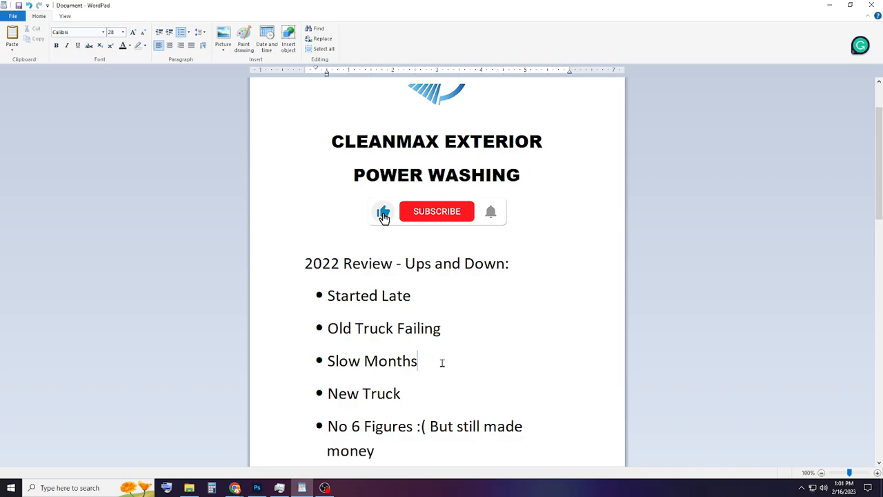
mouse_move(725, 257)
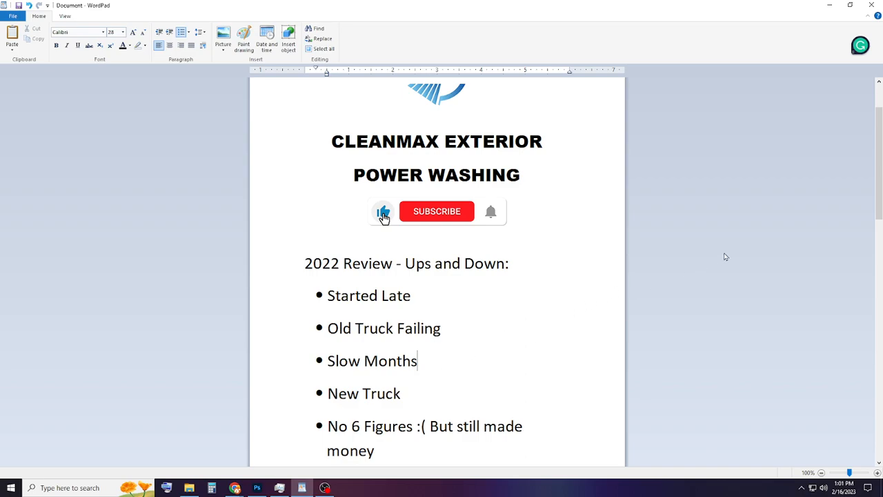
mouse_move(451, 365)
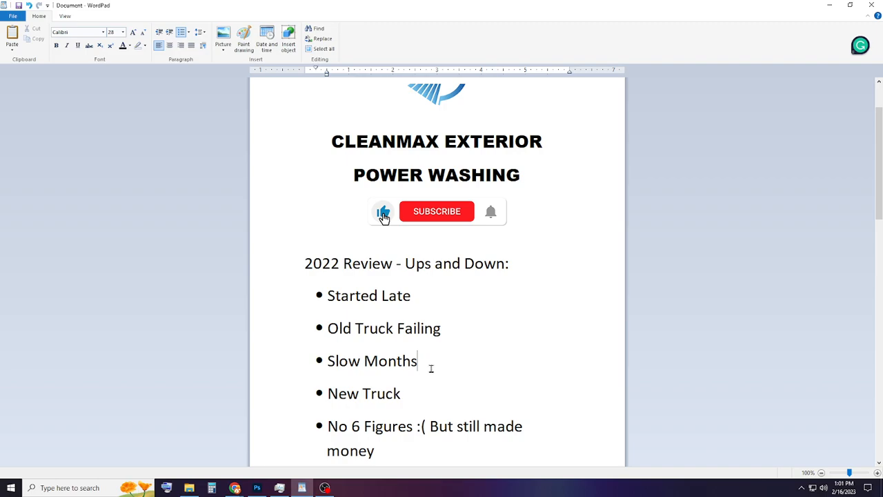
text($)
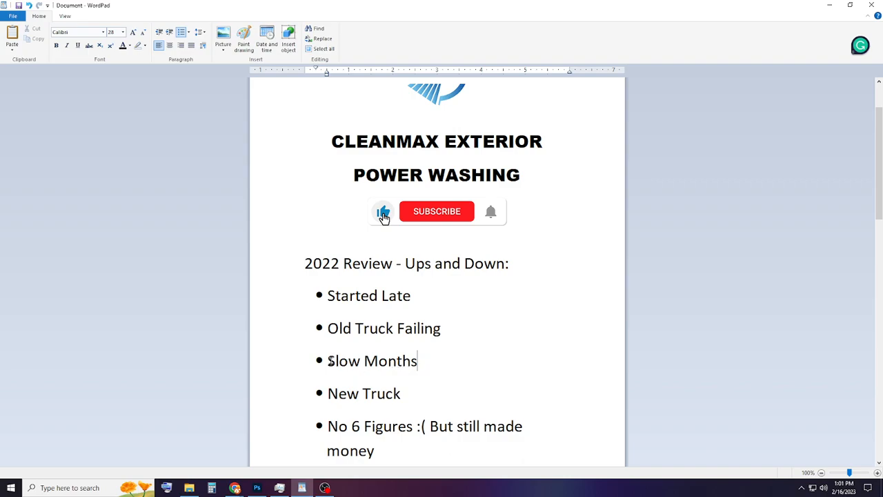
Step: Repeatedly highlight and deselect the Slow Months item in the WordPad list
double_click(372, 361)
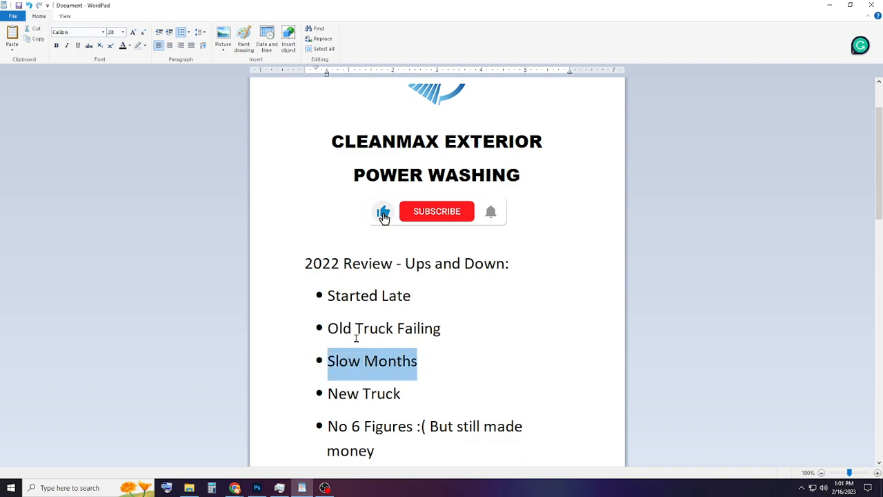
click(426, 361)
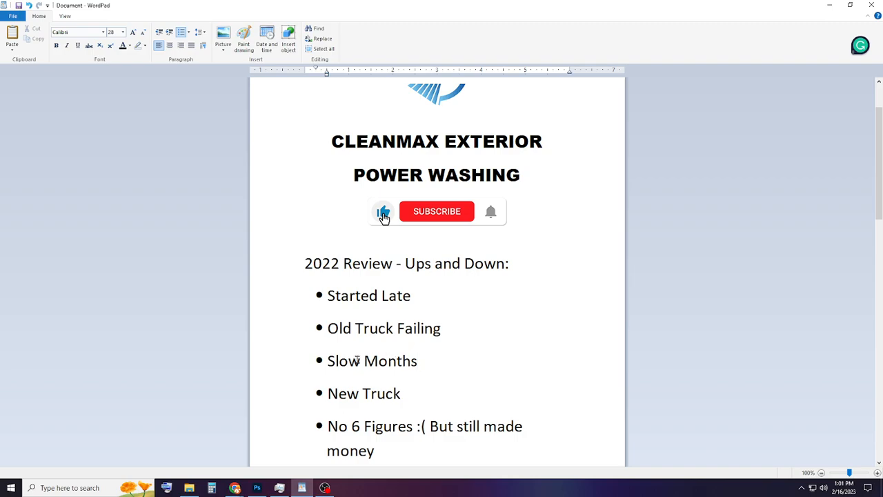
double_click(372, 360)
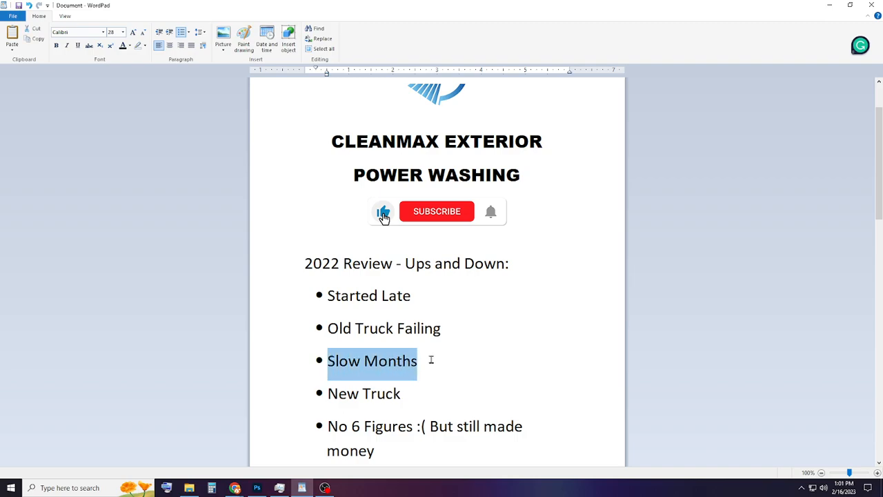
click(438, 361)
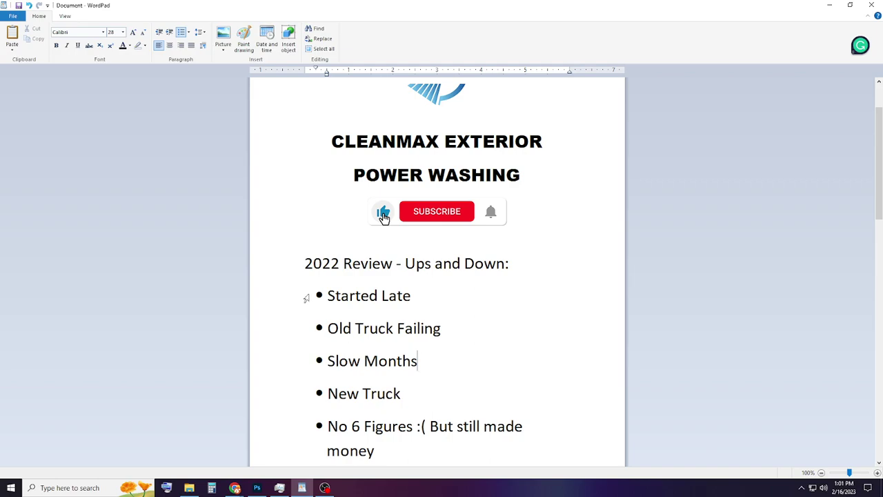
double_click(390, 360)
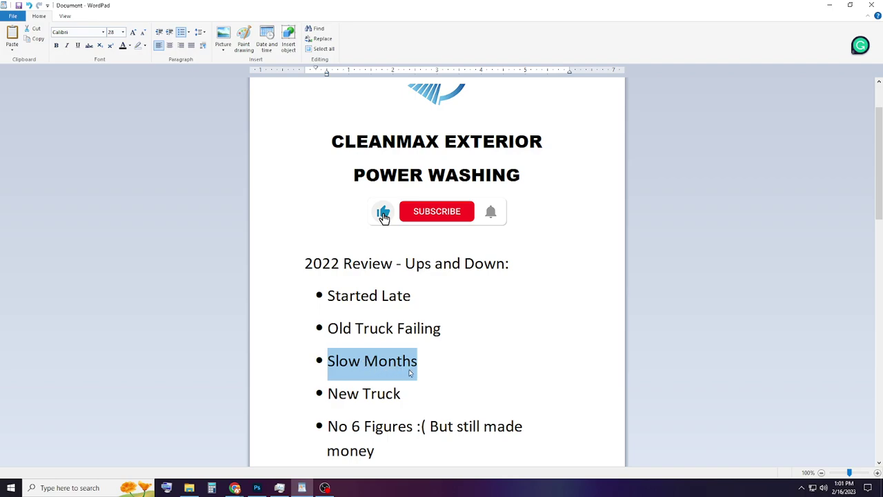
click(426, 362)
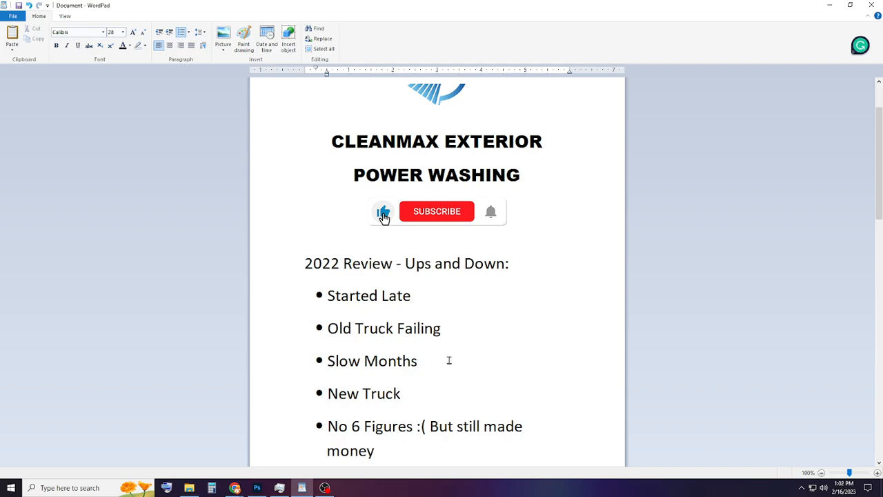
click(418, 360)
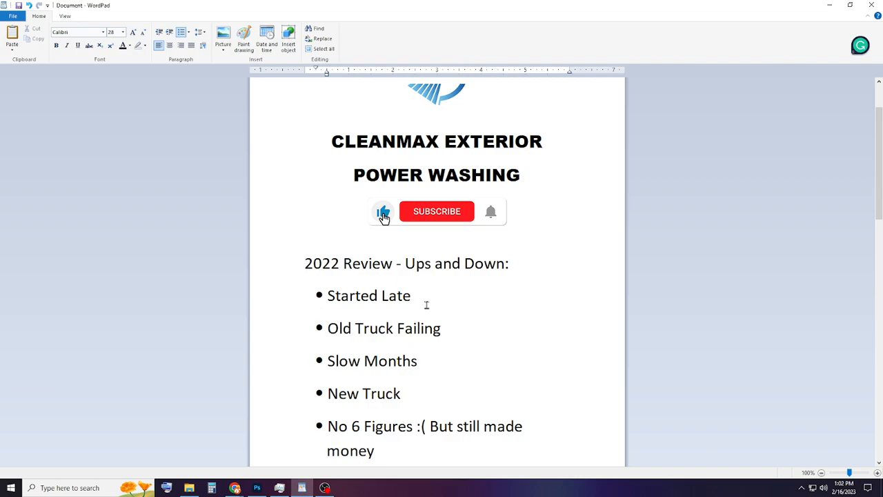
double_click(372, 361)
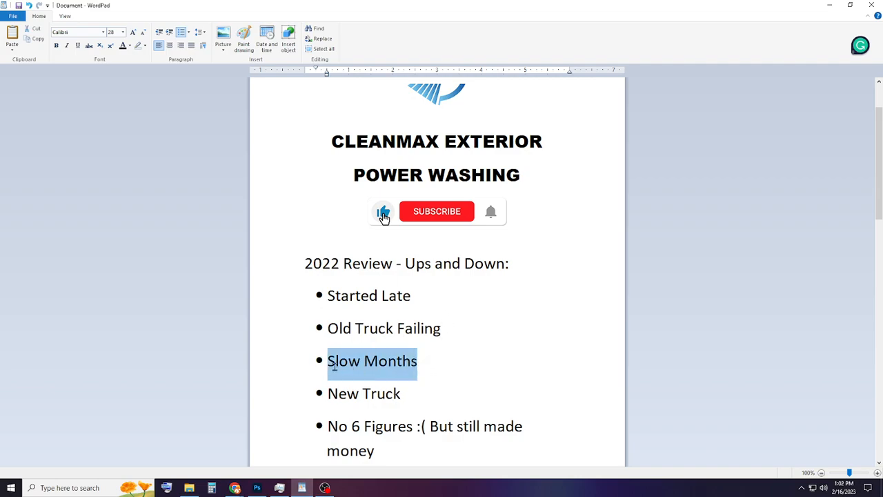
click(427, 360)
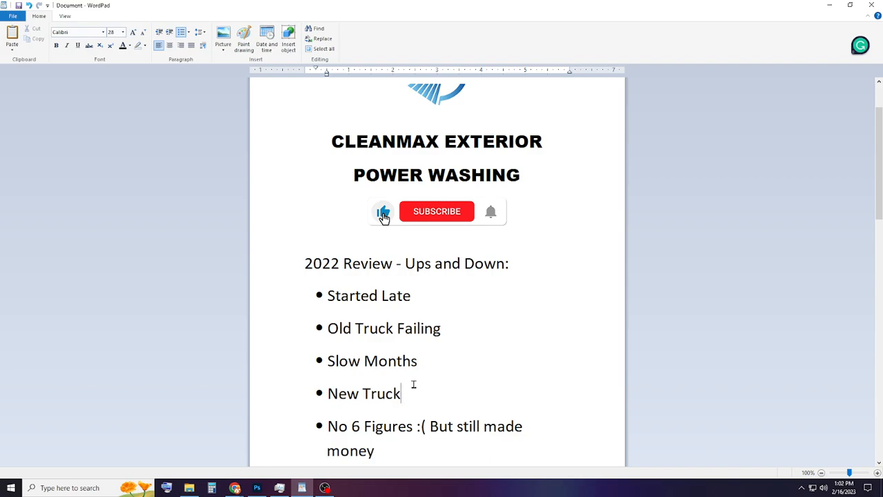
Step: Highlight 'But still made money', New Truck, and New Machine in the list
scroll(down, 3)
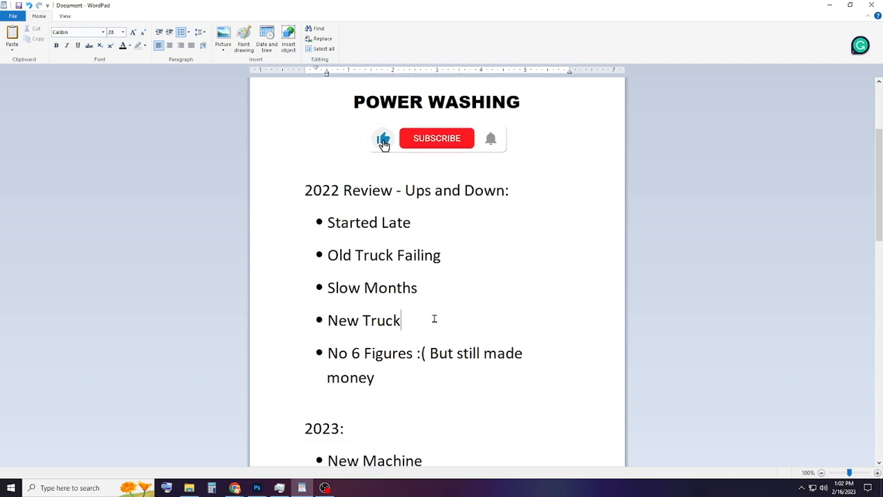
drag(327, 222, 418, 324)
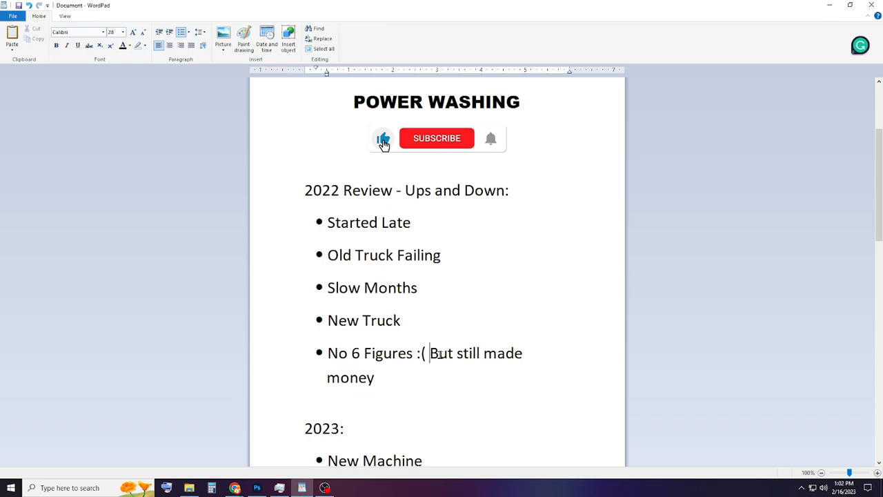
drag(427, 353, 376, 377)
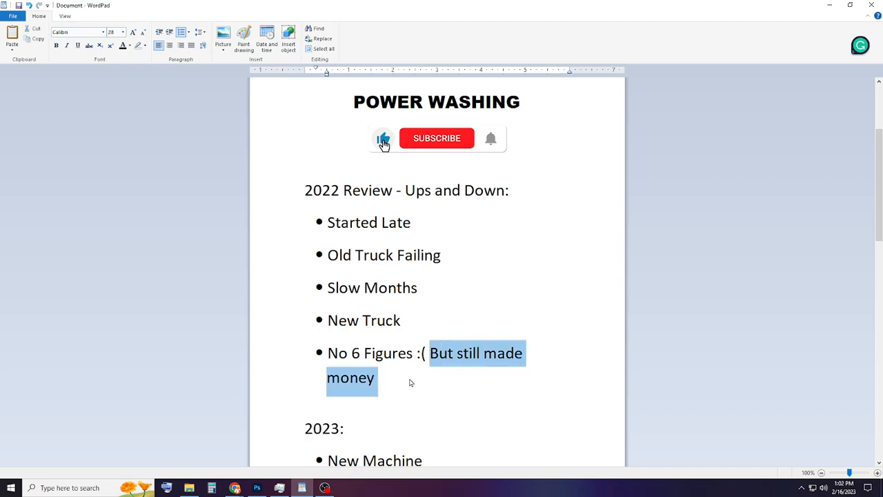
click(409, 378)
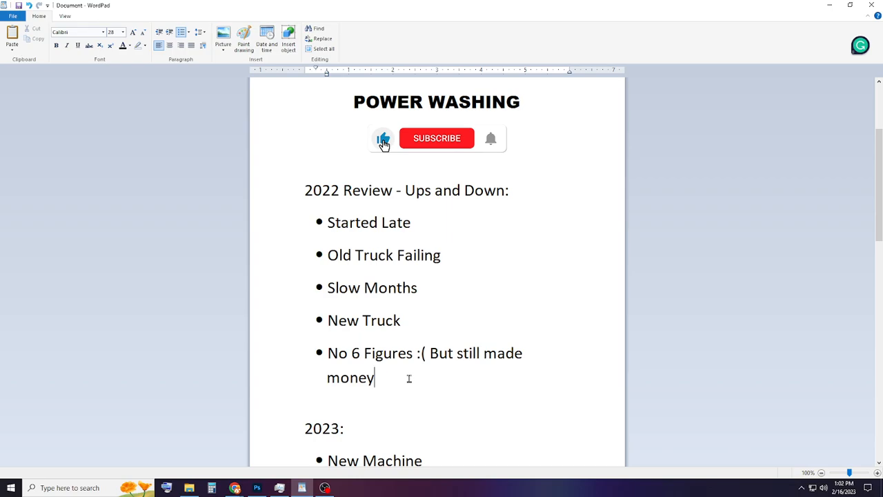
double_click(364, 321)
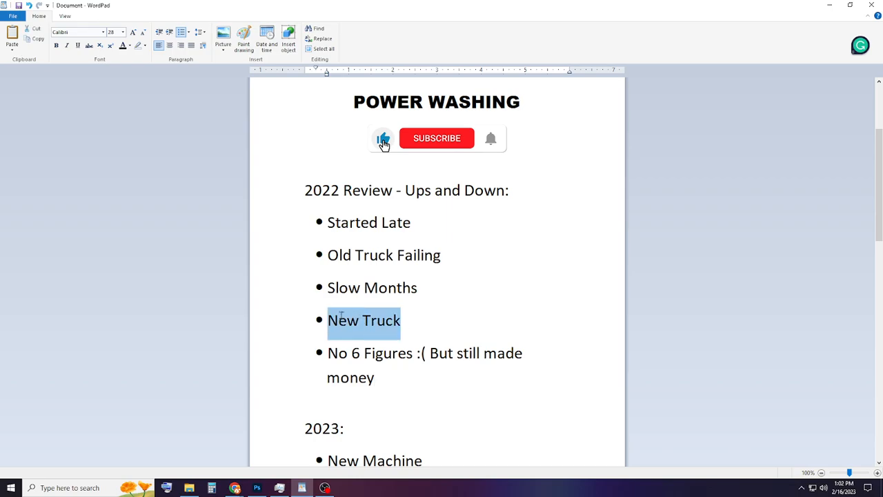
click(486, 377)
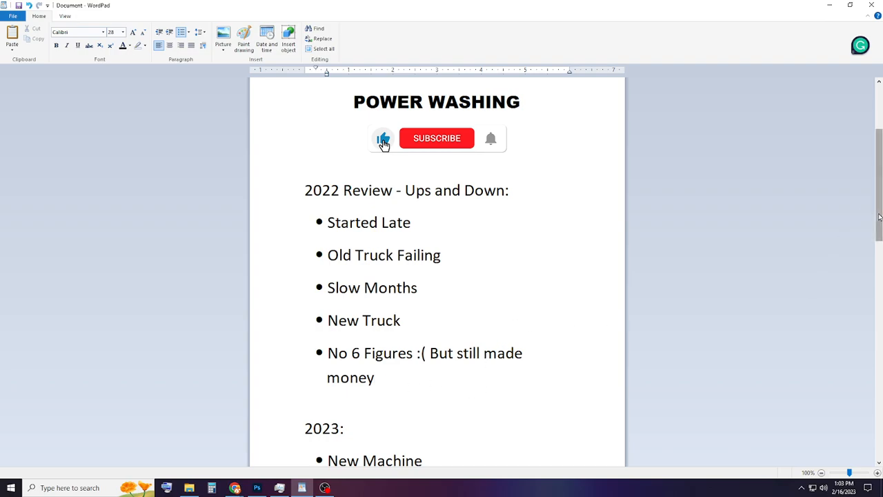
scroll(down, 3)
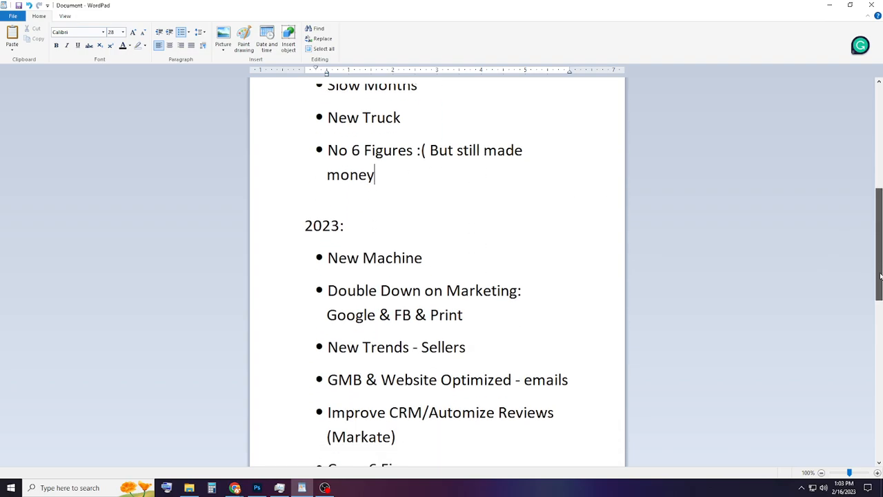
scroll(down, 3)
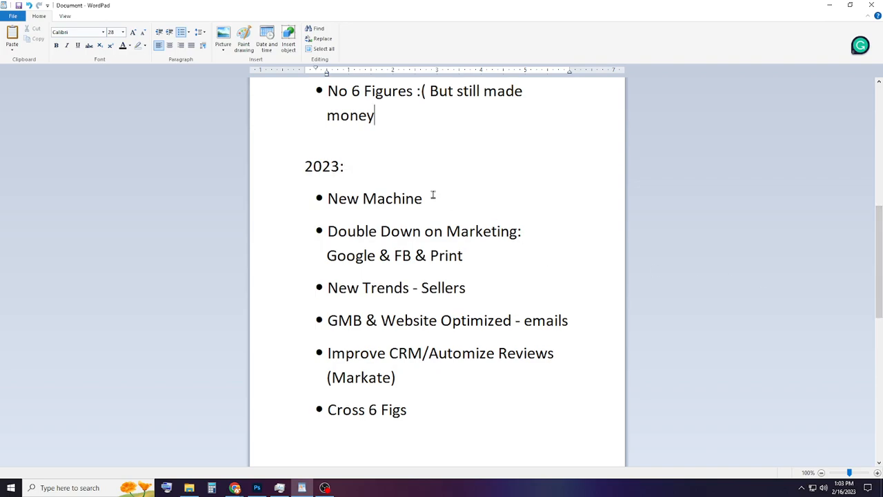
double_click(375, 198)
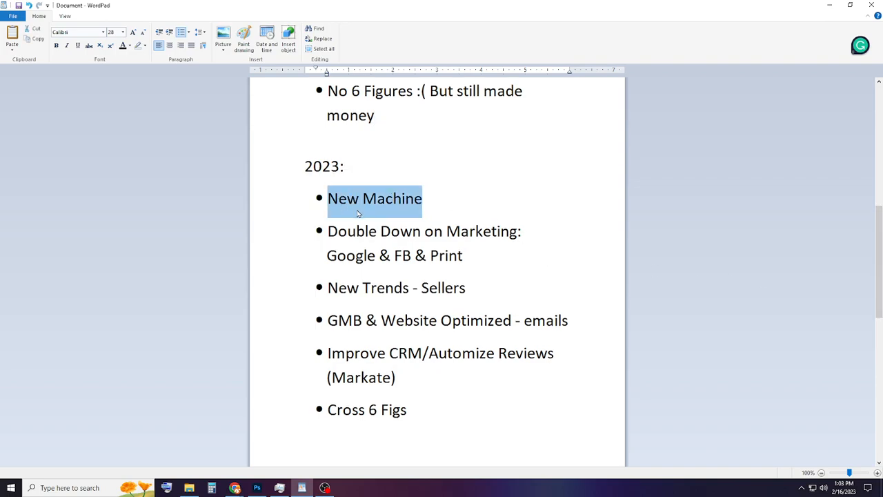
mouse_move(430, 200)
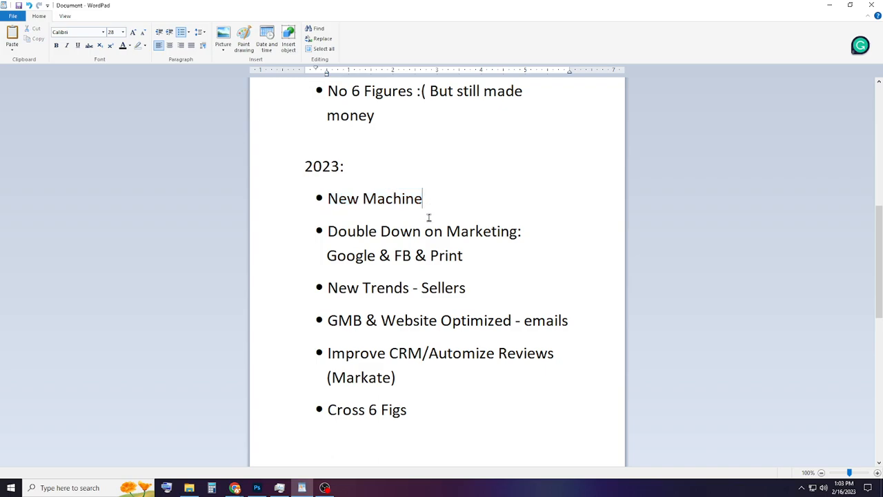
Step: View the 8 GPM / 275 G machine image in Photoshop, then return to WordPad
click(257, 488)
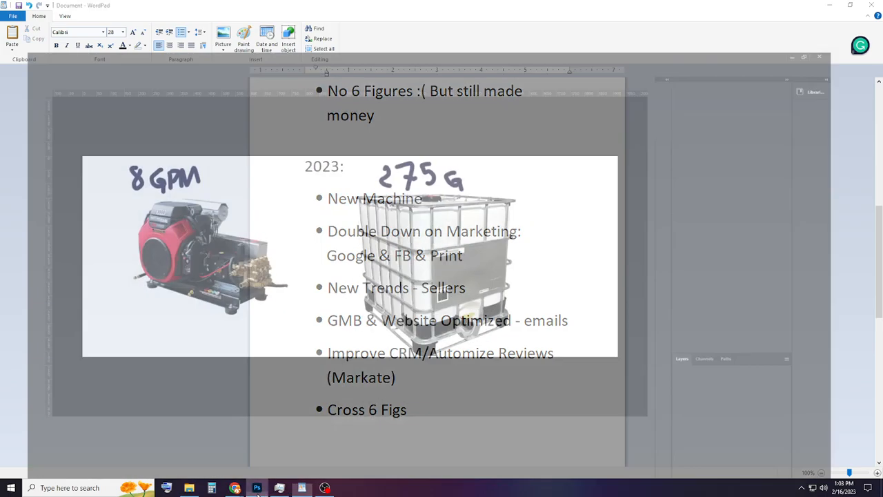
click(256, 488)
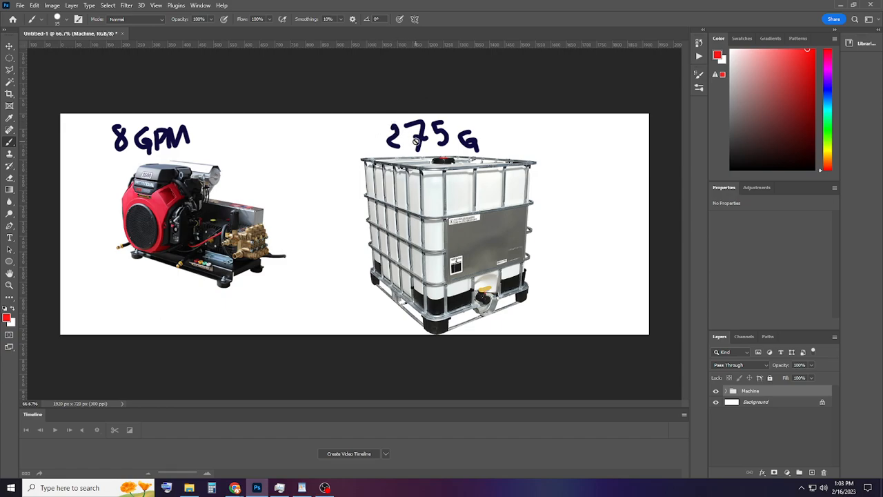
mouse_move(444, 190)
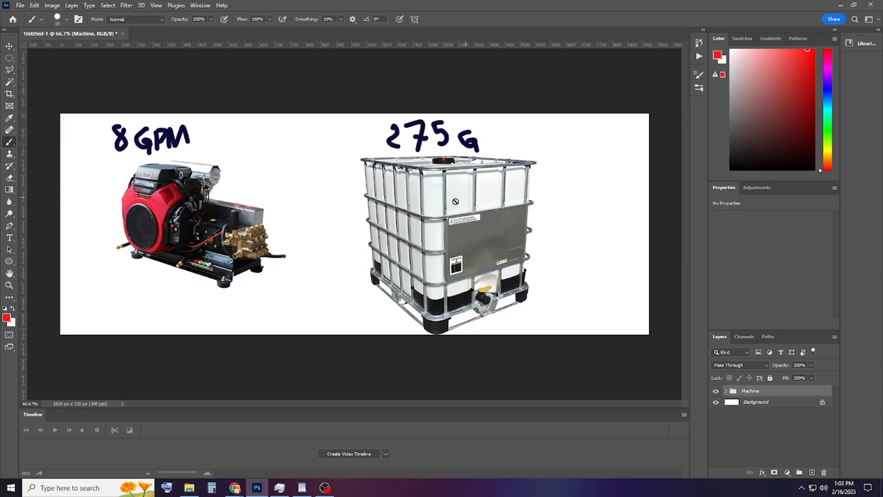
mouse_move(100, 214)
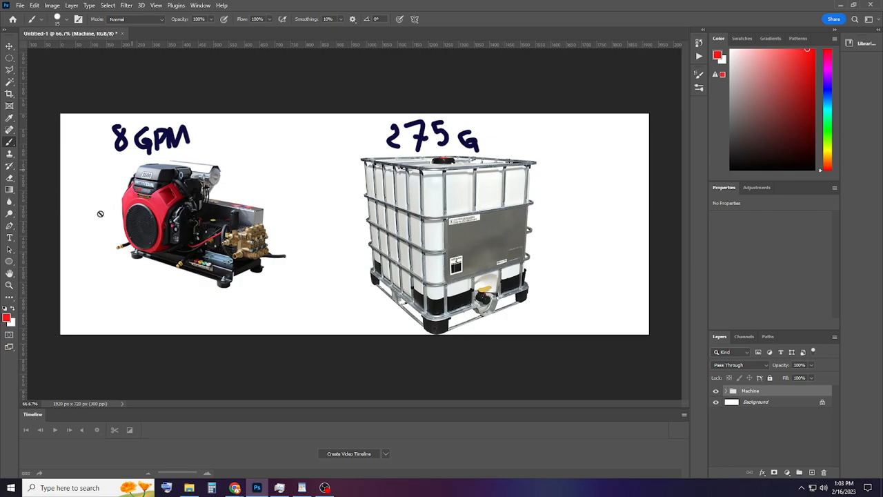
mouse_move(359, 270)
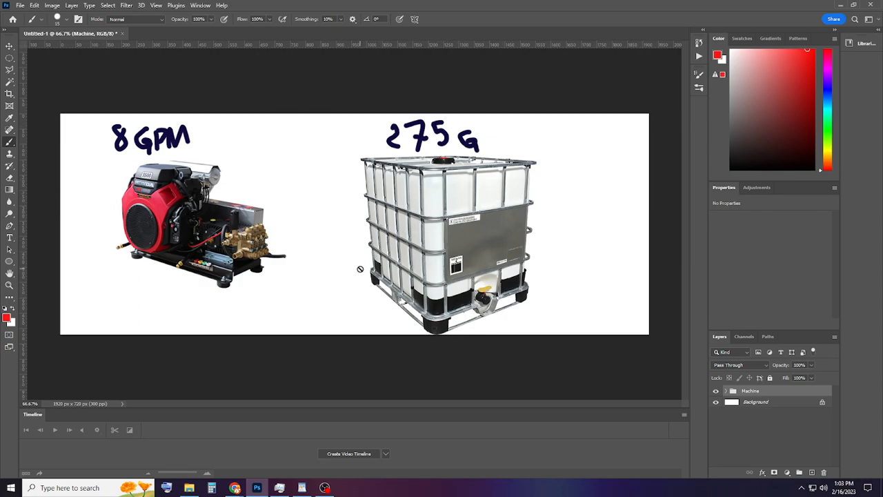
mouse_move(156, 218)
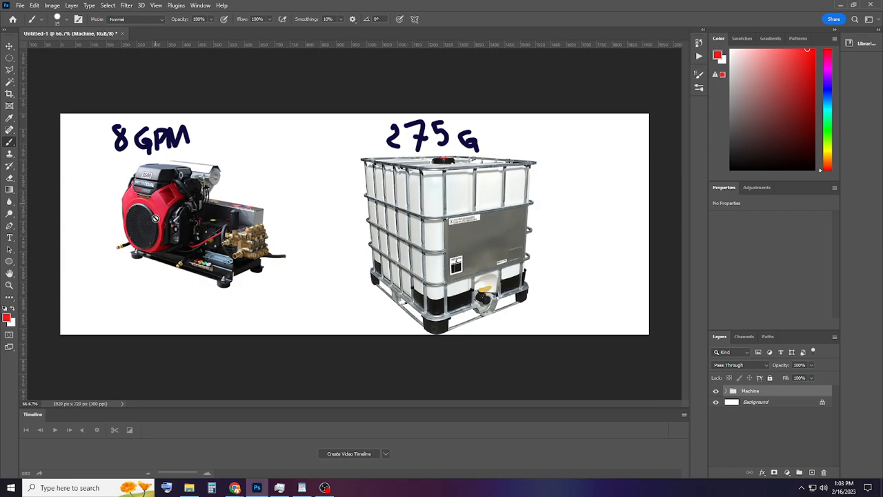
mouse_move(254, 241)
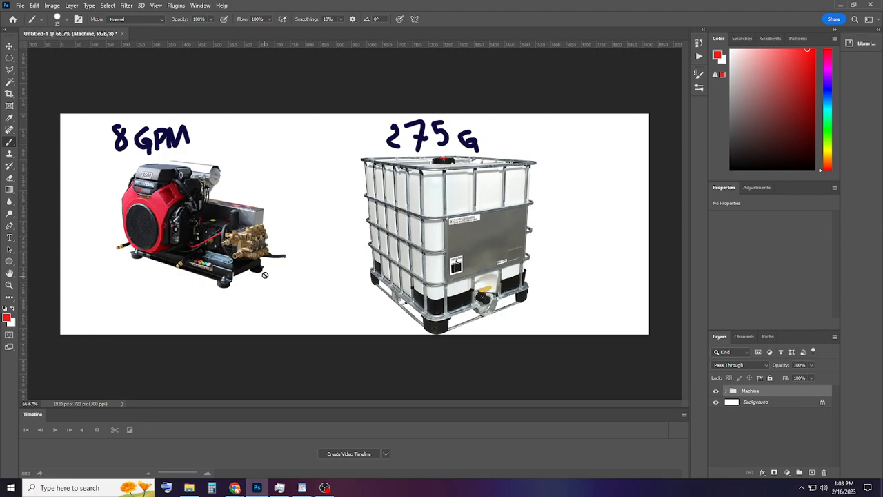
mouse_move(336, 258)
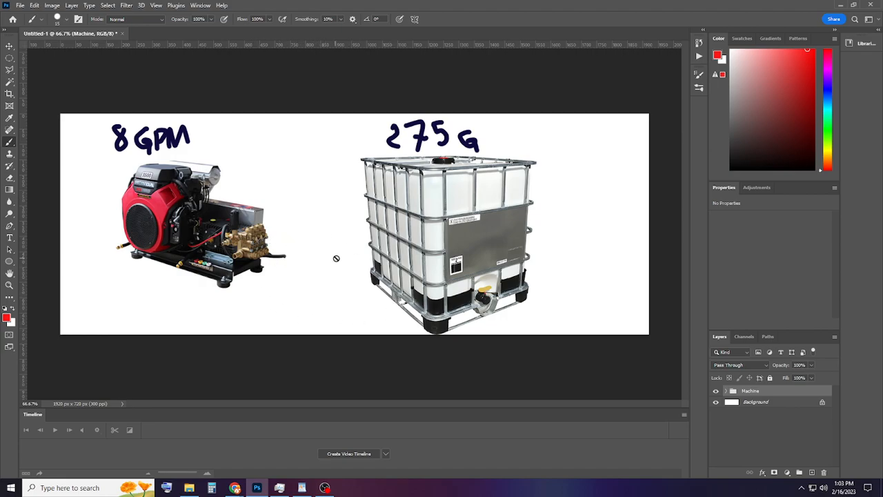
mouse_move(331, 261)
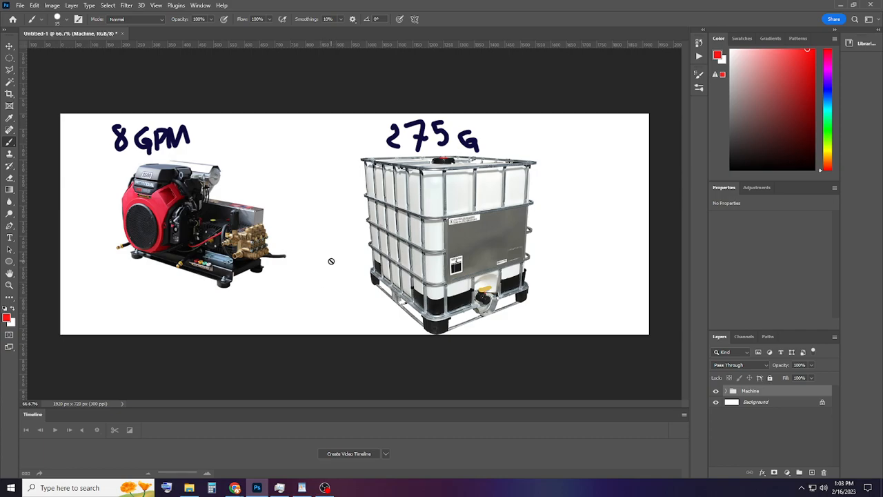
mouse_move(338, 256)
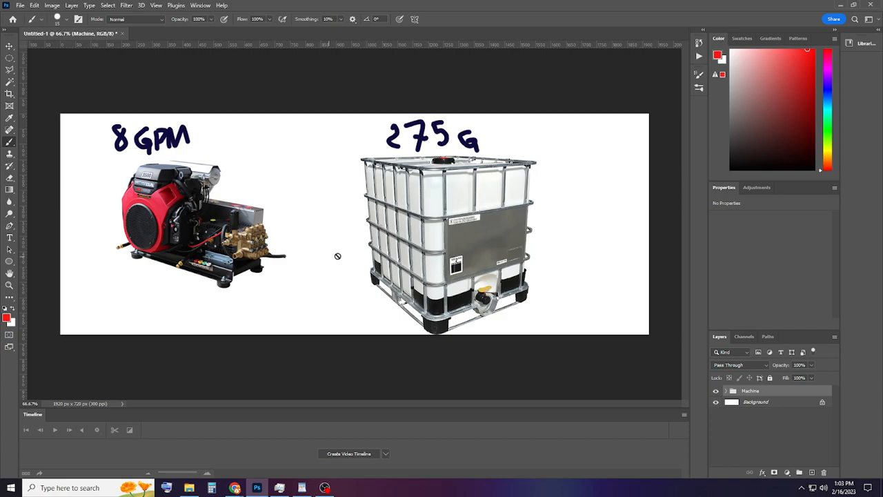
mouse_move(161, 371)
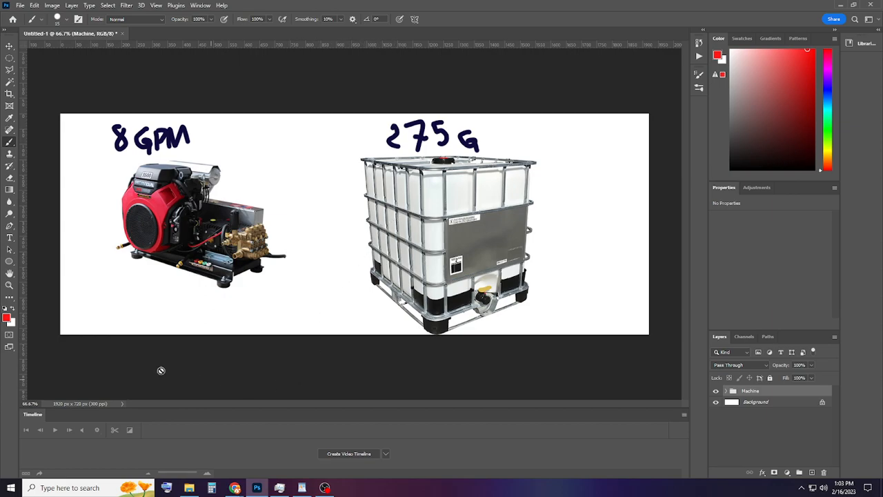
mouse_move(232, 257)
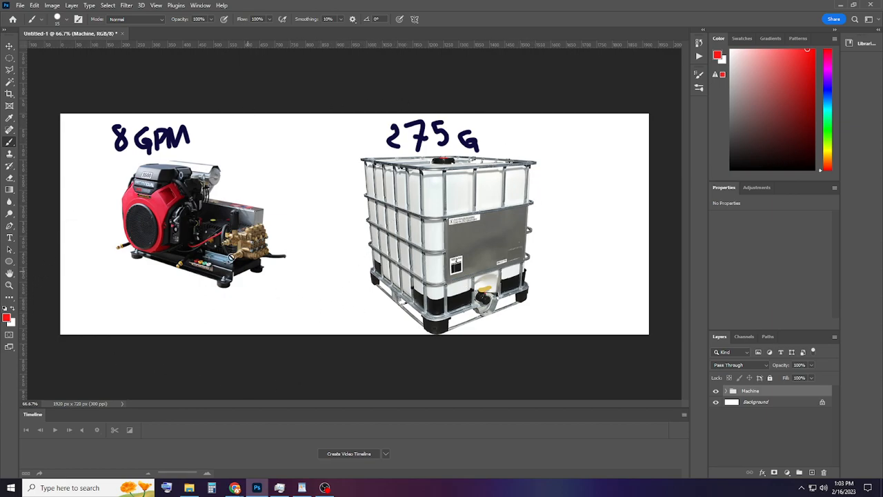
mouse_move(316, 327)
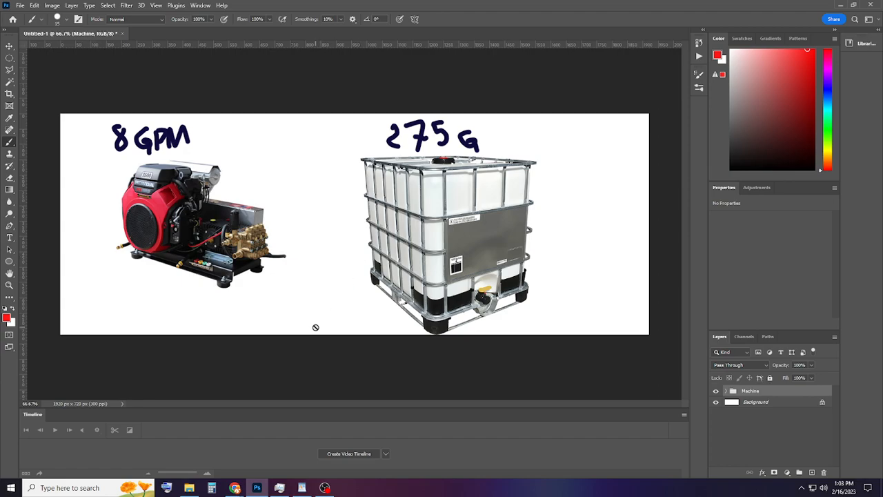
mouse_move(257, 488)
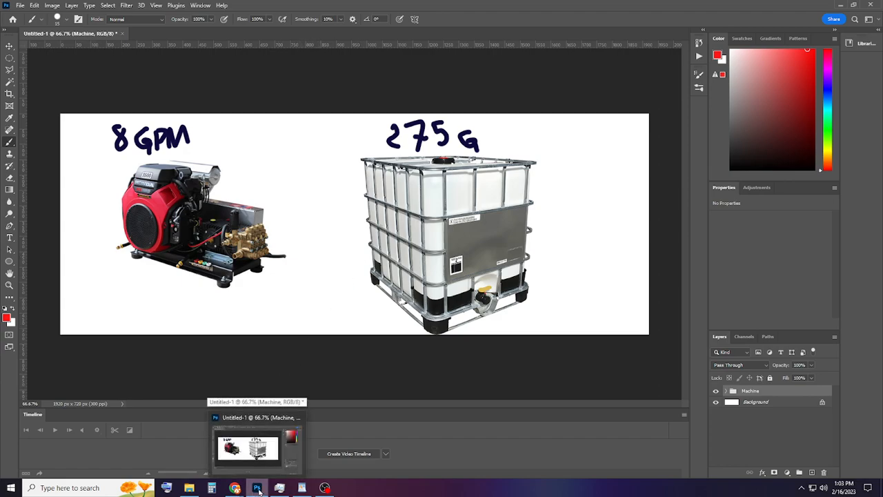
click(301, 488)
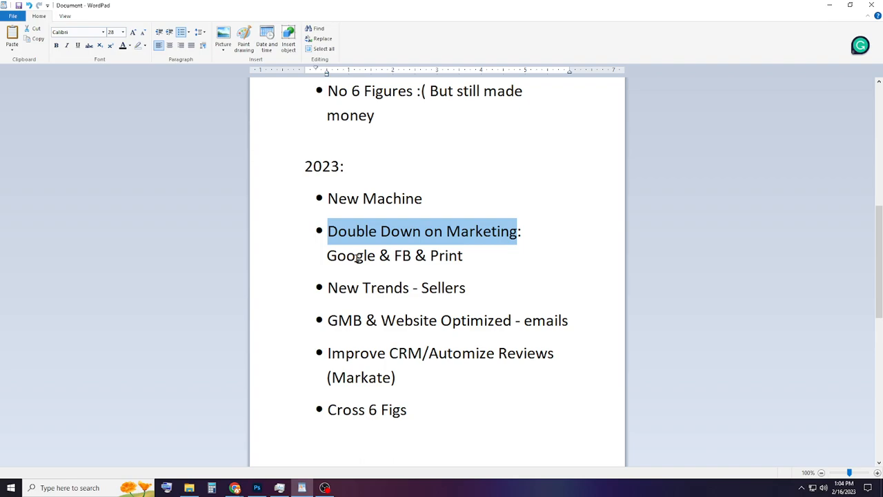
click(421, 269)
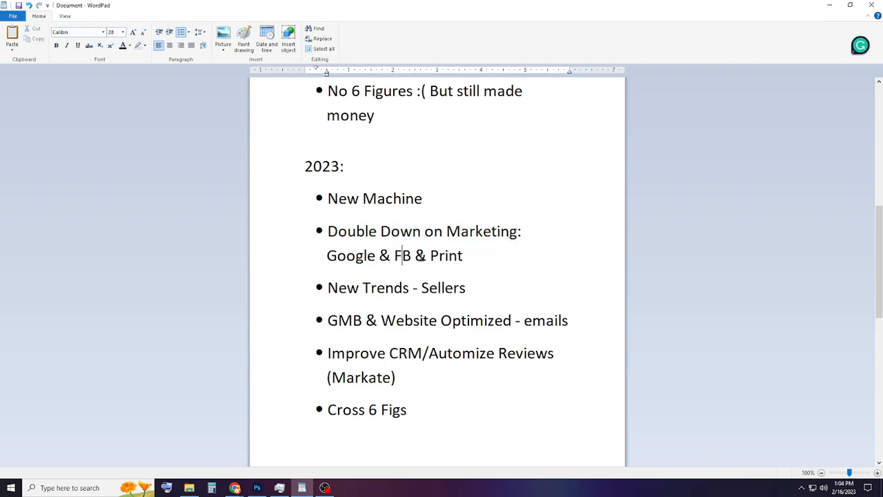
double_click(446, 256)
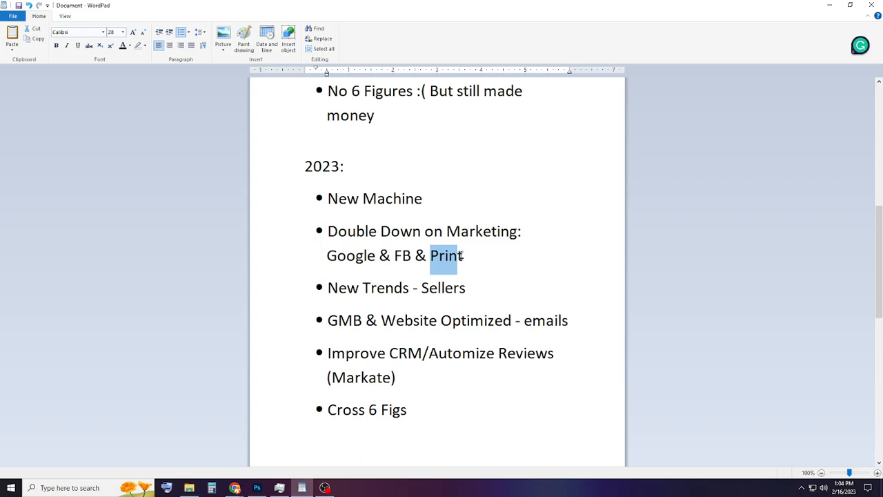
click(427, 281)
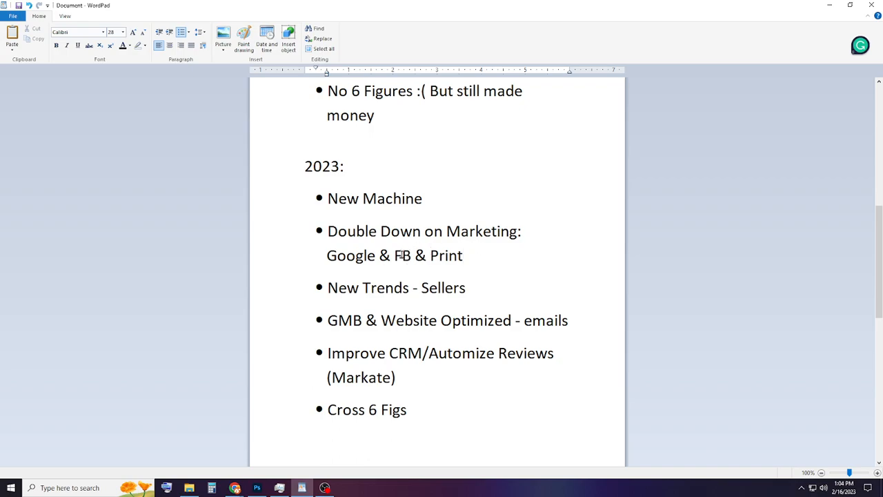
double_click(401, 256)
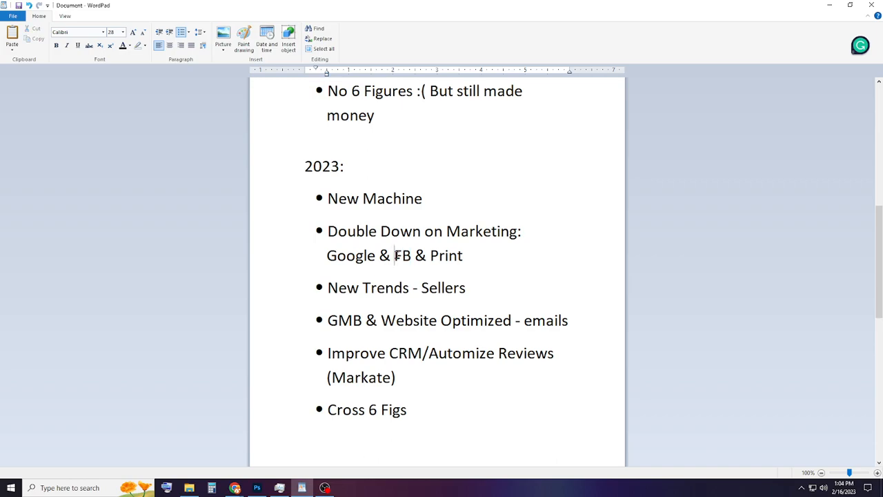
double_click(403, 256)
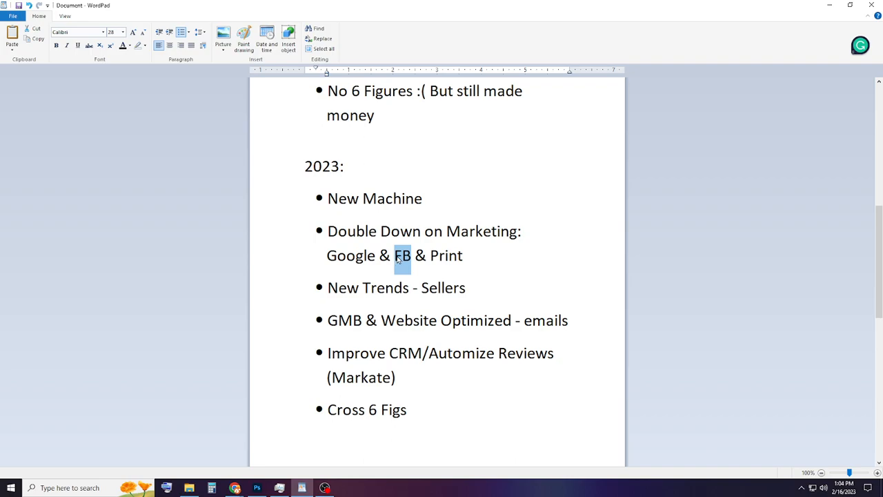
mouse_move(441, 256)
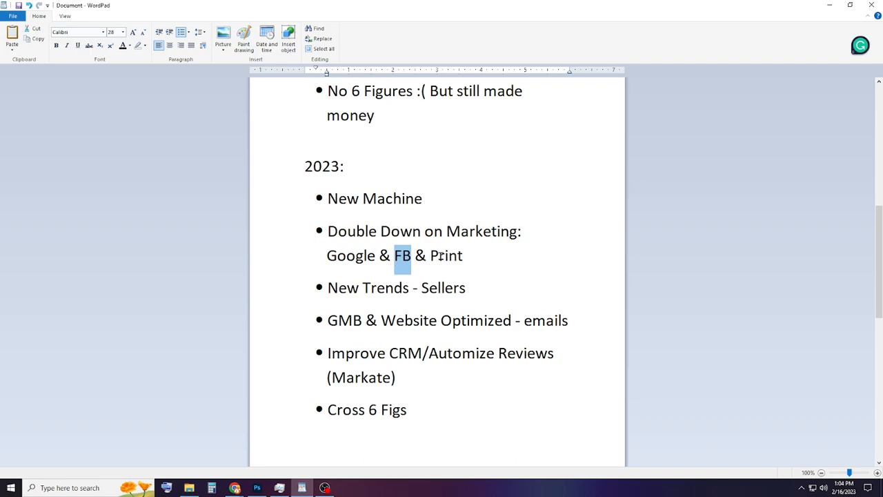
click(466, 255)
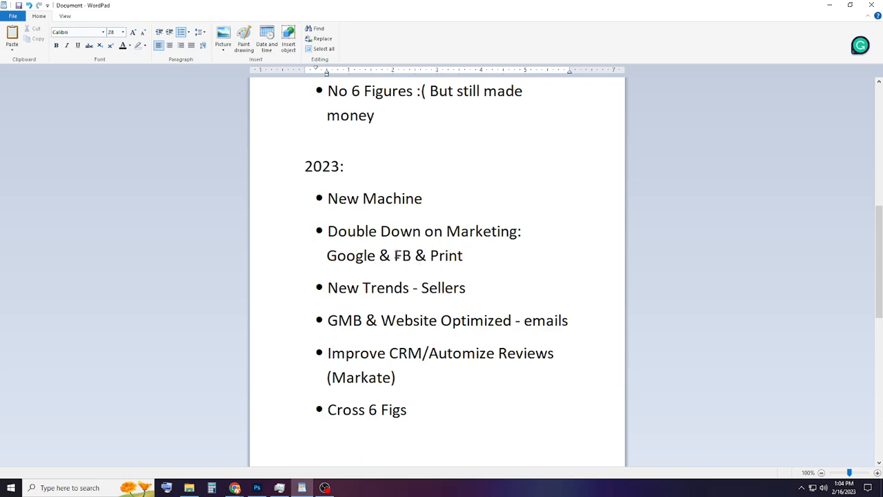
double_click(402, 256)
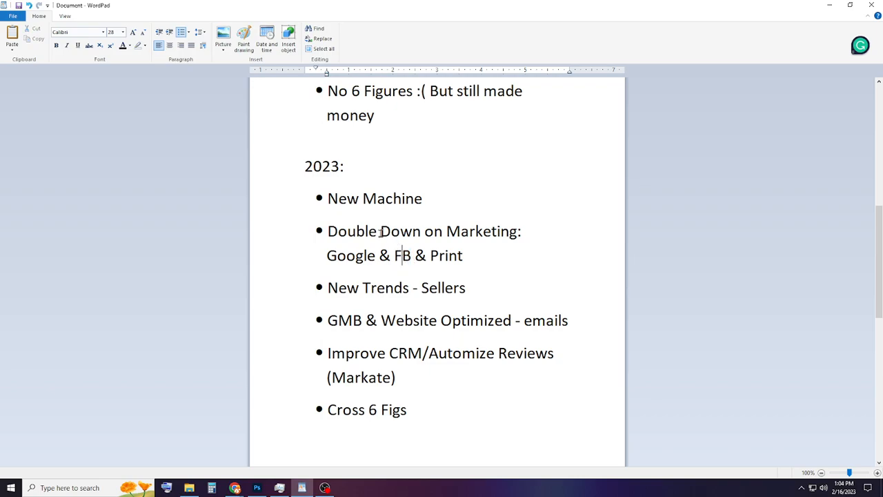
double_click(349, 256)
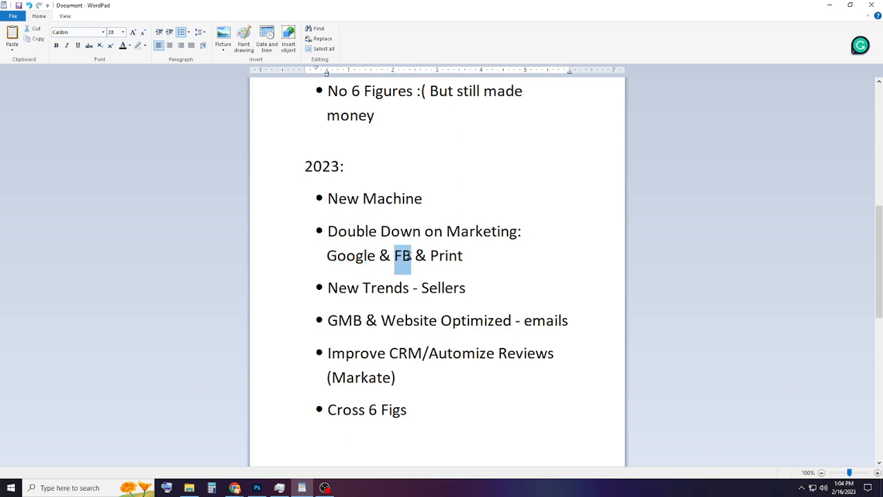
mouse_move(405, 267)
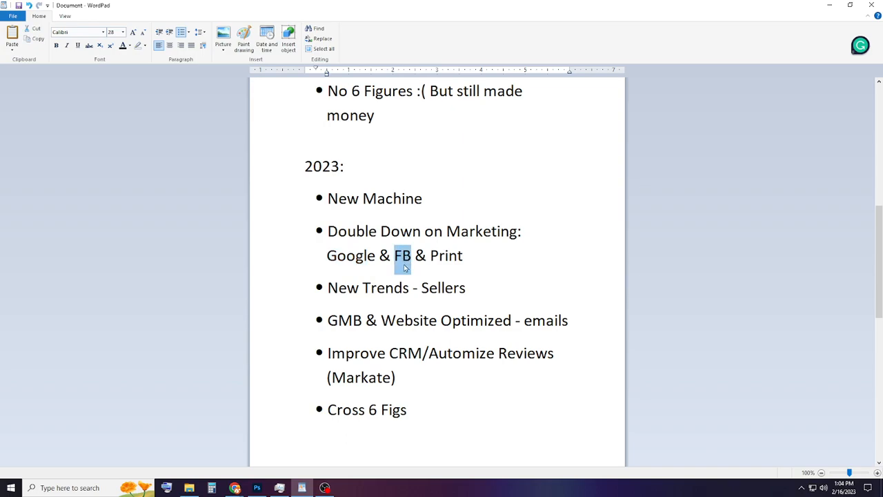
double_click(350, 256)
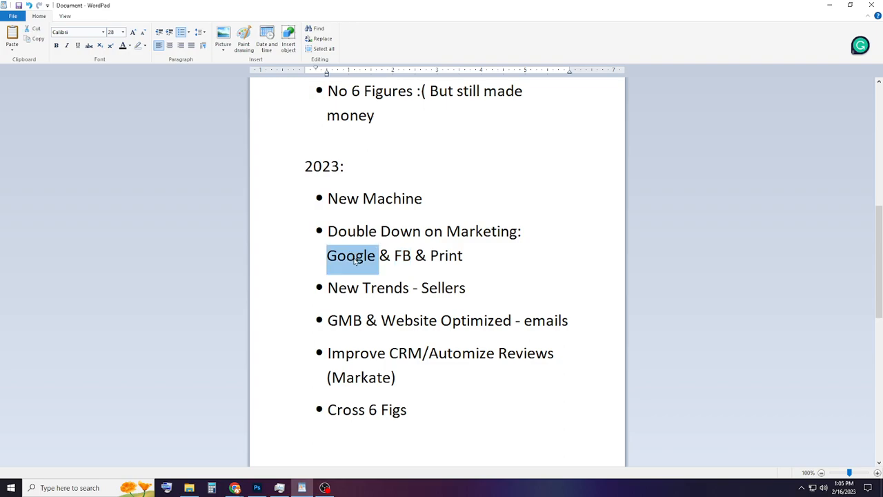
mouse_move(399, 255)
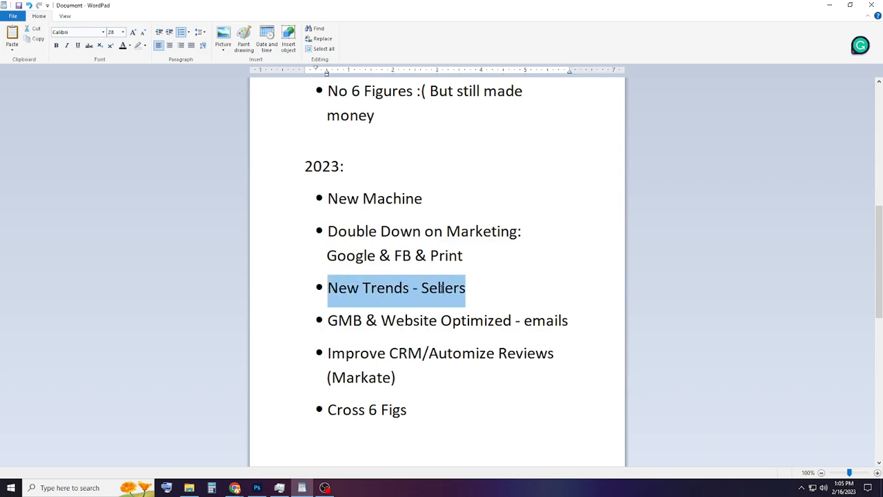
mouse_move(477, 298)
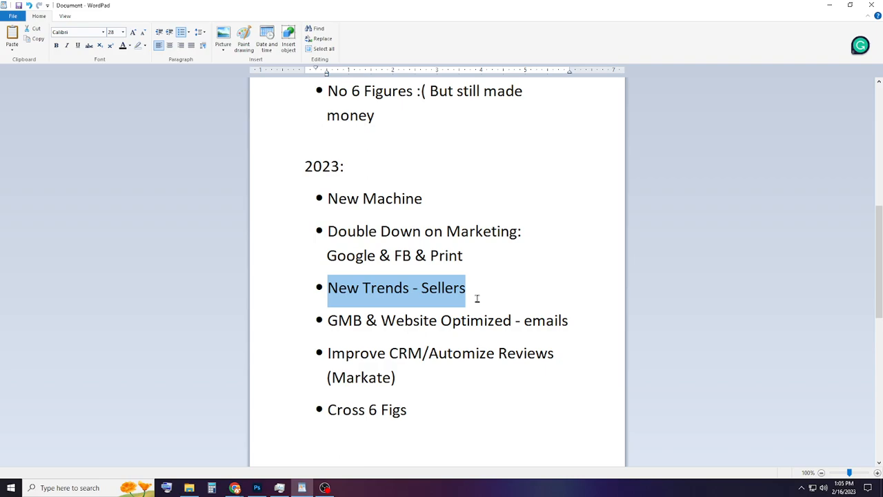
mouse_move(448, 287)
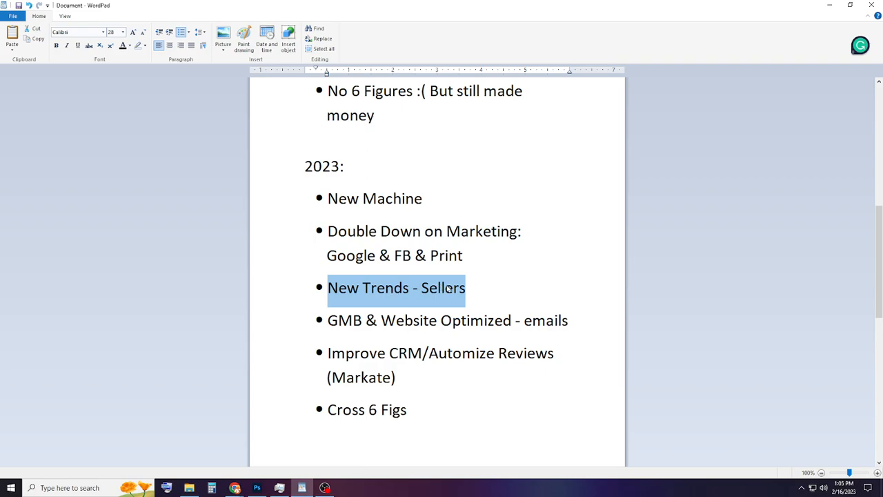
Step: Append '/Buyers' after 'Sellers' in the New Trends bullet of the 2023 list
click(448, 288)
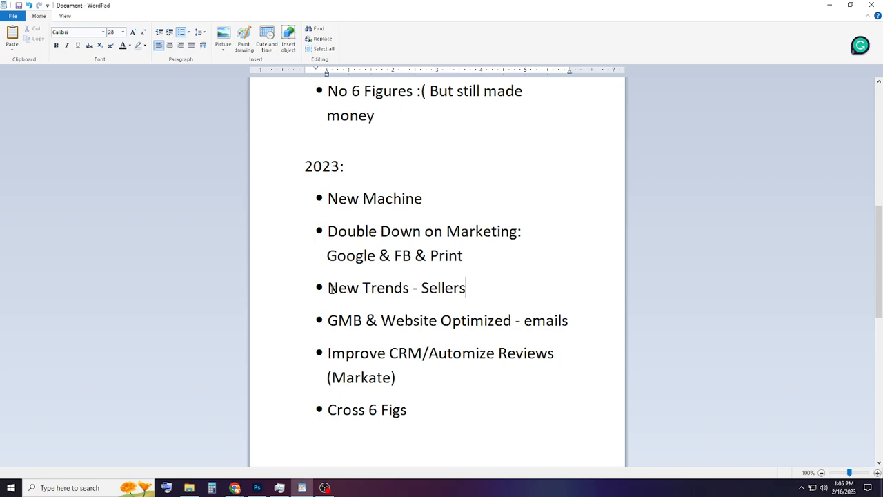
double_click(396, 287)
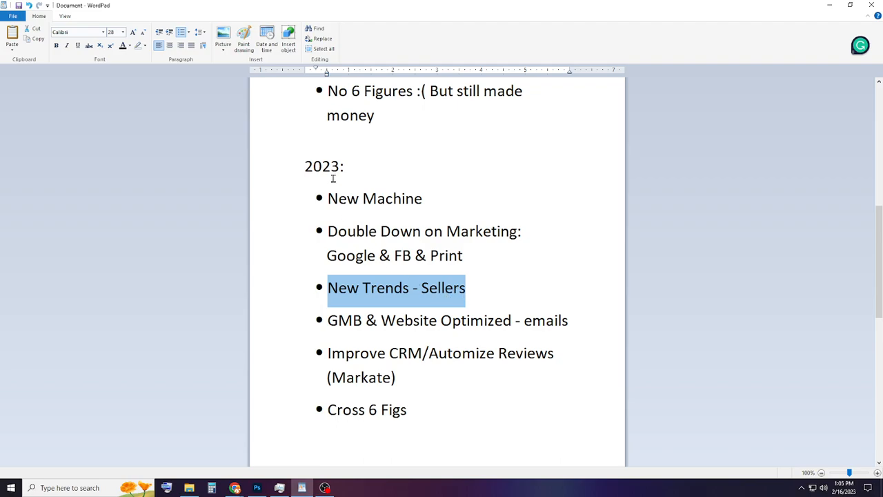
mouse_move(455, 299)
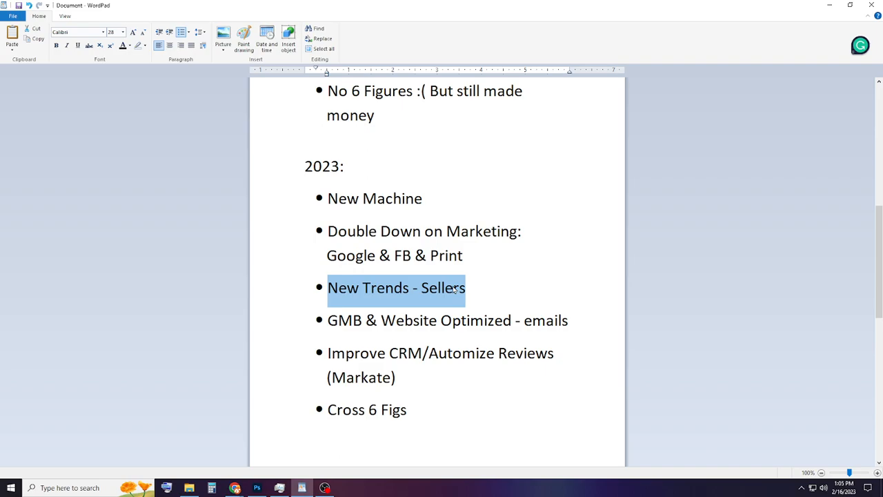
double_click(443, 288)
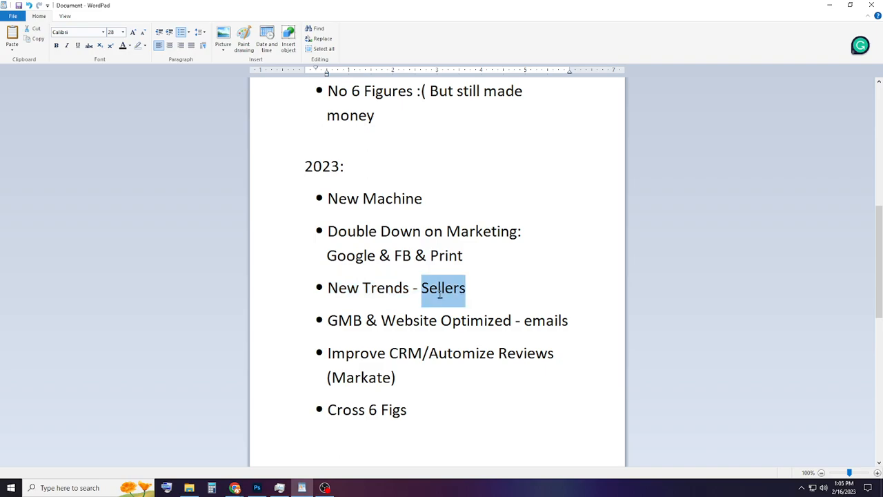
mouse_move(459, 297)
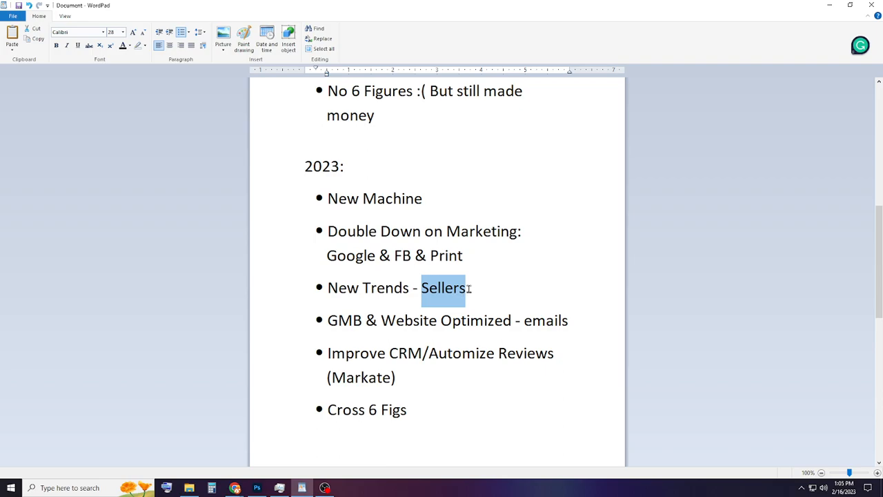
click(468, 288)
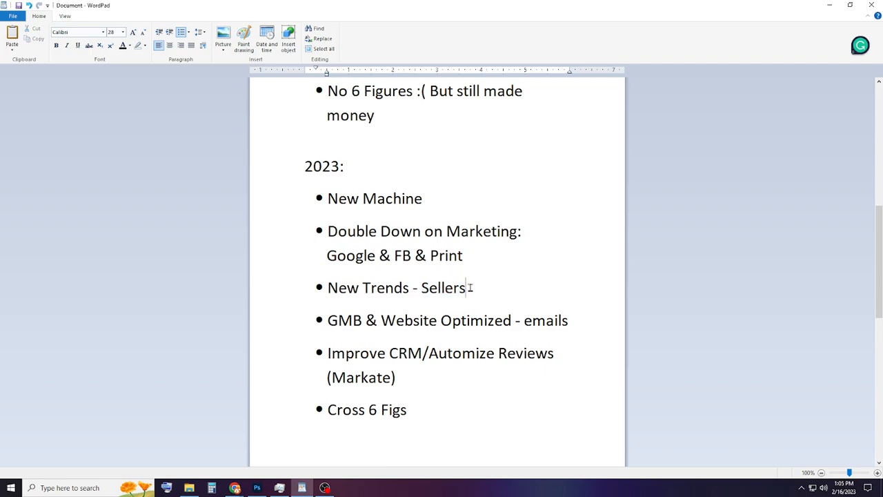
text(/)
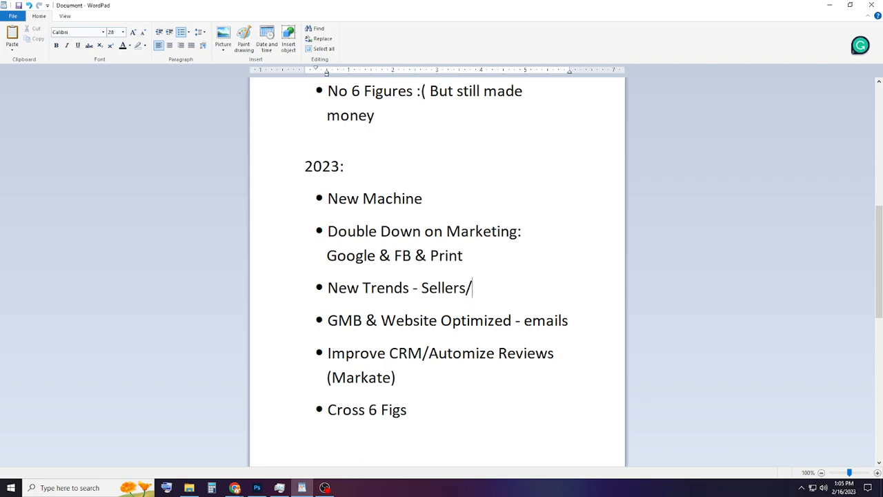
text(Bu)
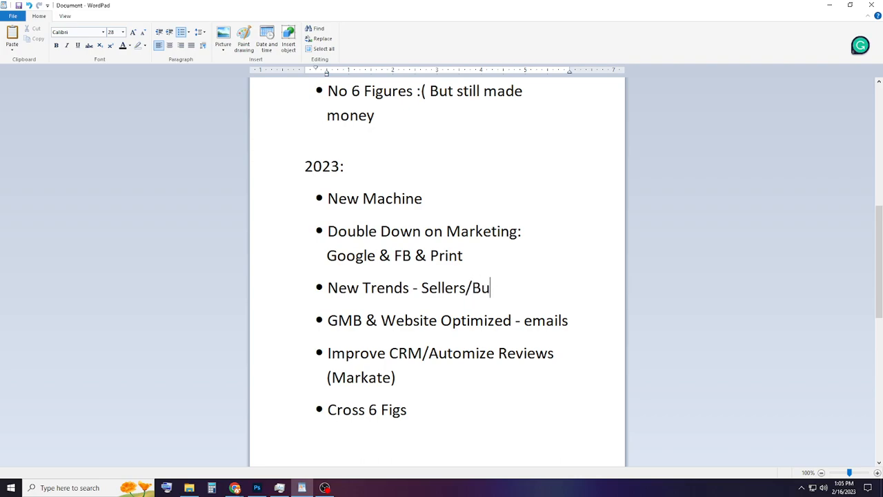
text(yers)
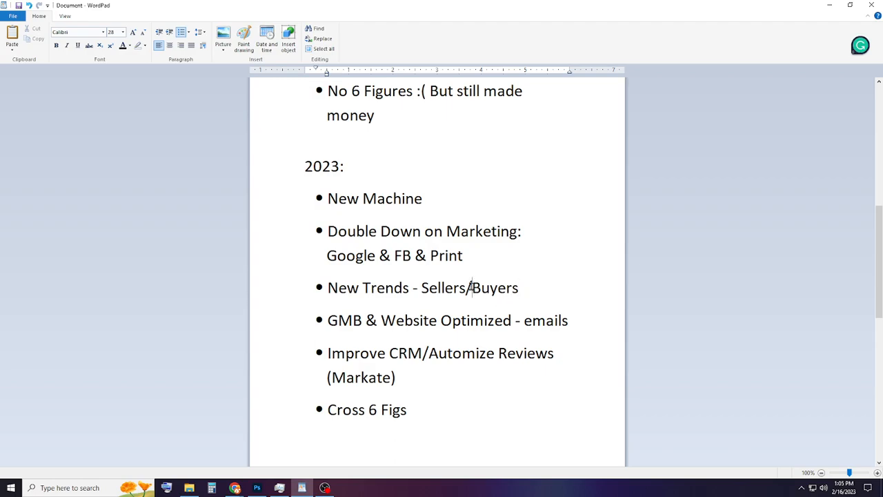
double_click(494, 288)
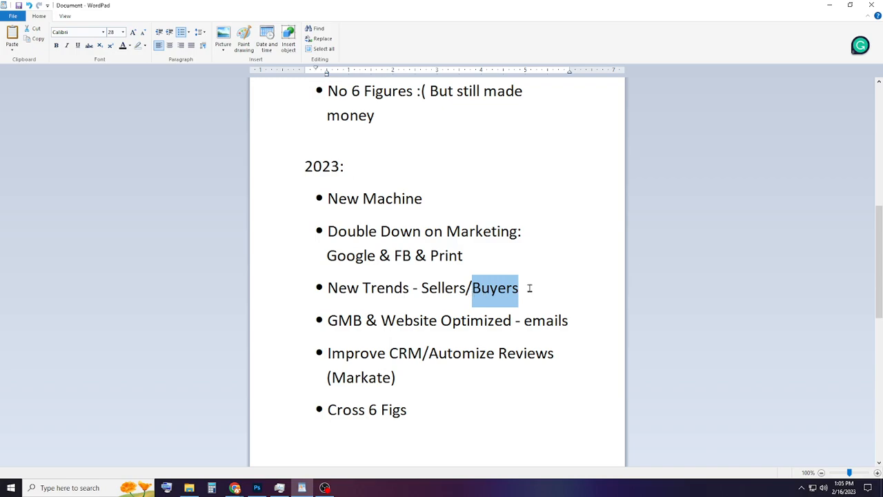
click(491, 288)
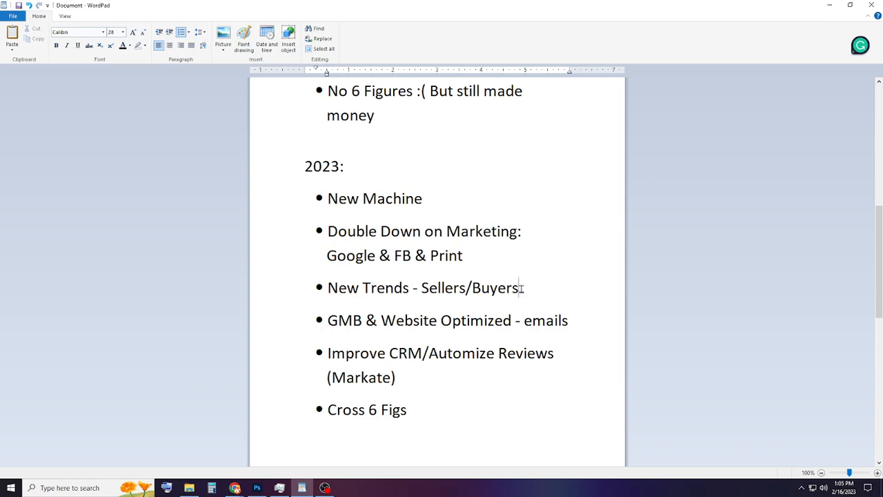
mouse_move(520, 290)
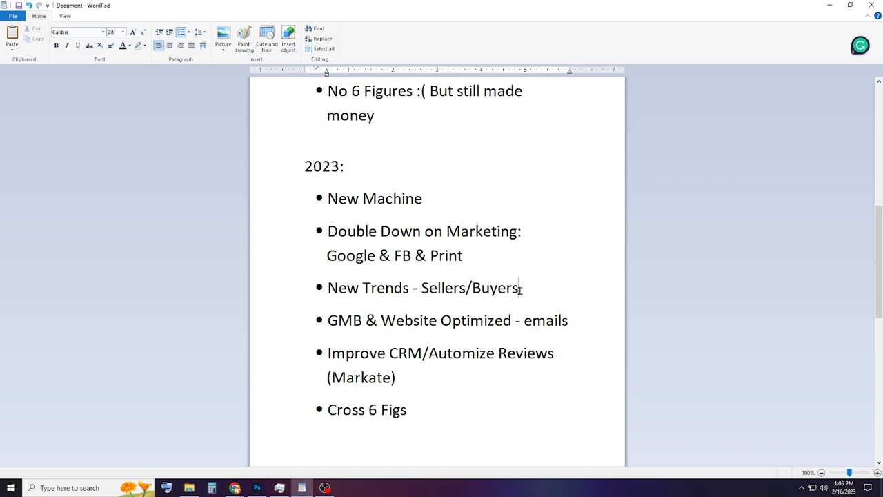
double_click(481, 288)
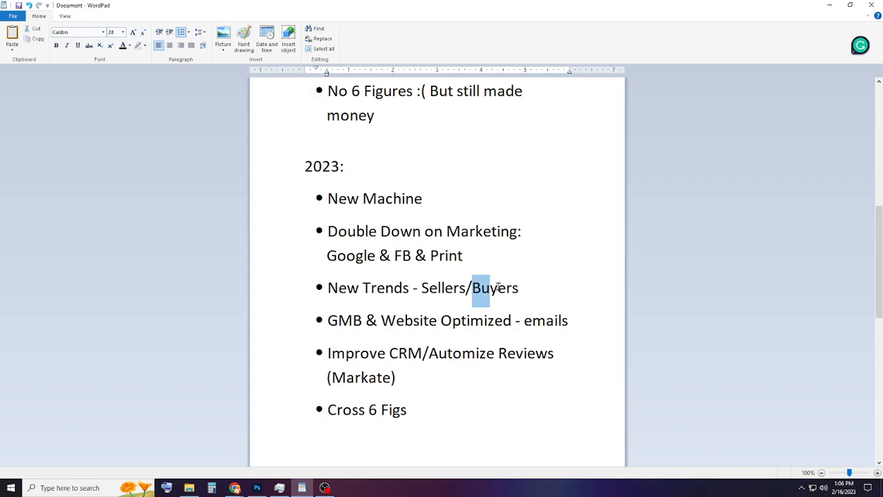
double_click(490, 288)
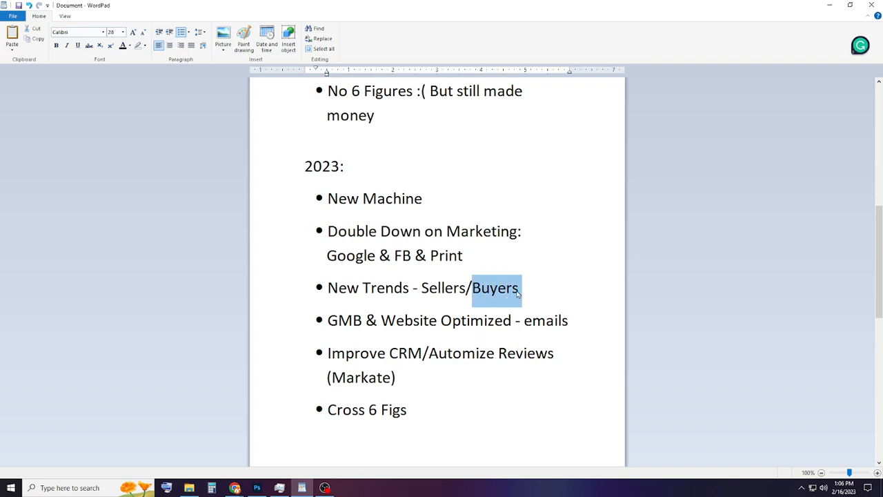
mouse_move(526, 294)
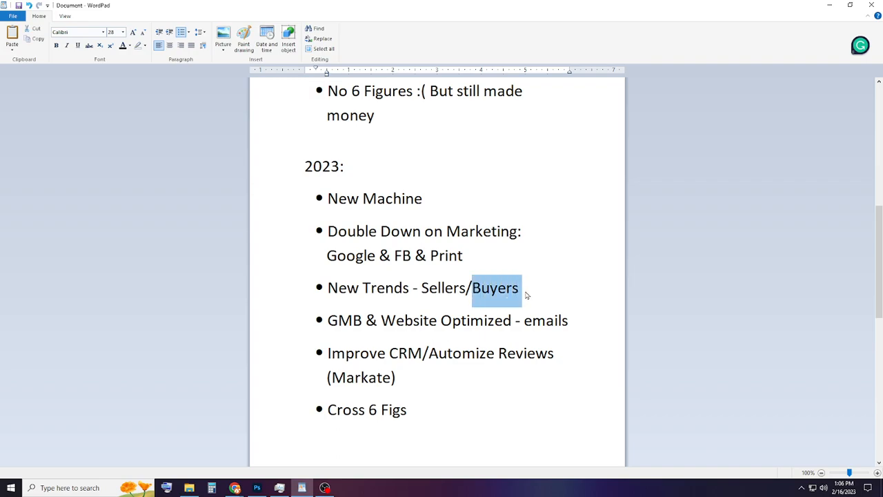
mouse_move(474, 297)
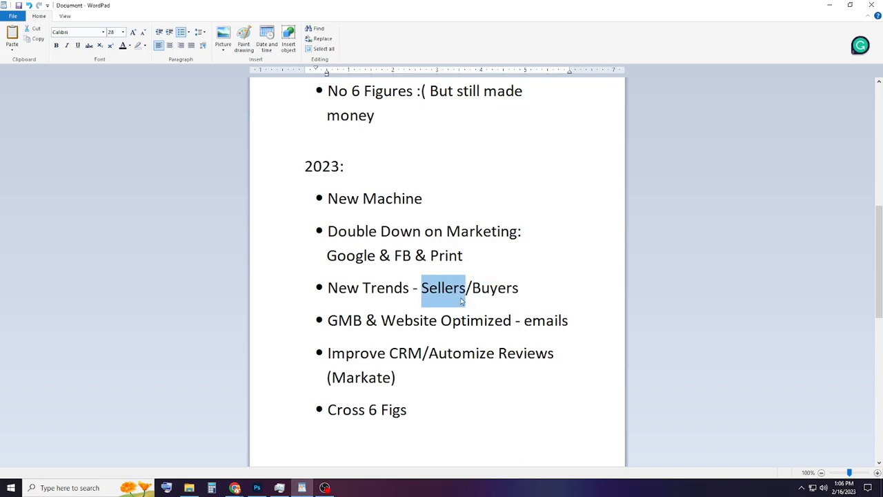
mouse_move(463, 297)
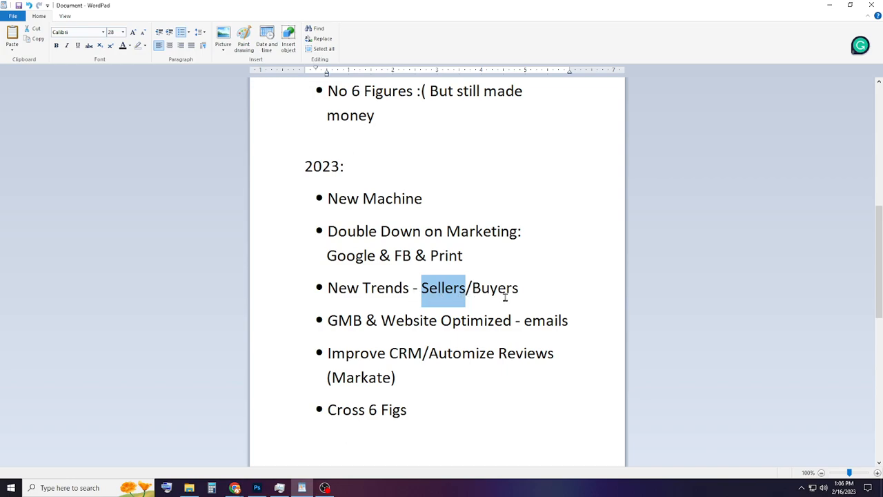
mouse_move(432, 295)
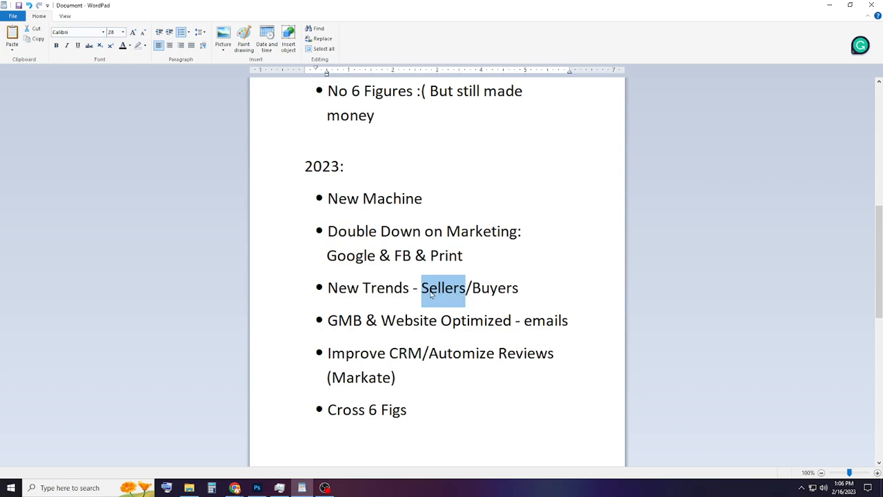
mouse_move(426, 296)
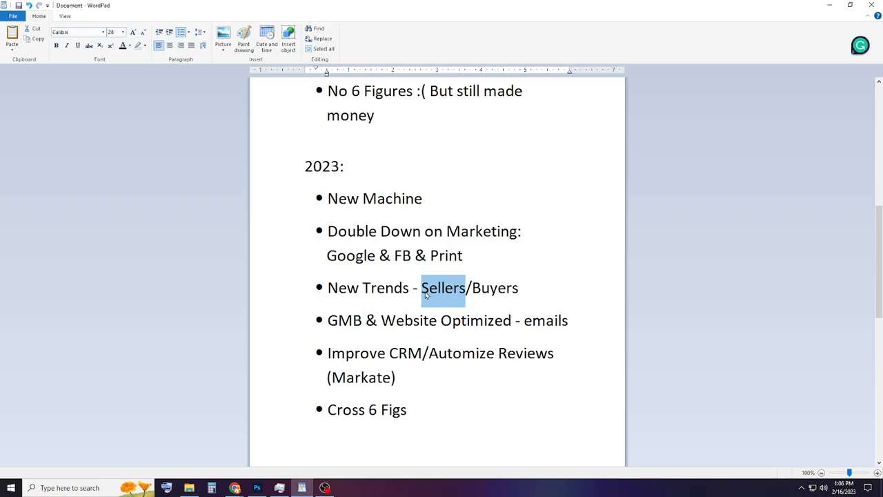
mouse_move(424, 294)
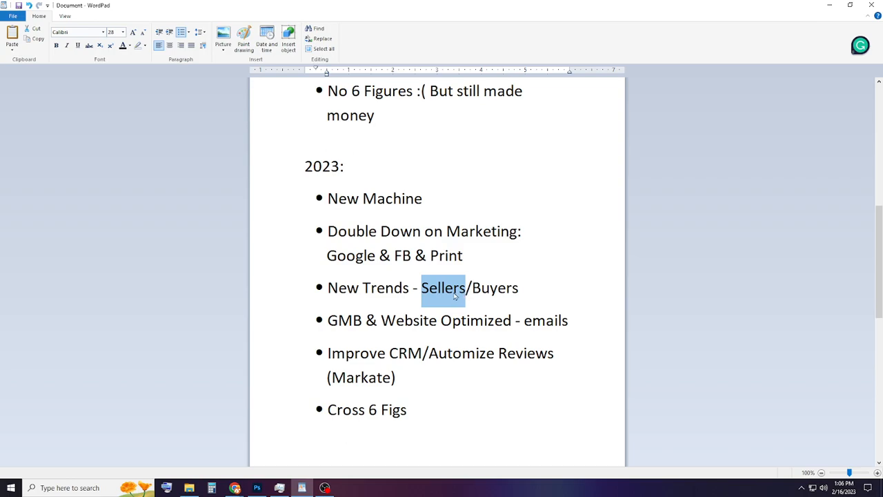
mouse_move(429, 295)
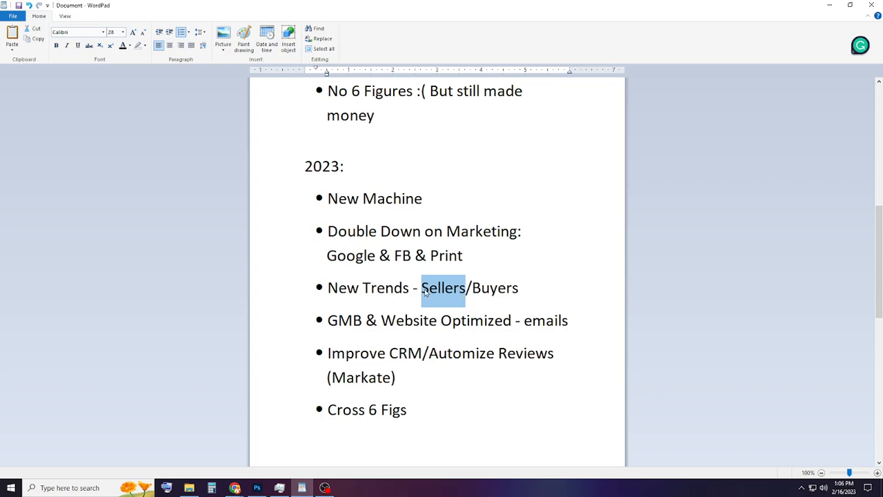
double_click(492, 288)
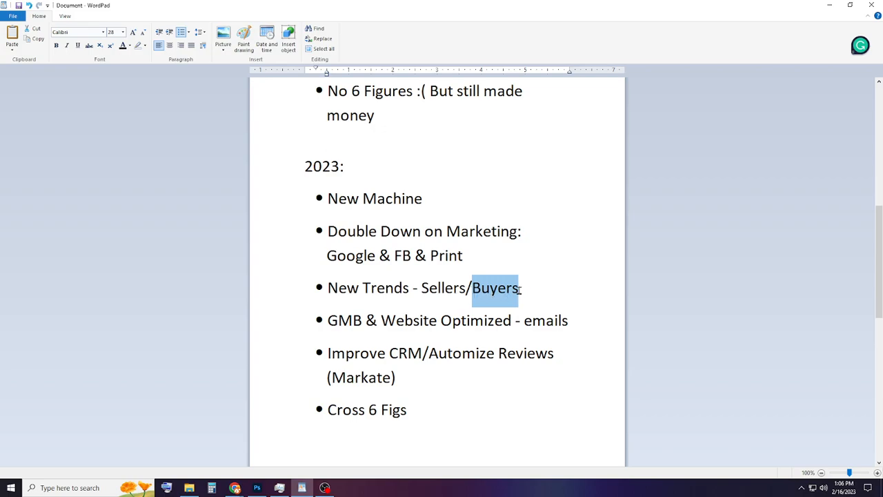
click(494, 288)
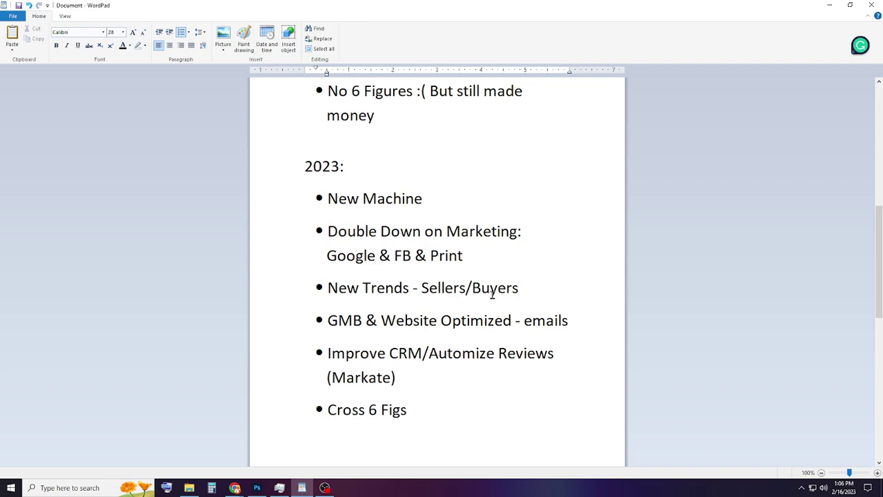
mouse_move(494, 287)
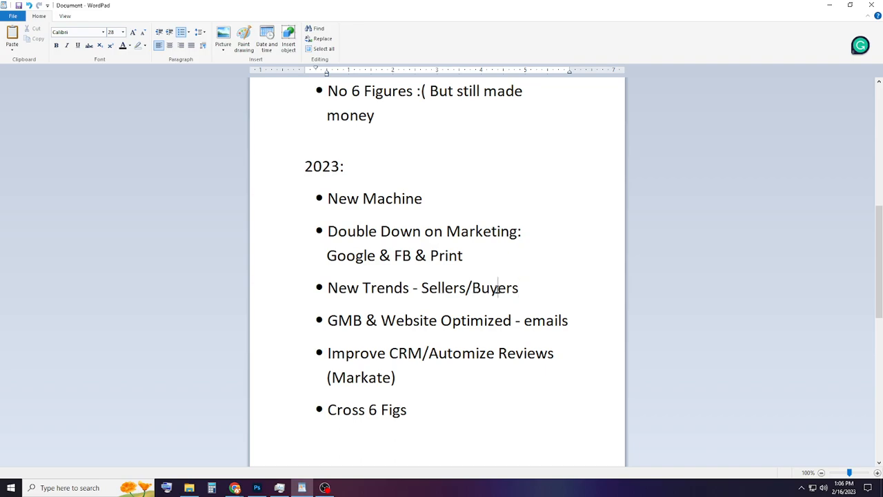
double_click(444, 288)
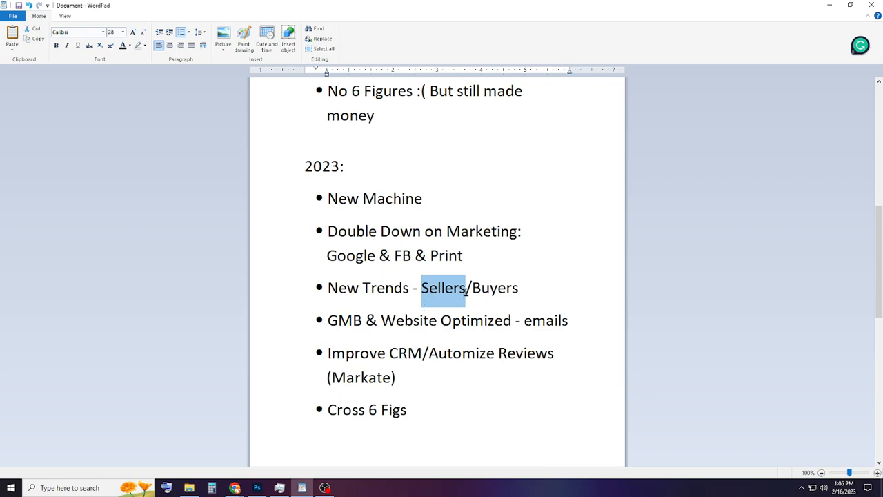
mouse_move(490, 297)
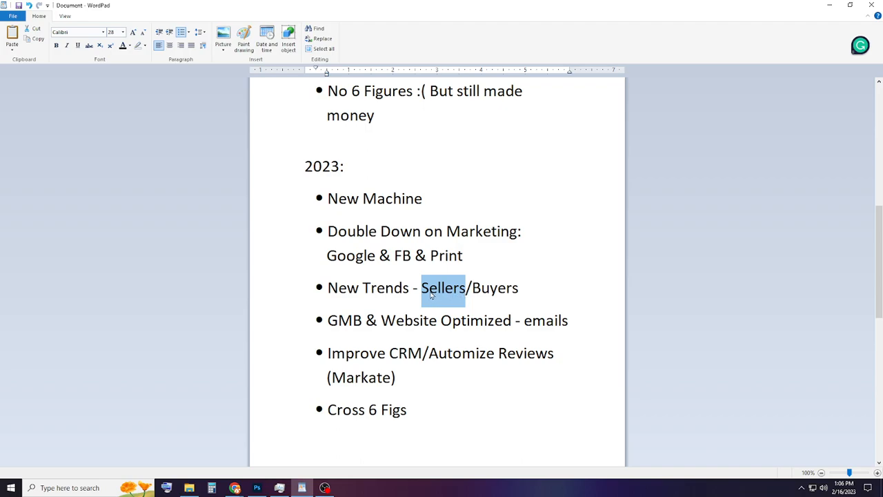
click(443, 287)
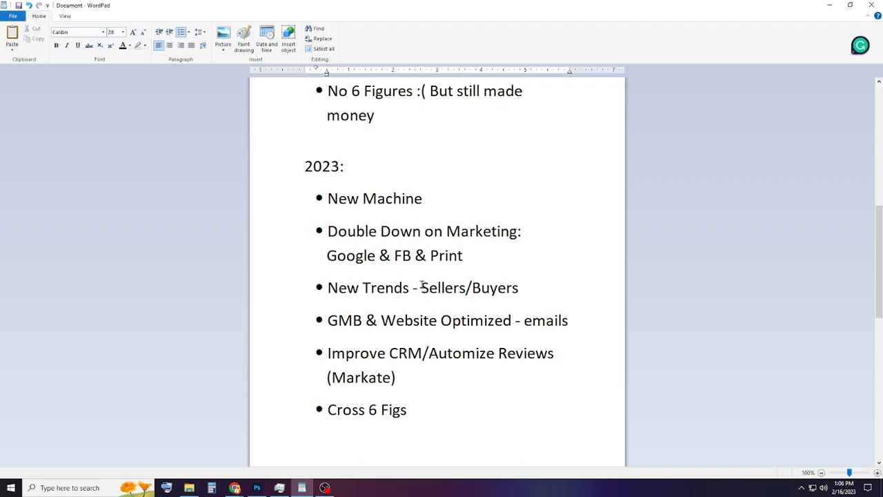
double_click(443, 288)
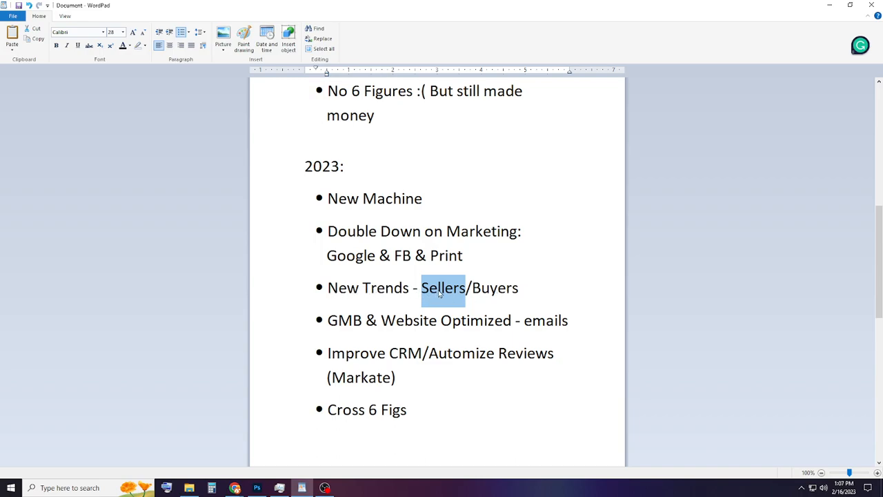
click(459, 287)
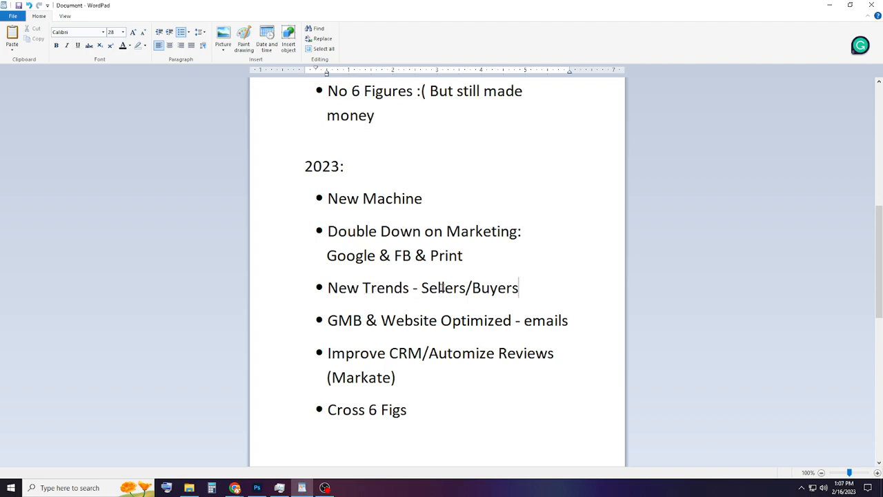
double_click(444, 288)
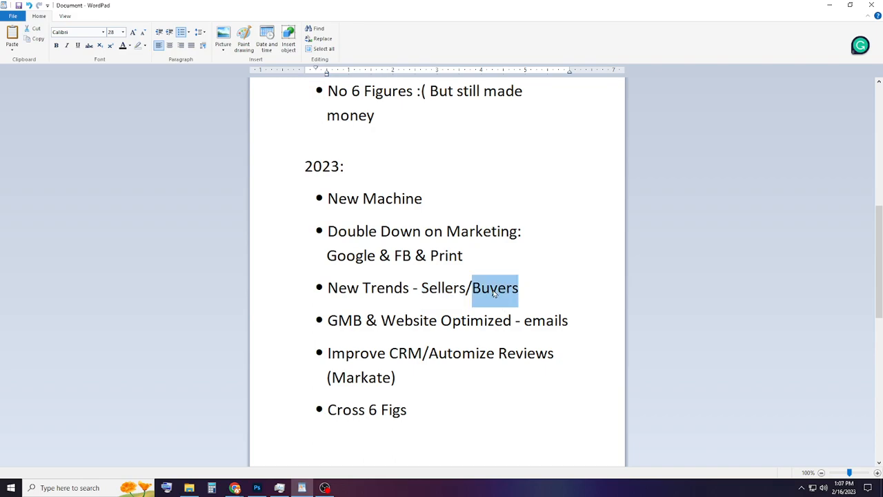
double_click(345, 320)
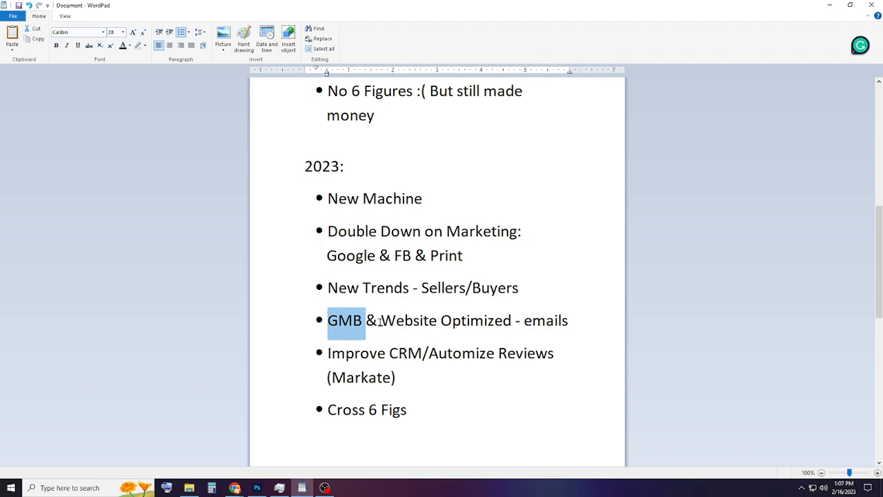
click(512, 320)
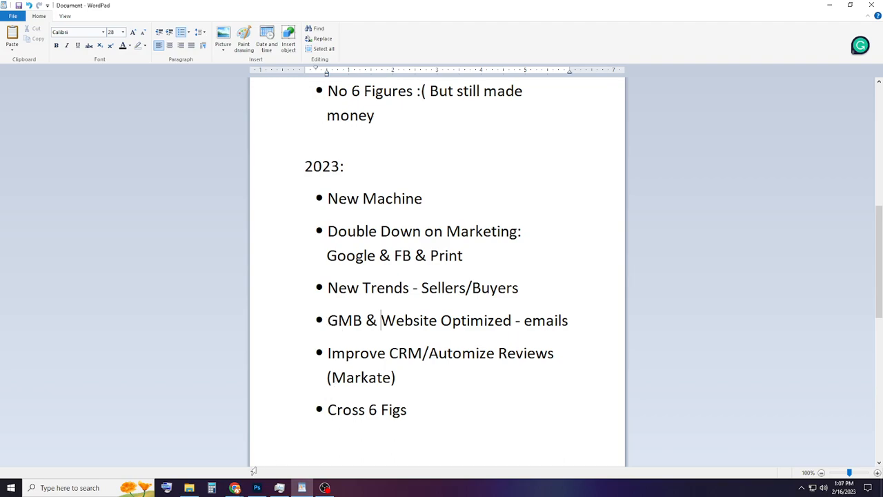
mouse_move(235, 488)
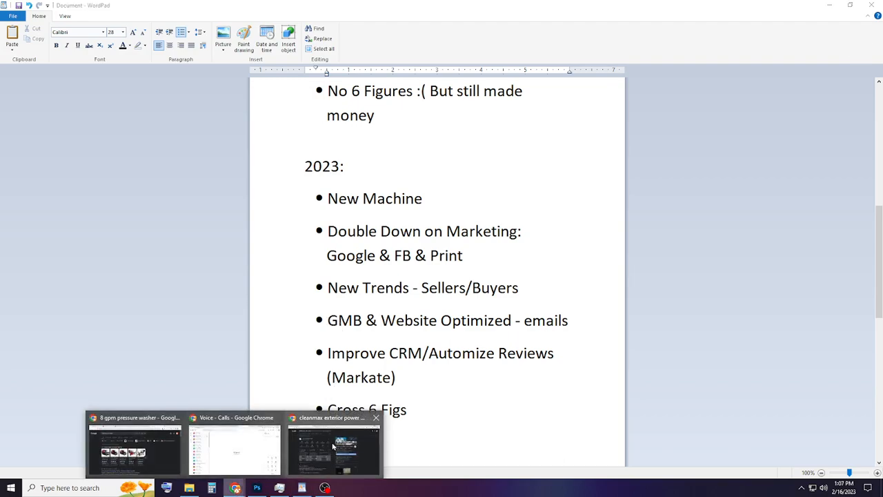
Step: Bring up the Google results for 'cleanmax exterior power washing' with the business profile
click(333, 445)
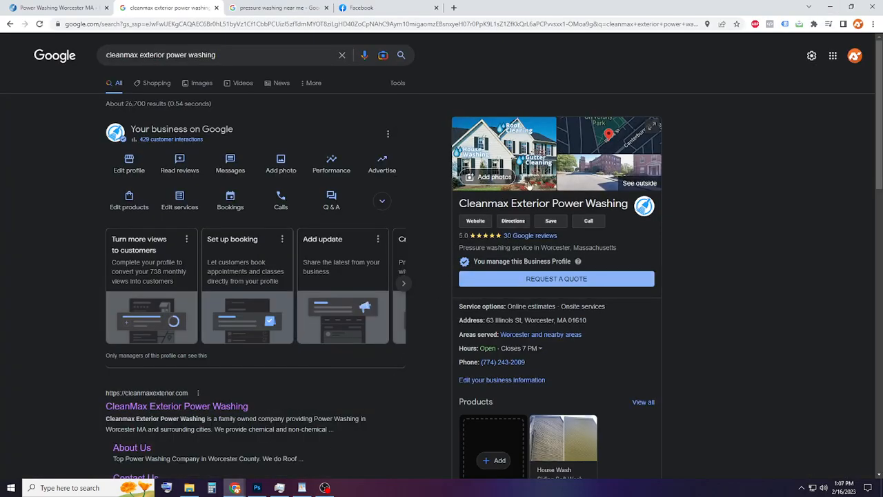
mouse_move(431, 192)
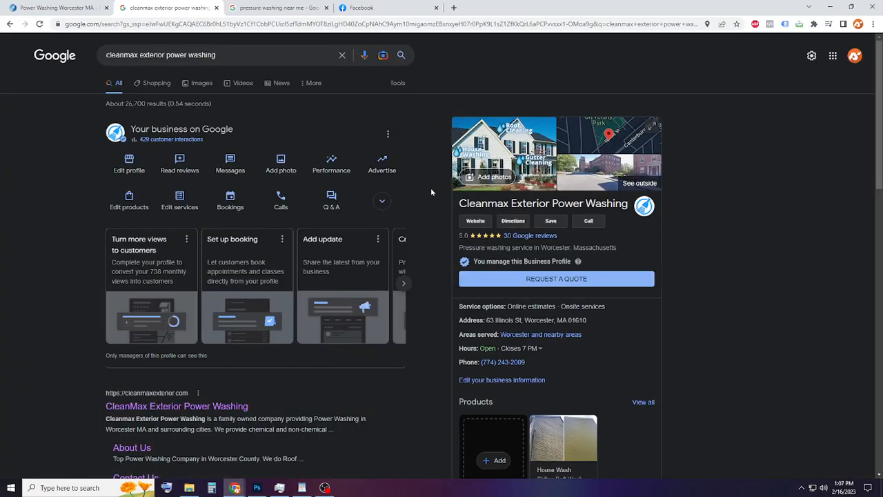
mouse_move(445, 152)
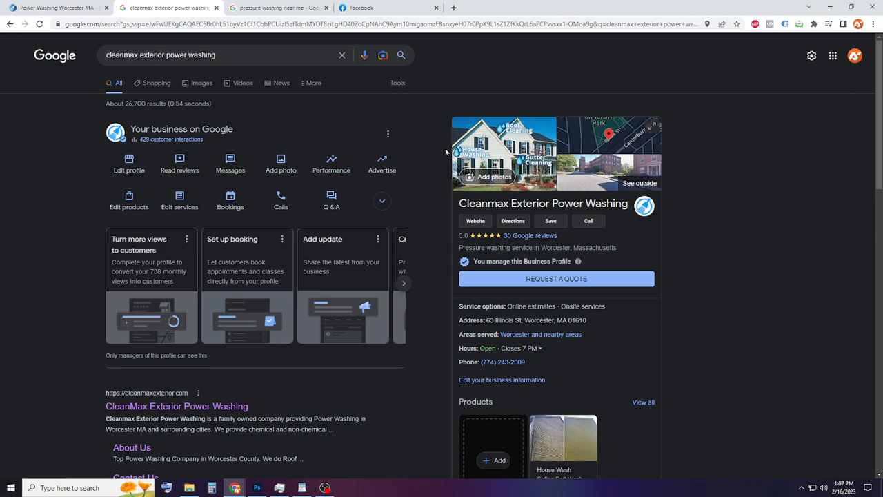
mouse_move(454, 191)
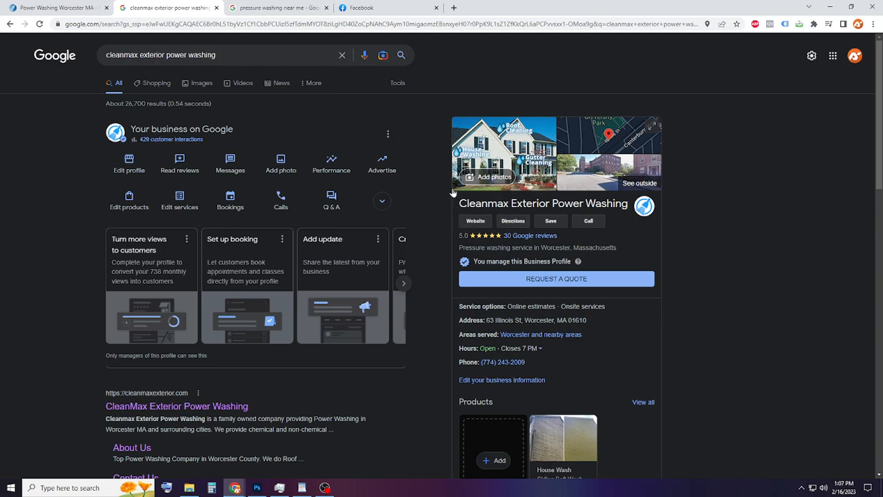
mouse_move(583, 205)
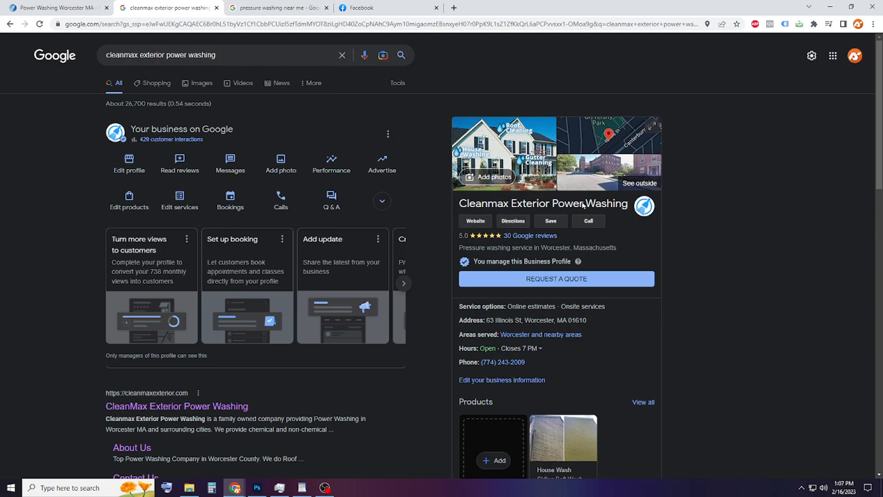
mouse_move(600, 214)
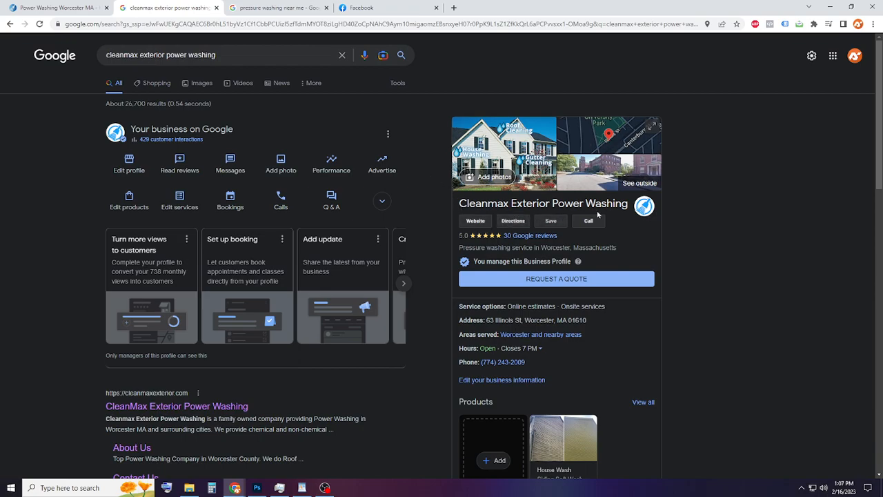
mouse_move(490, 211)
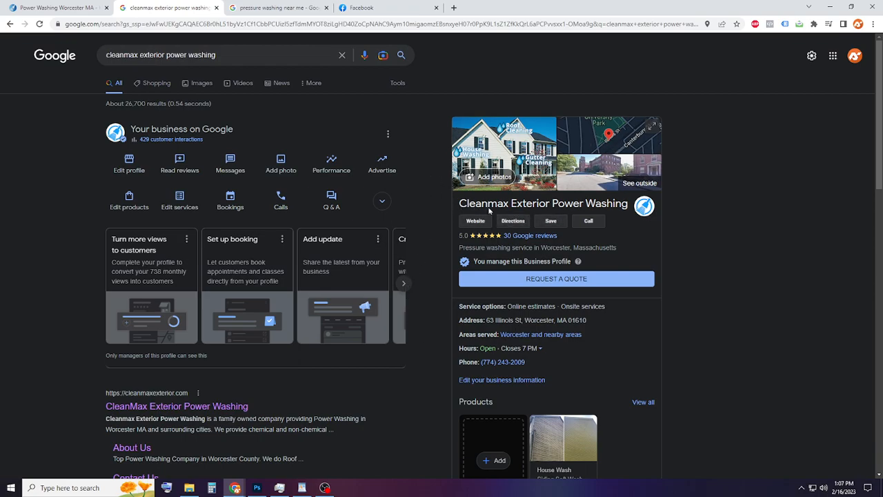
mouse_move(667, 164)
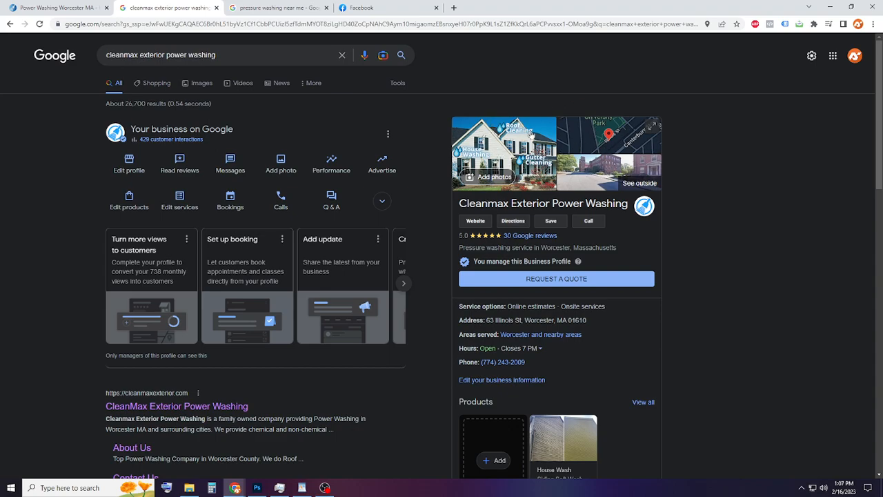
mouse_move(452, 174)
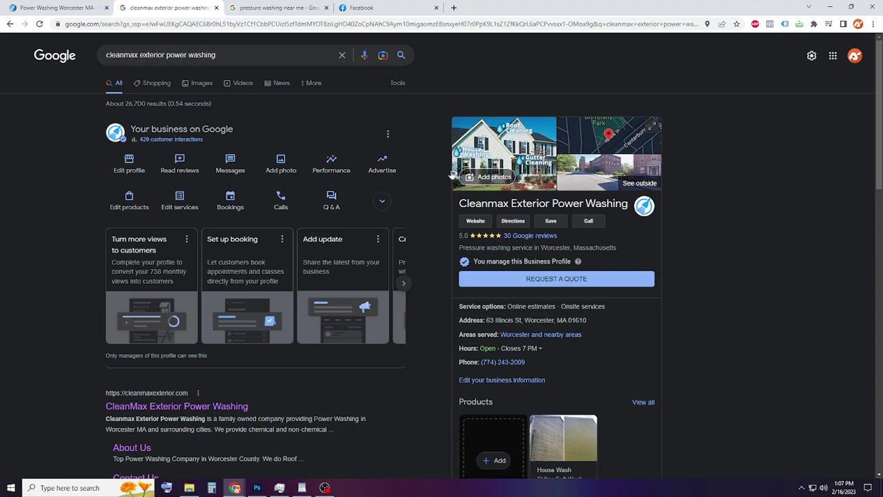
mouse_move(435, 171)
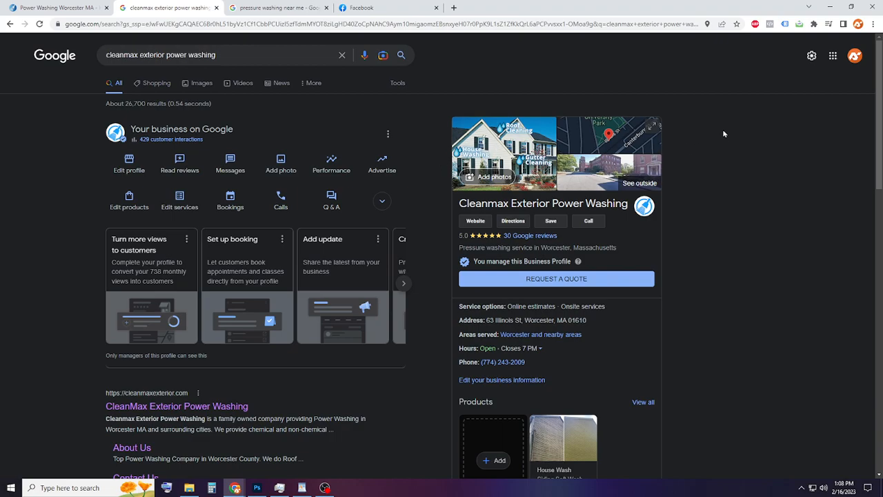
mouse_move(445, 141)
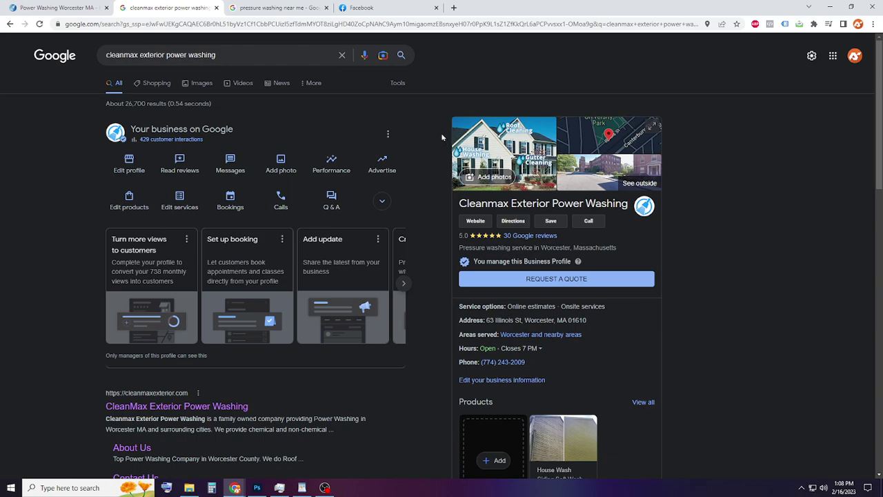
mouse_move(515, 202)
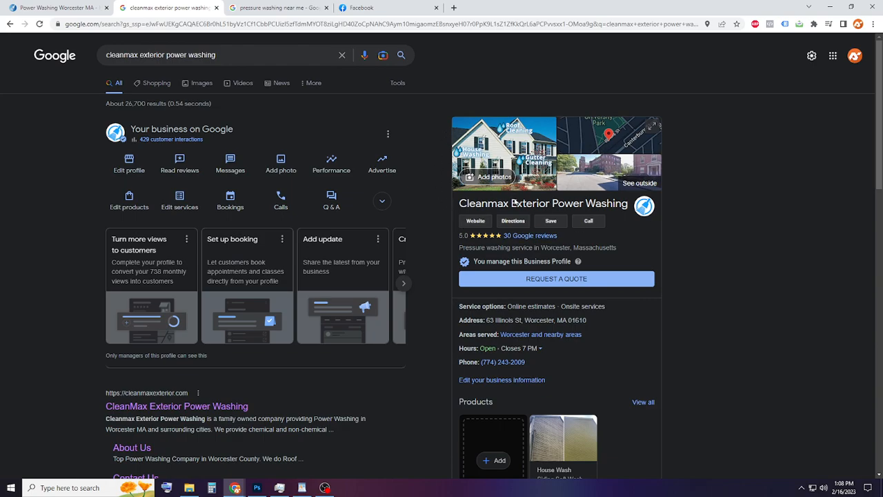
mouse_move(550, 332)
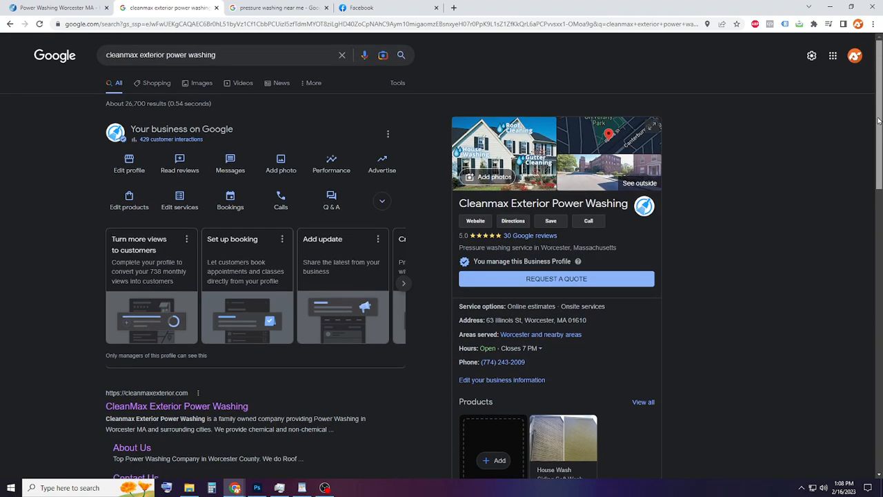
mouse_move(530, 232)
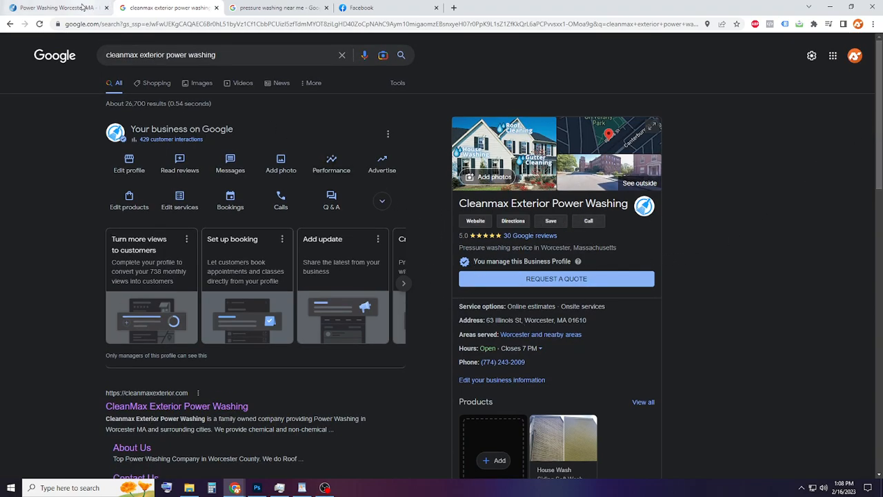
mouse_move(756, 333)
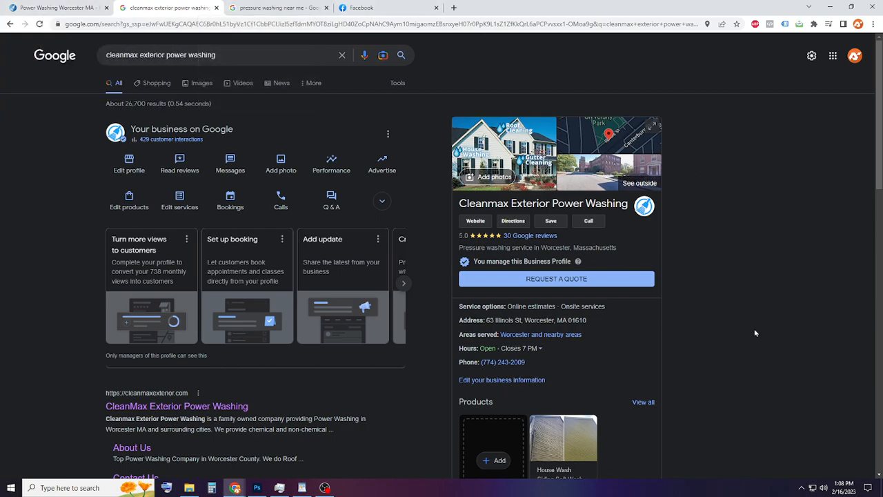
mouse_move(562, 165)
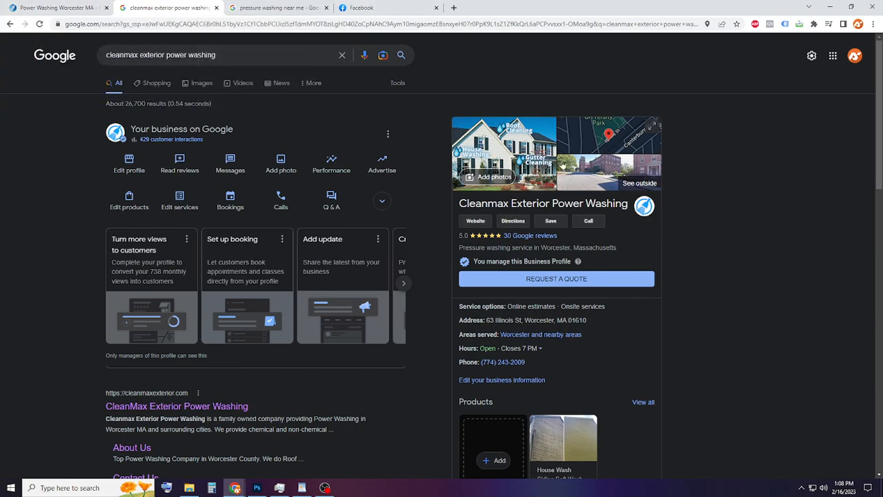
mouse_move(613, 261)
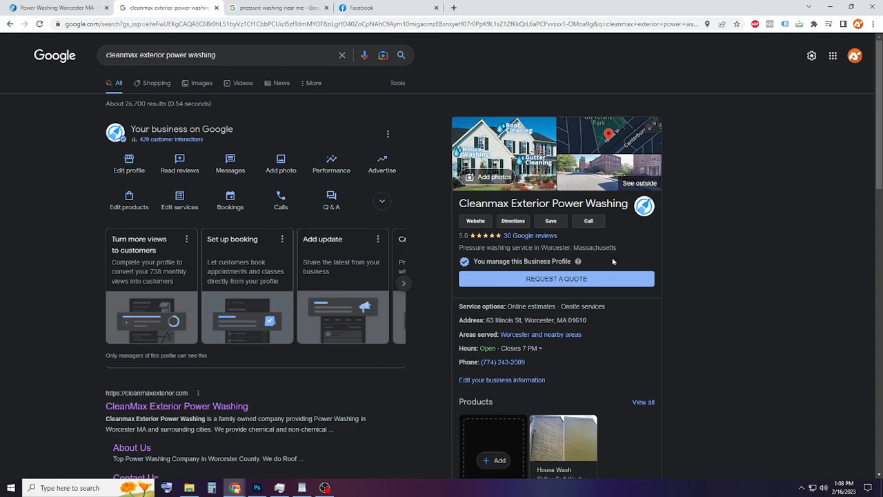
mouse_move(583, 247)
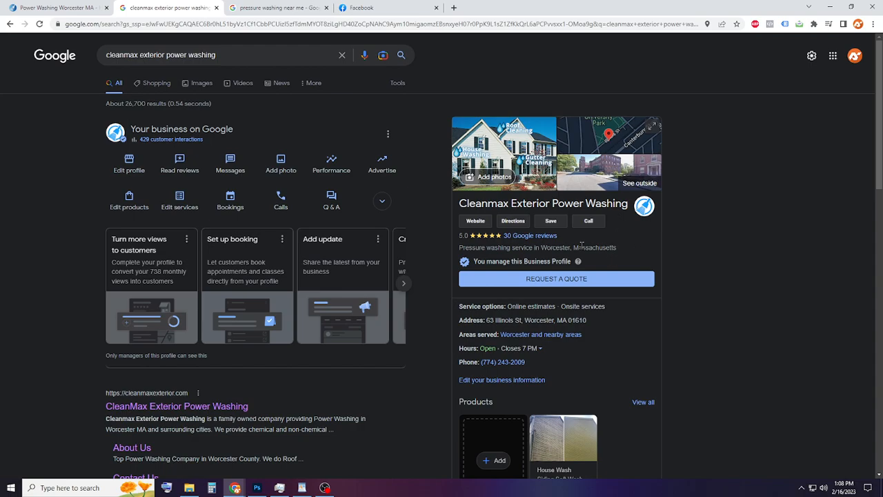
mouse_move(573, 242)
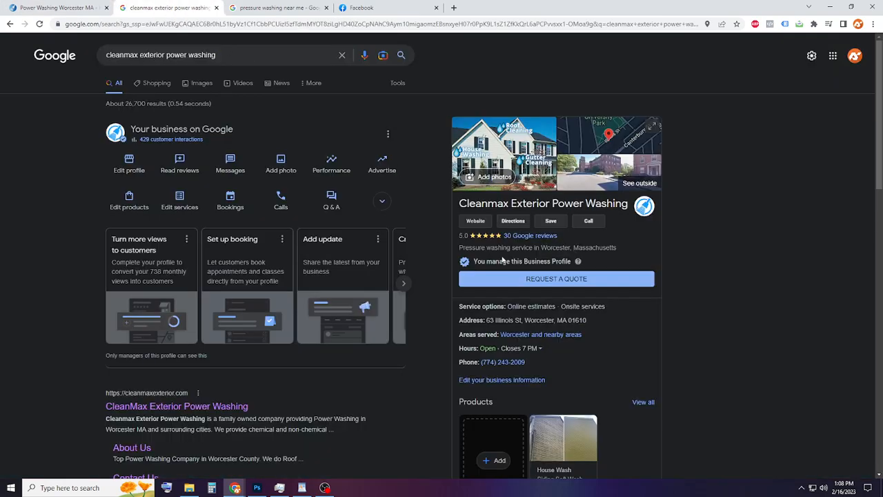
mouse_move(515, 233)
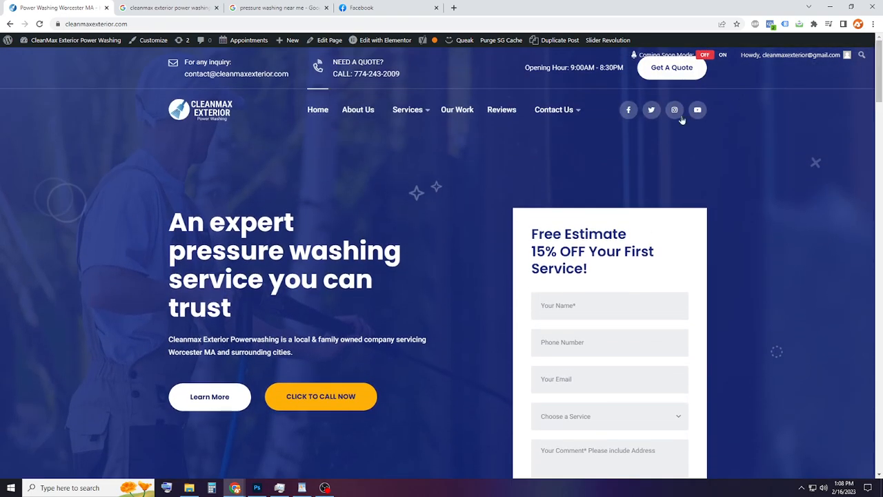
mouse_move(466, 95)
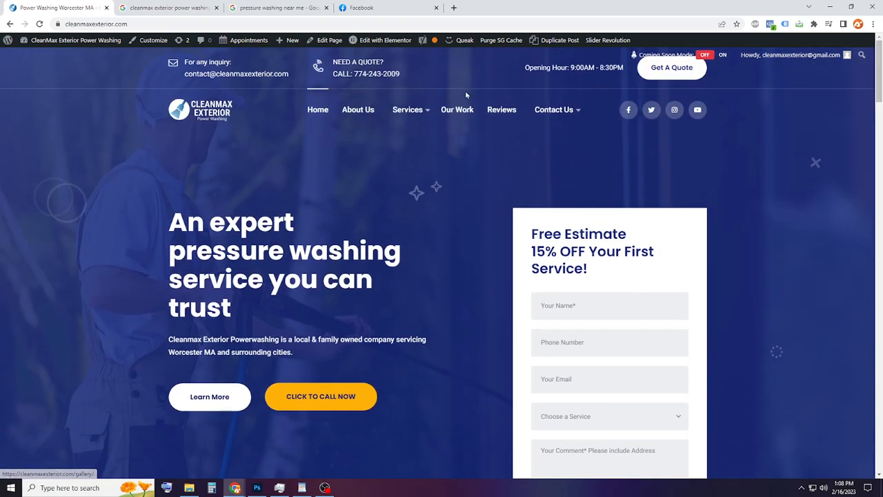
Step: Open the CleanMax Contact Us page and scroll through its 15% OFF quote form
scroll(down, 3)
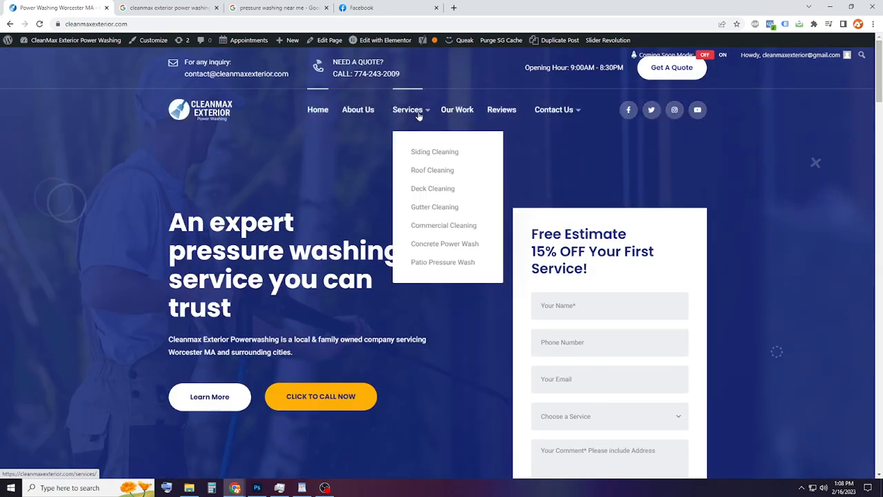
mouse_move(516, 125)
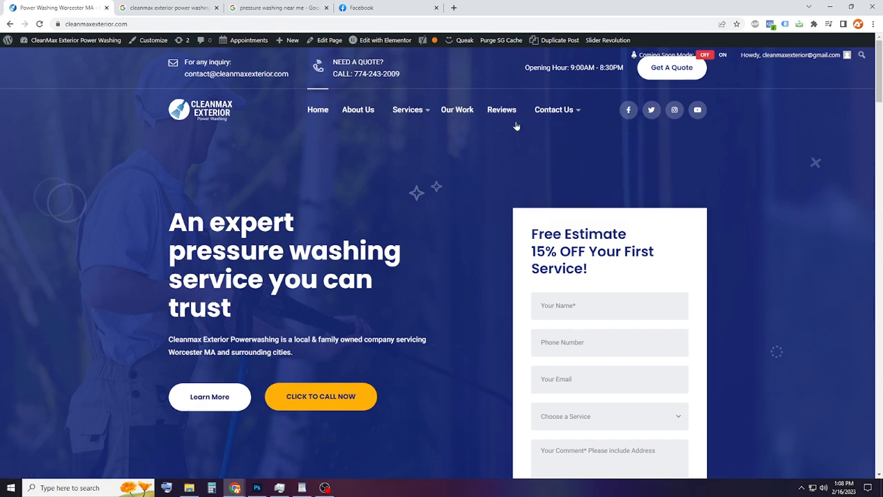
click(554, 109)
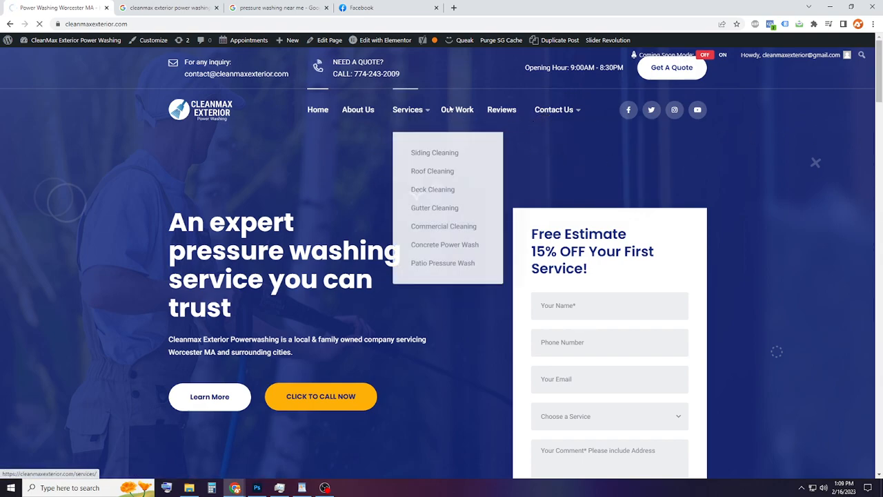
click(554, 109)
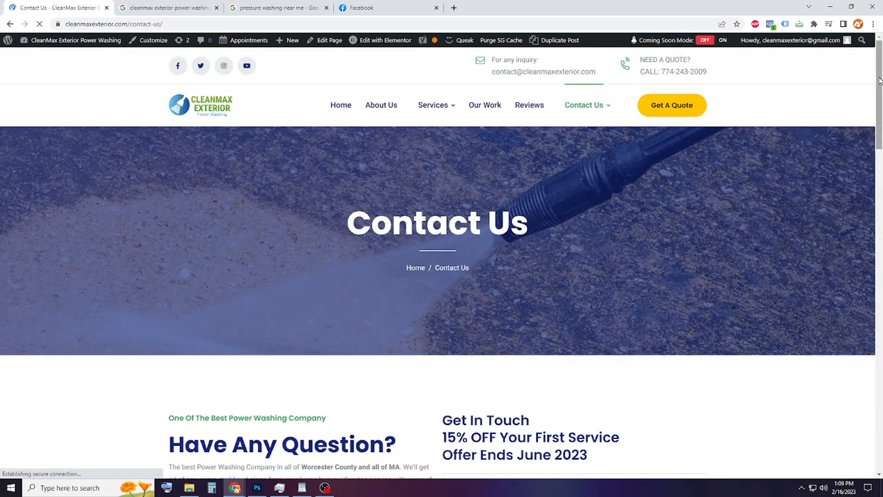
scroll(down, 3)
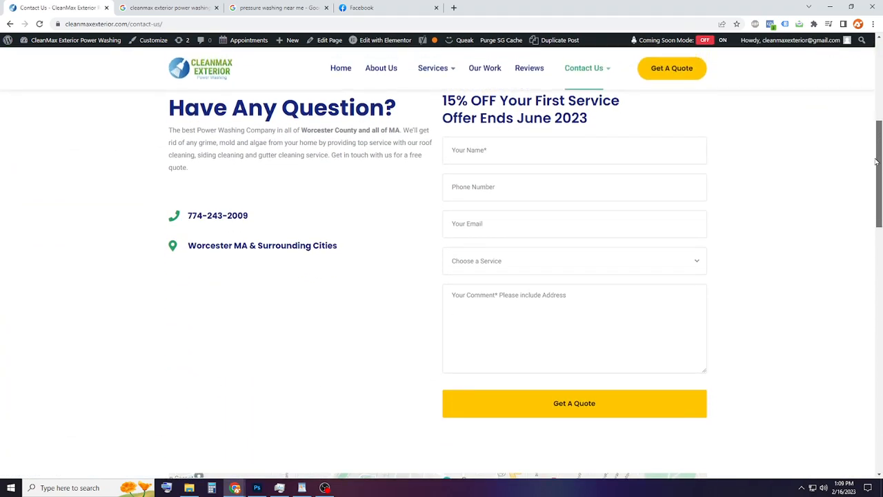
scroll(up, 3)
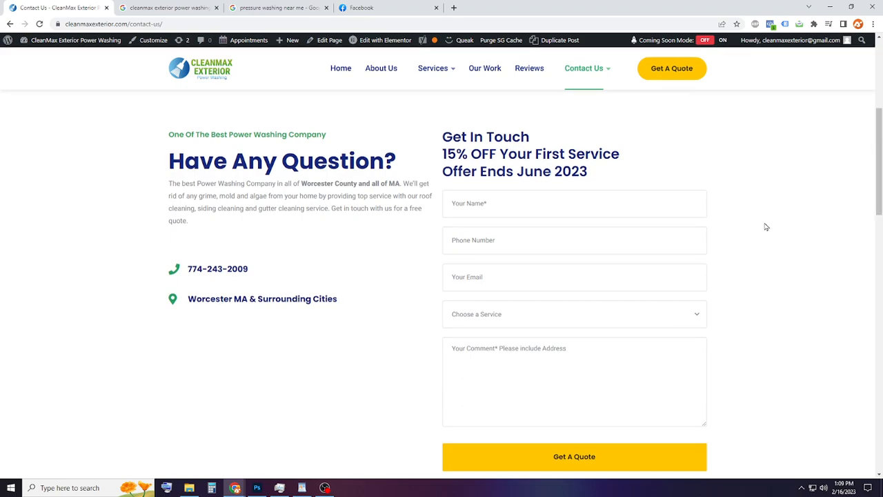
mouse_move(565, 215)
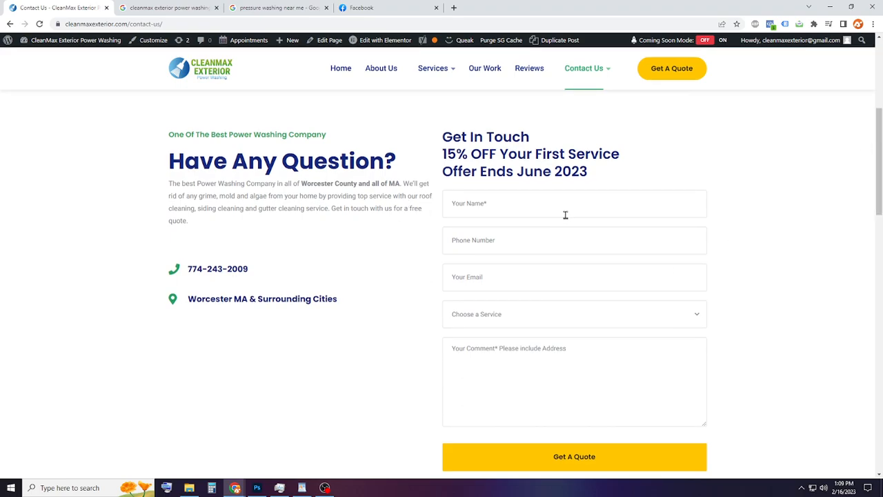
mouse_move(510, 244)
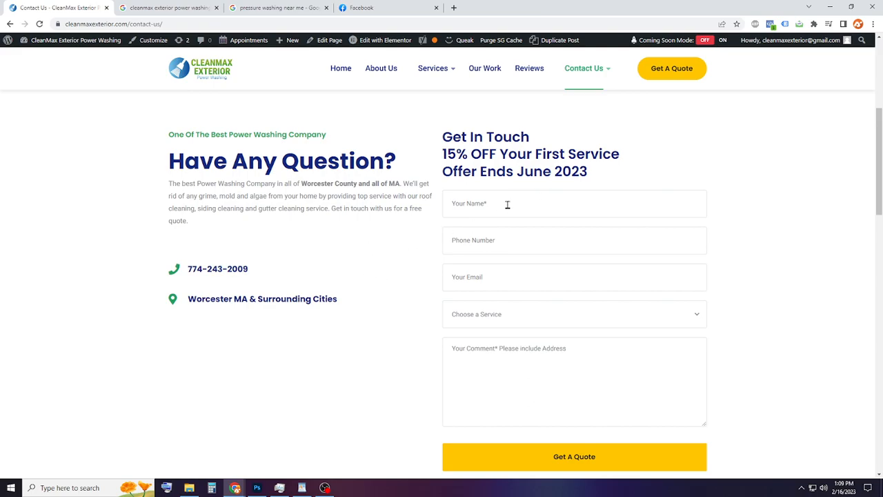
scroll(up, 3)
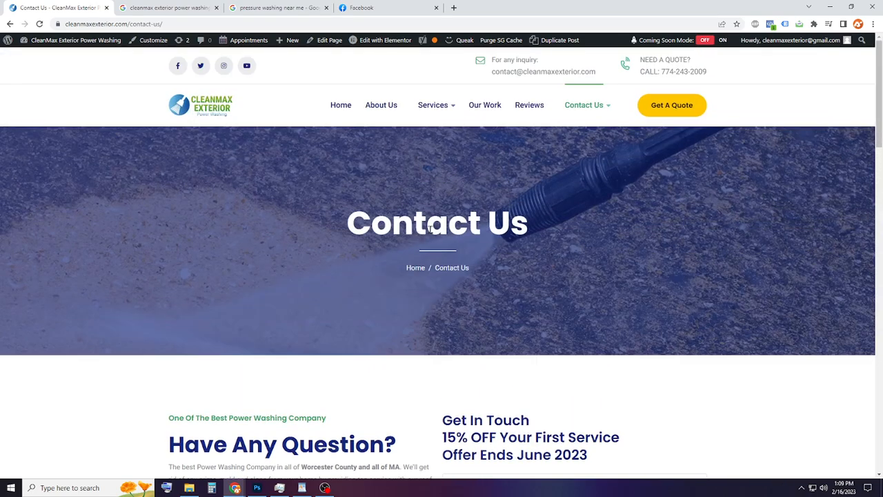
mouse_move(515, 264)
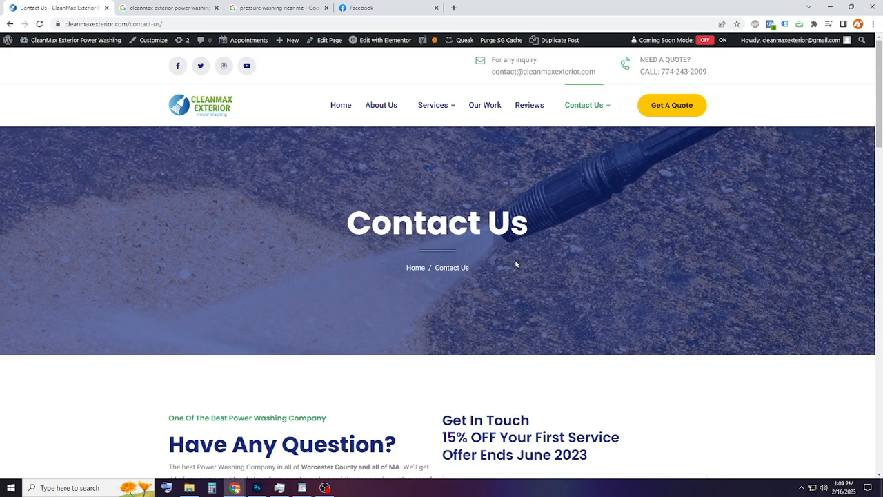
mouse_move(505, 243)
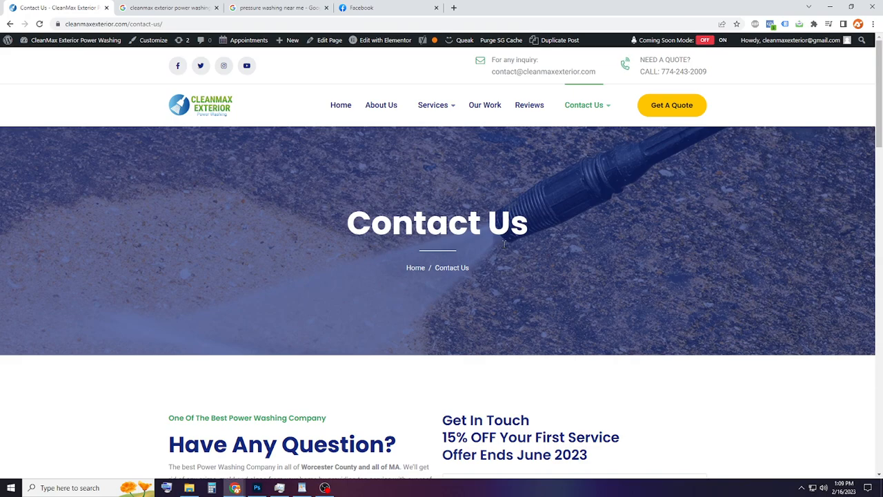
mouse_move(397, 145)
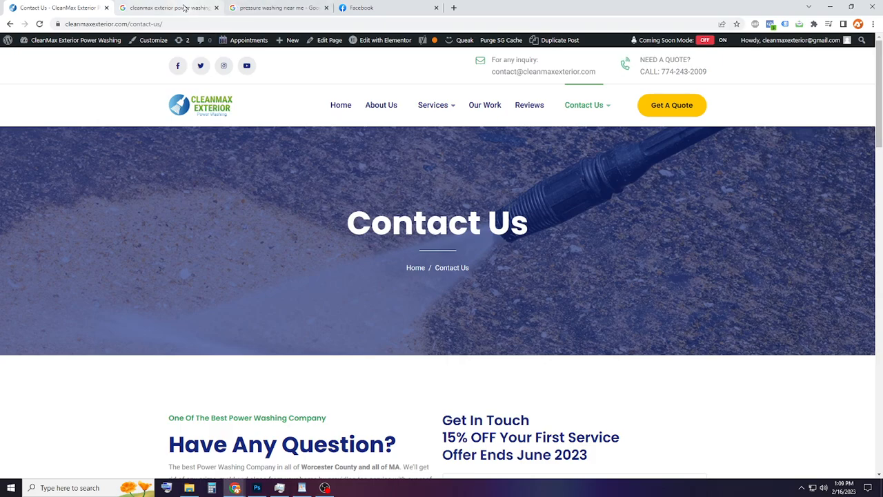
click(169, 8)
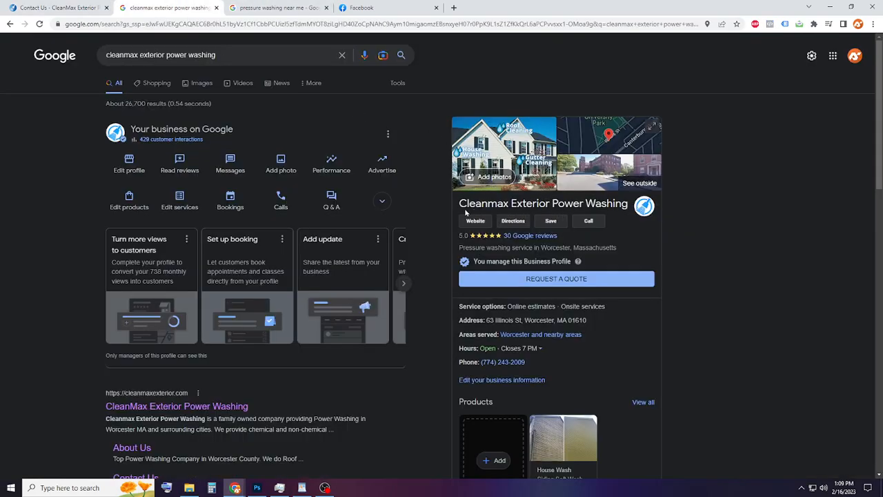
mouse_move(630, 249)
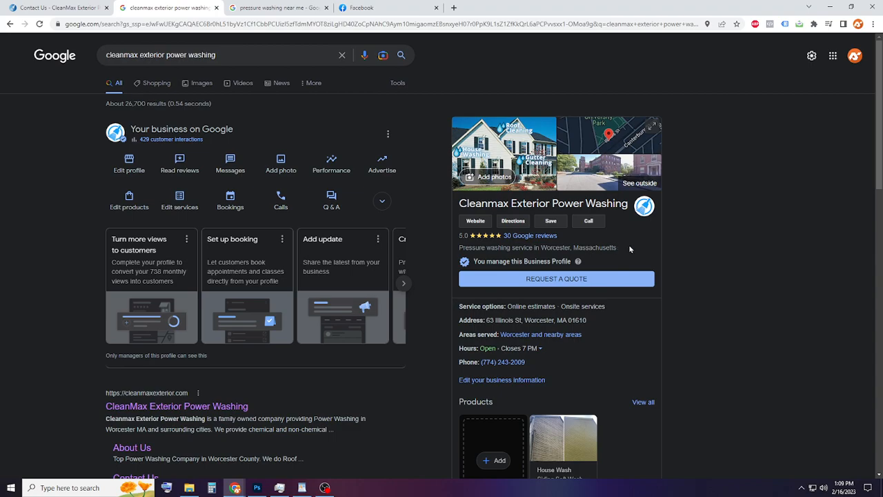
mouse_move(646, 236)
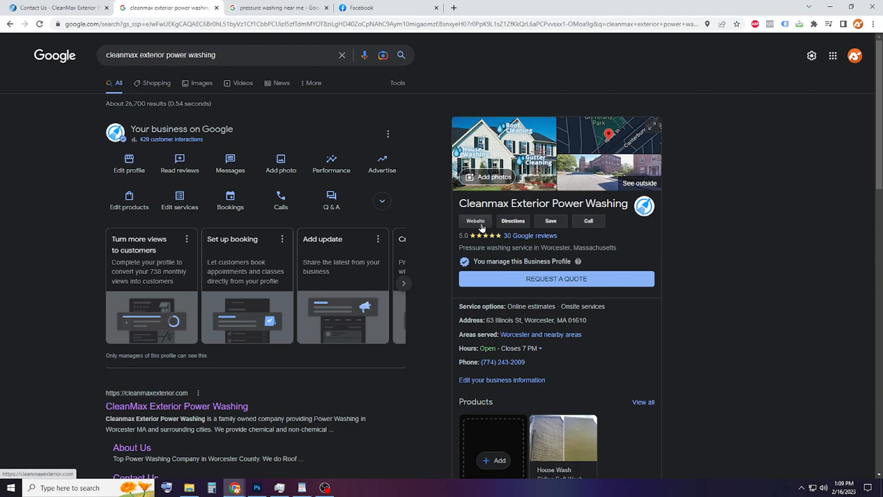
mouse_move(150, 72)
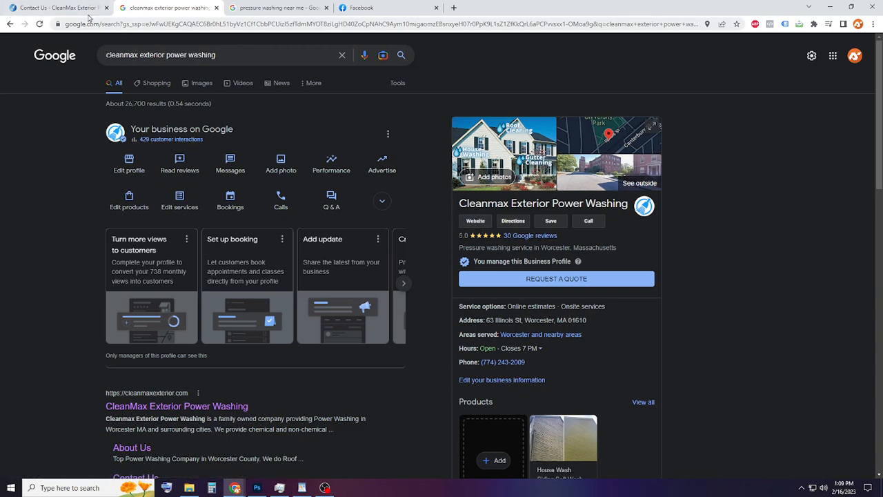
click(55, 8)
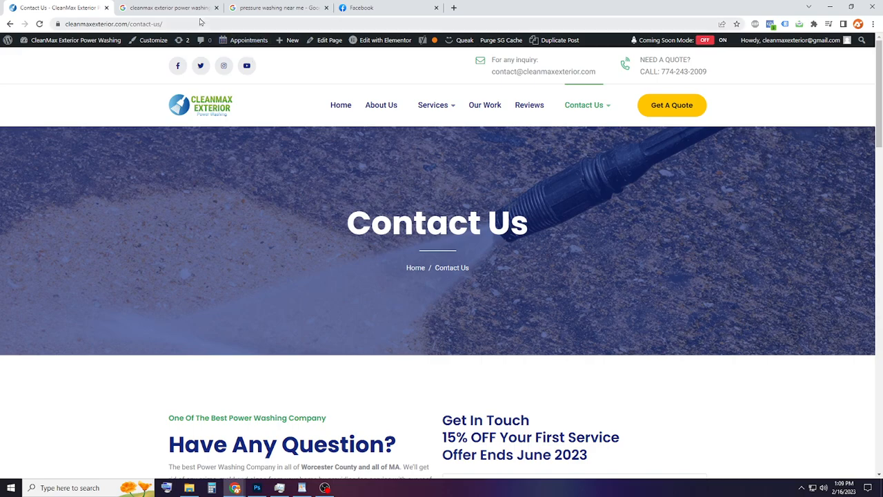
mouse_move(267, 478)
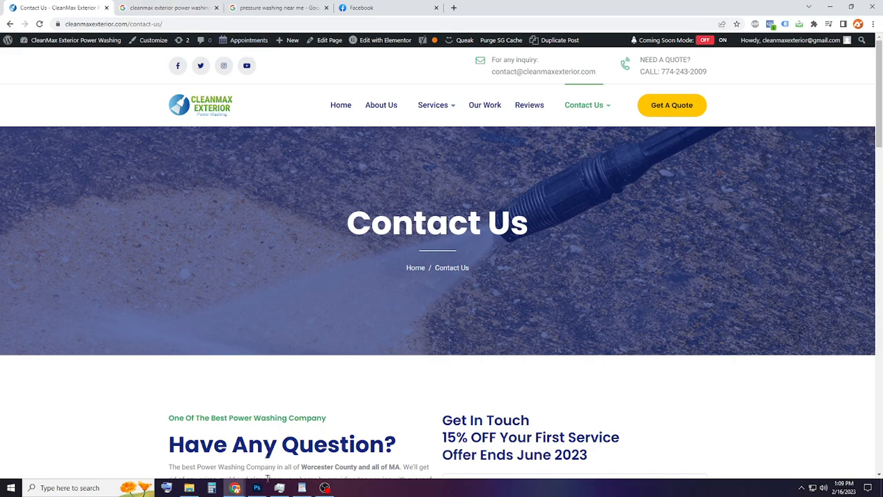
mouse_move(300, 488)
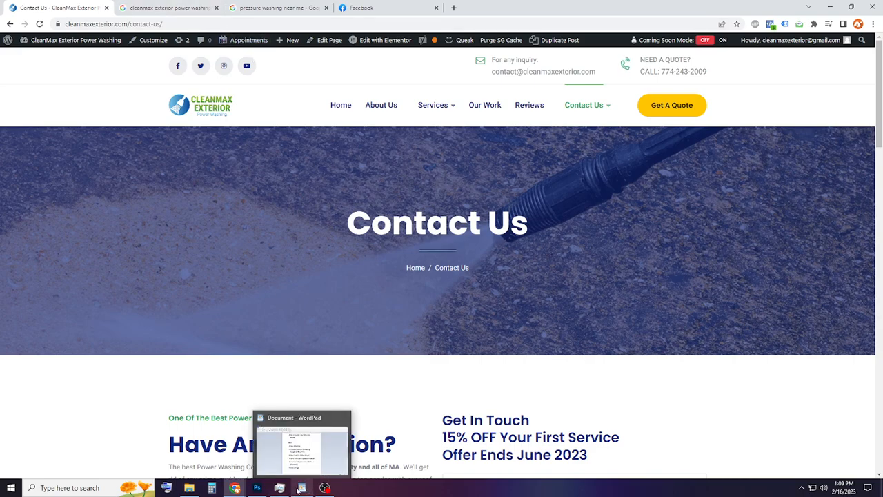
click(301, 448)
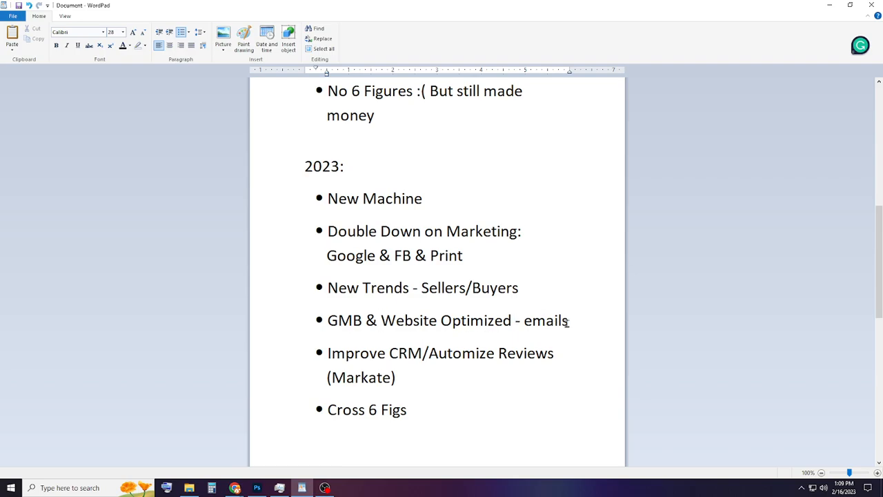
double_click(547, 321)
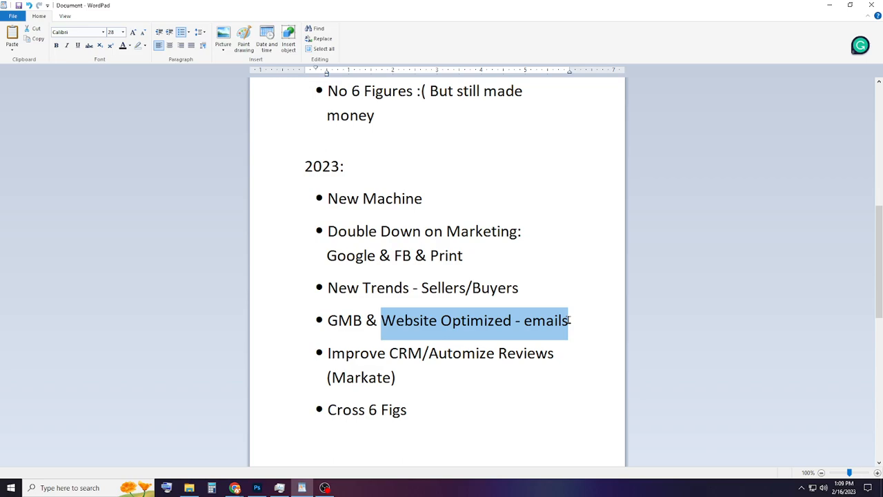
click(528, 320)
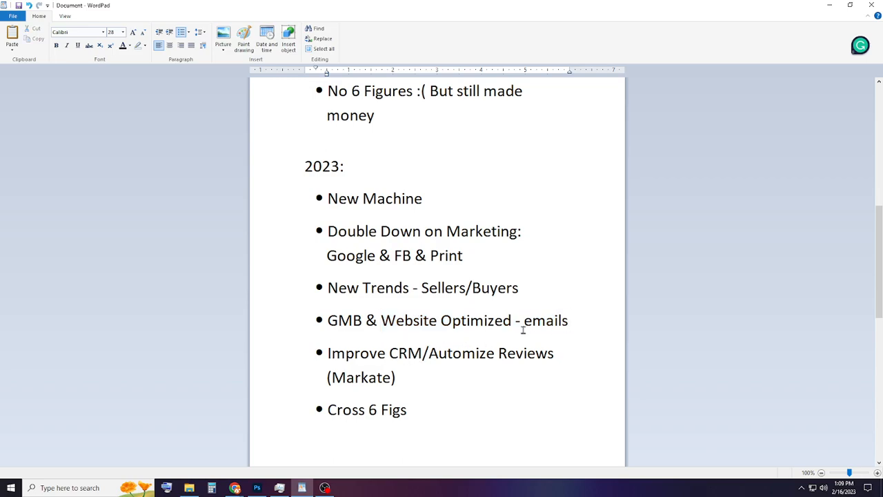
click(569, 320)
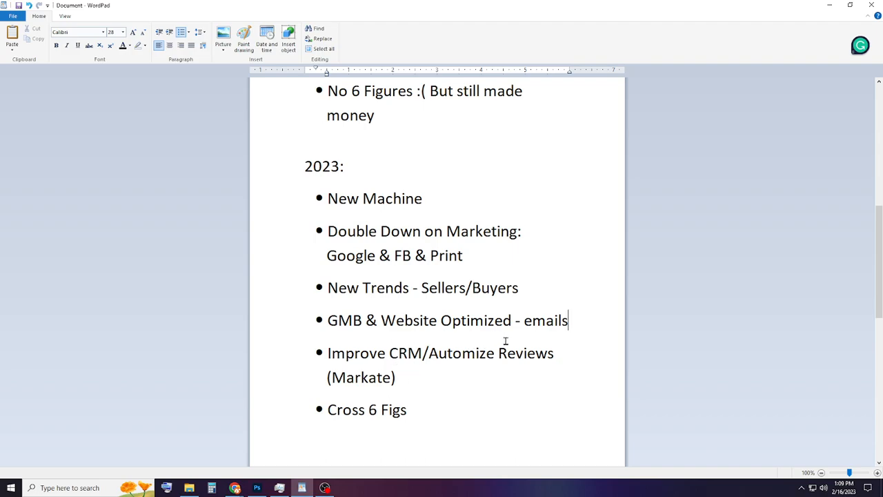
mouse_move(358, 372)
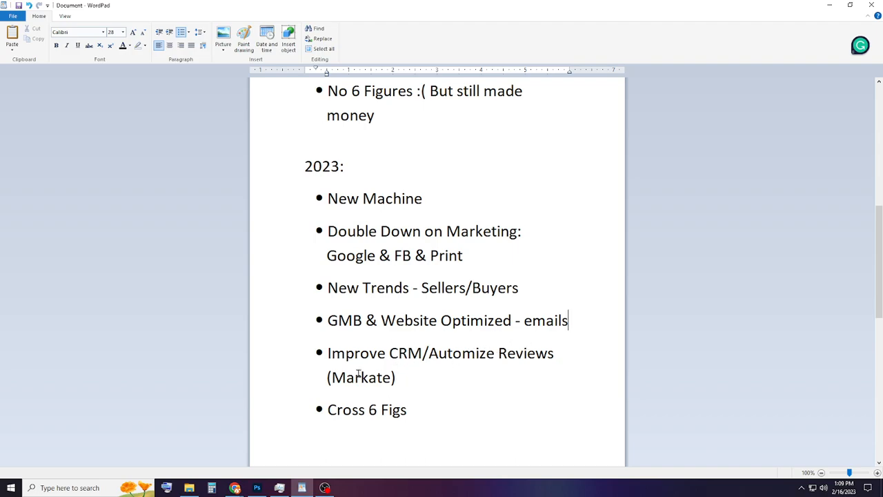
double_click(357, 353)
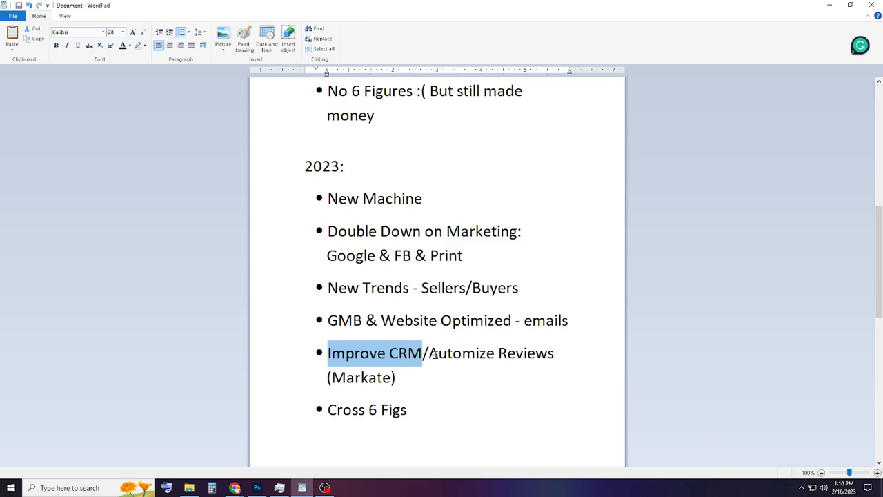
mouse_move(381, 358)
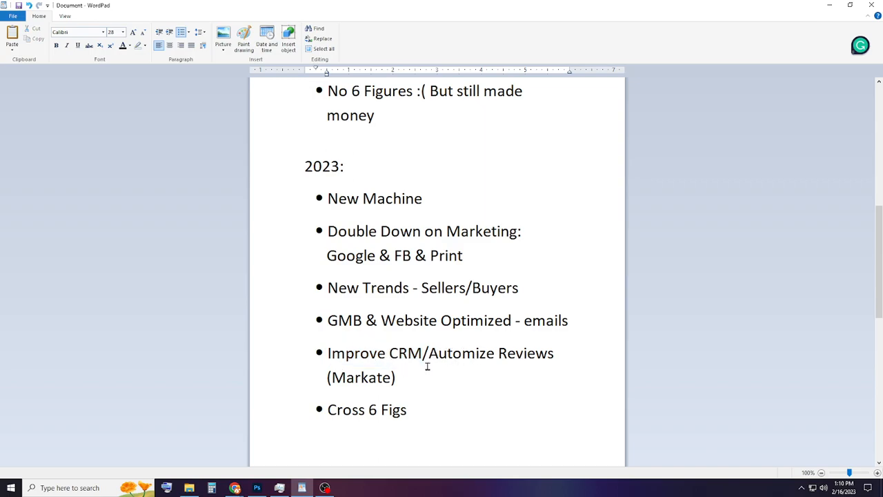
double_click(359, 377)
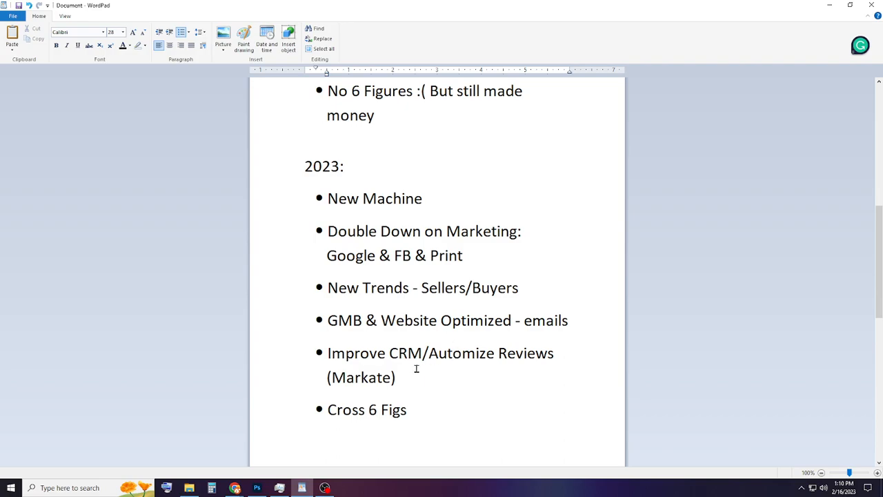
mouse_move(411, 372)
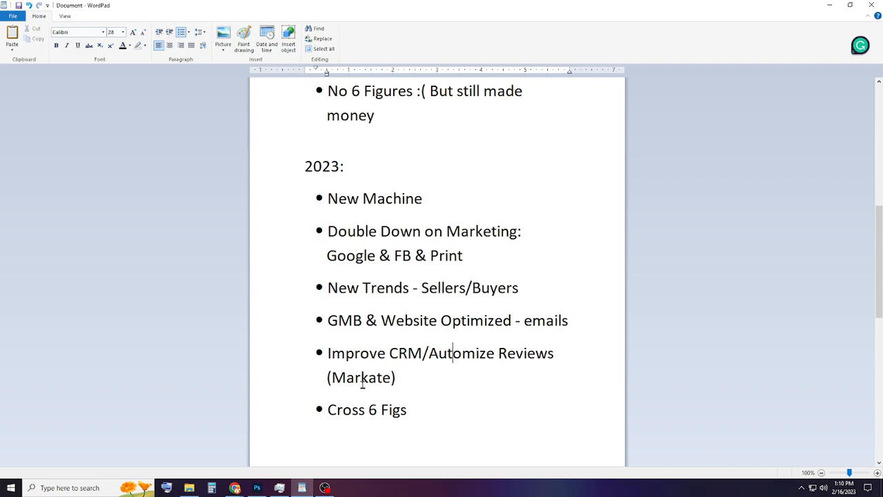
double_click(441, 353)
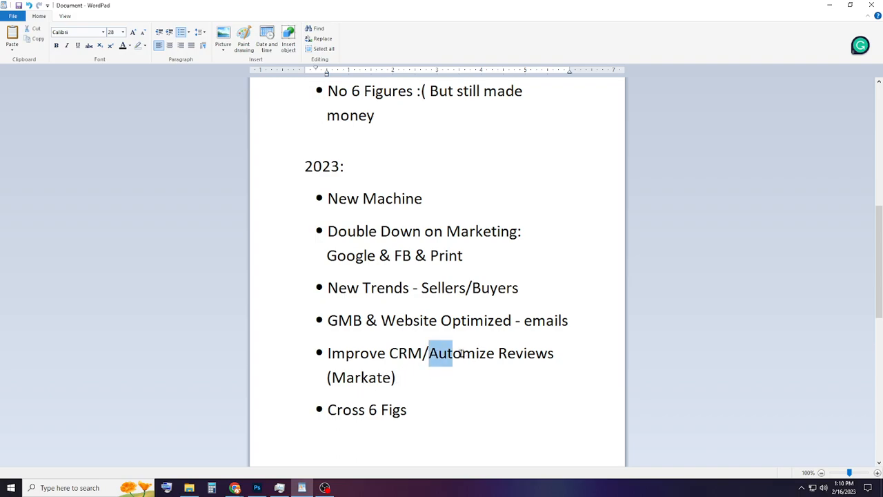
drag(440, 352, 554, 353)
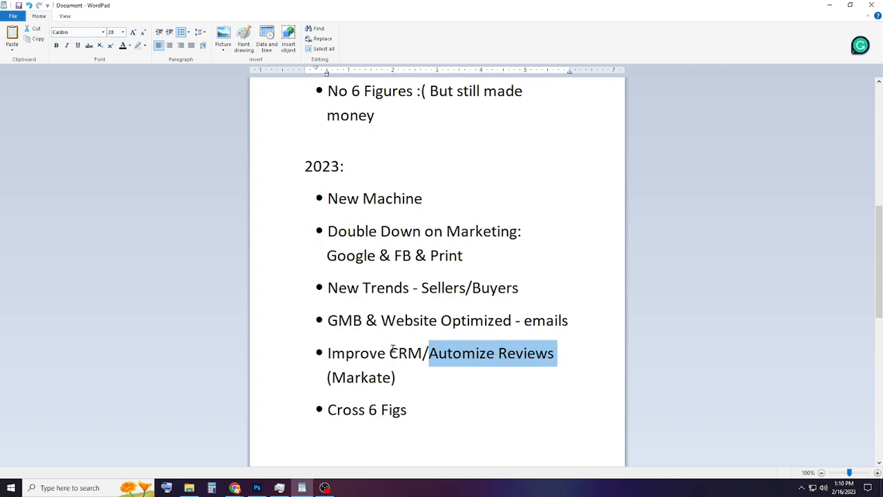
mouse_move(524, 325)
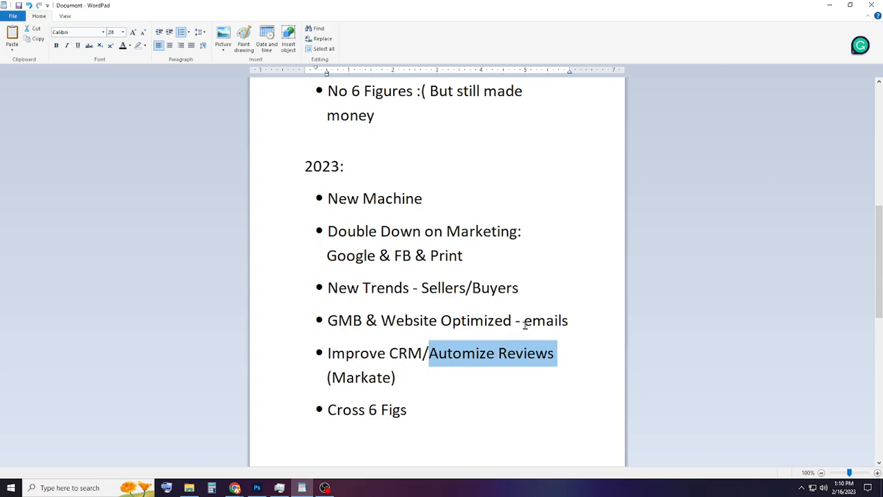
mouse_move(414, 376)
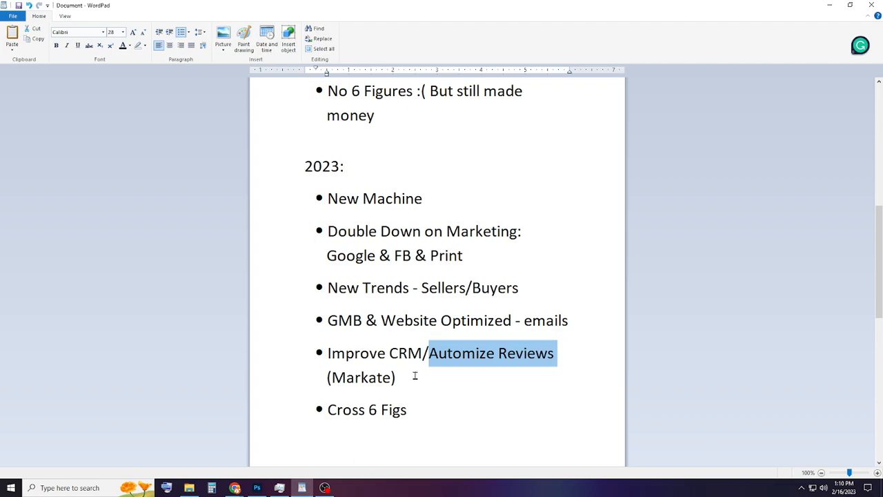
double_click(366, 410)
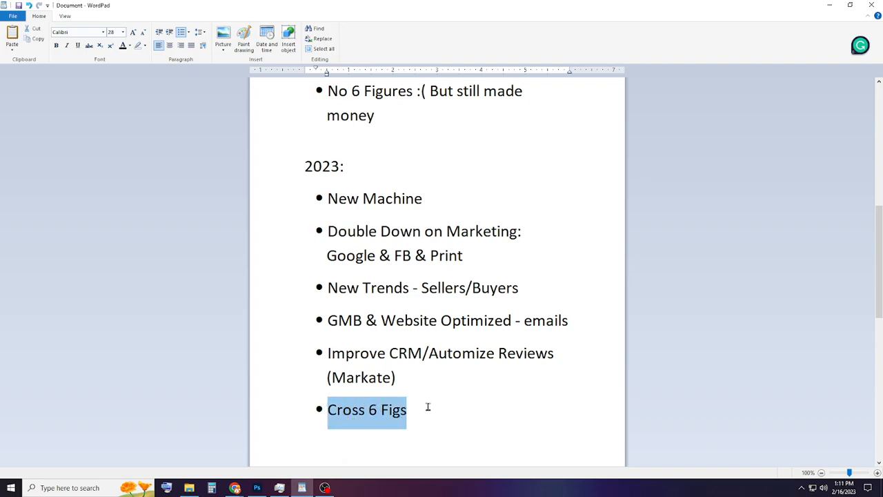
scroll(up, 3)
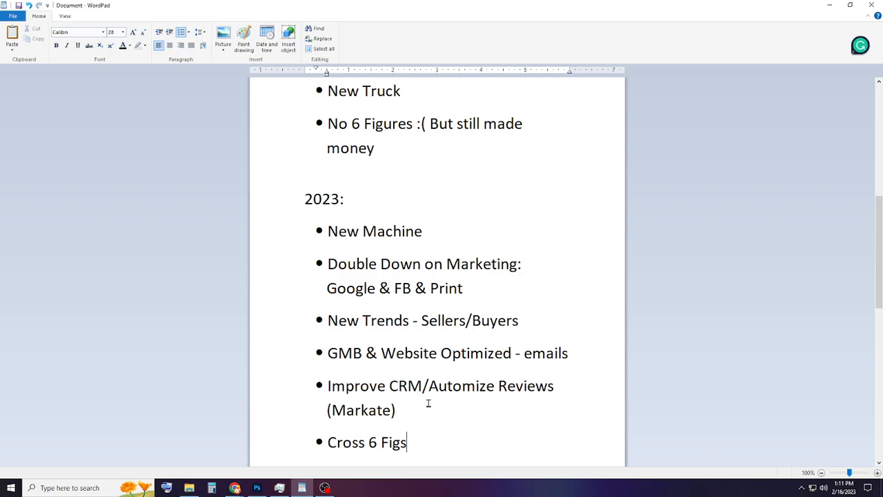
mouse_move(787, 308)
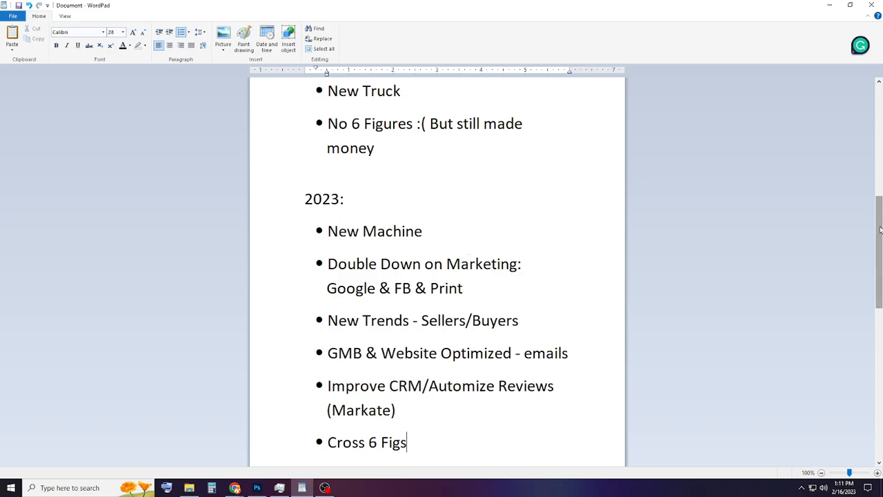
scroll(down, 3)
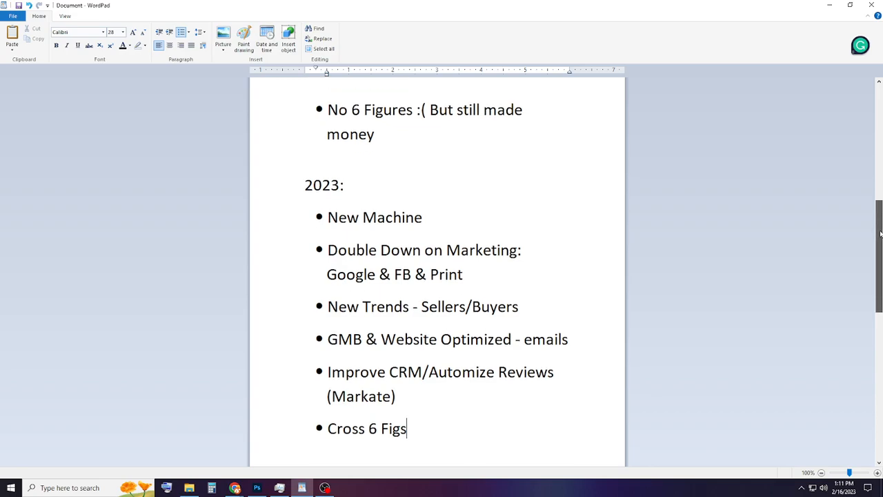
scroll(down, 3)
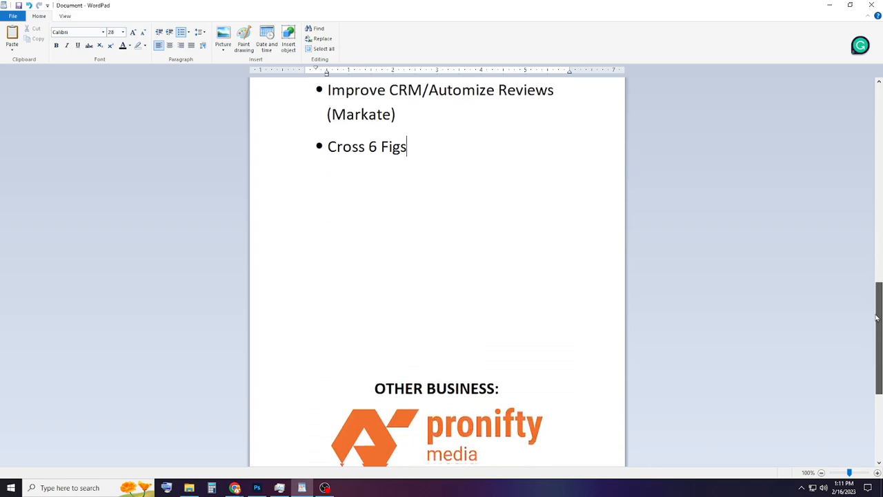
scroll(down, 3)
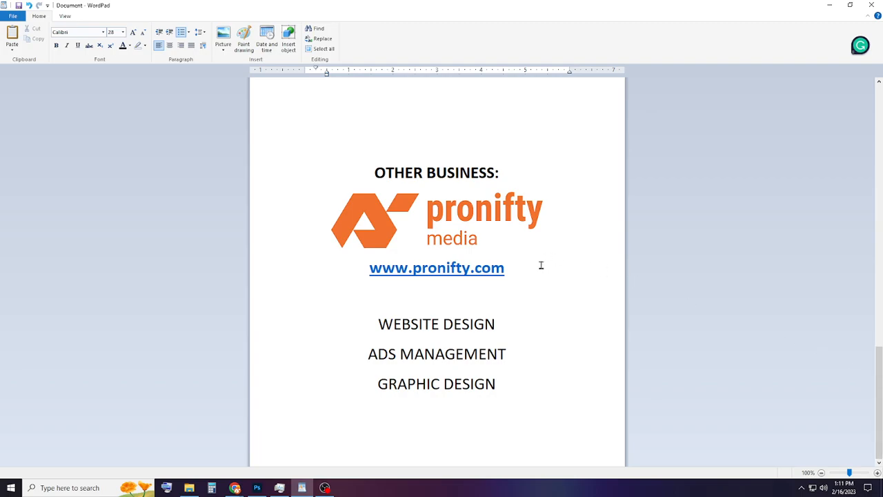
mouse_move(543, 247)
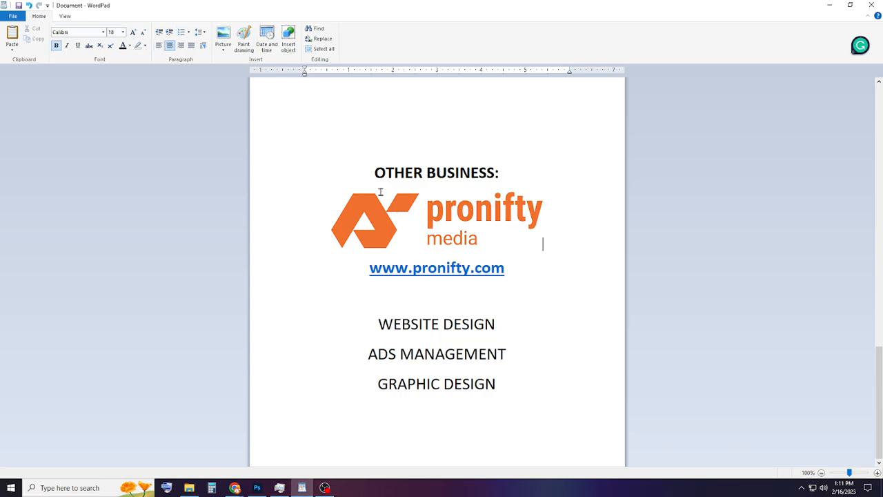
mouse_move(527, 221)
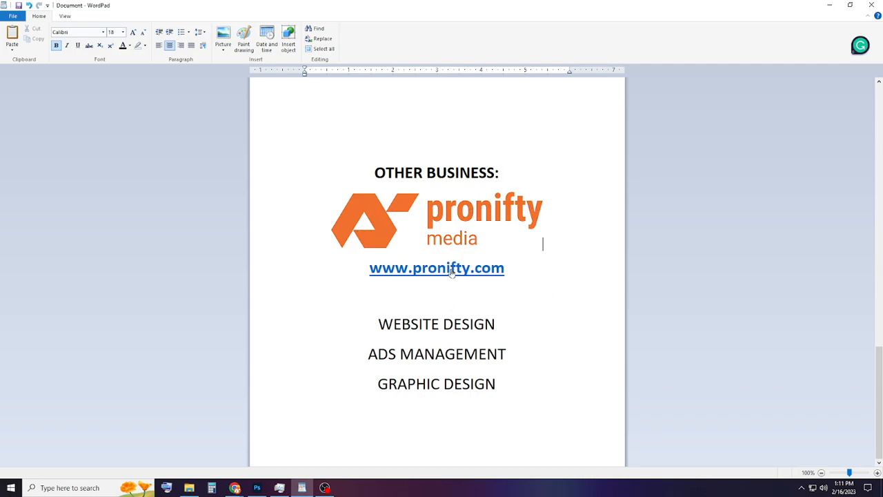
mouse_move(485, 300)
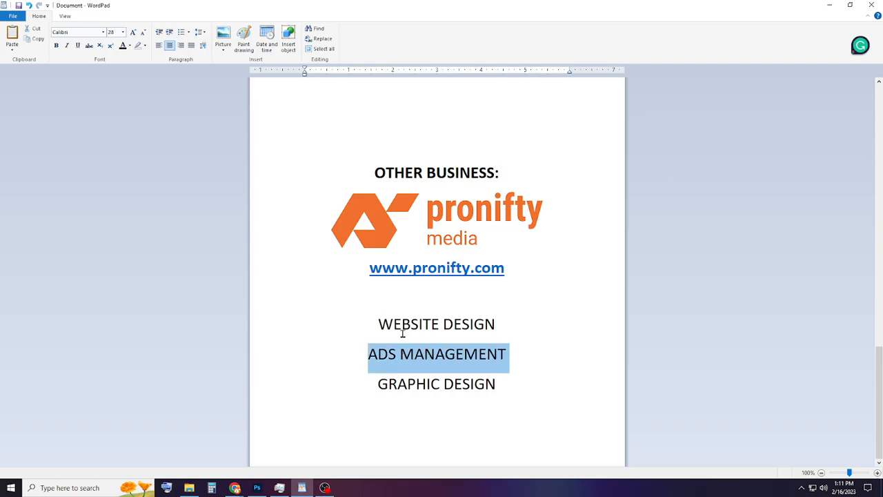
click(417, 384)
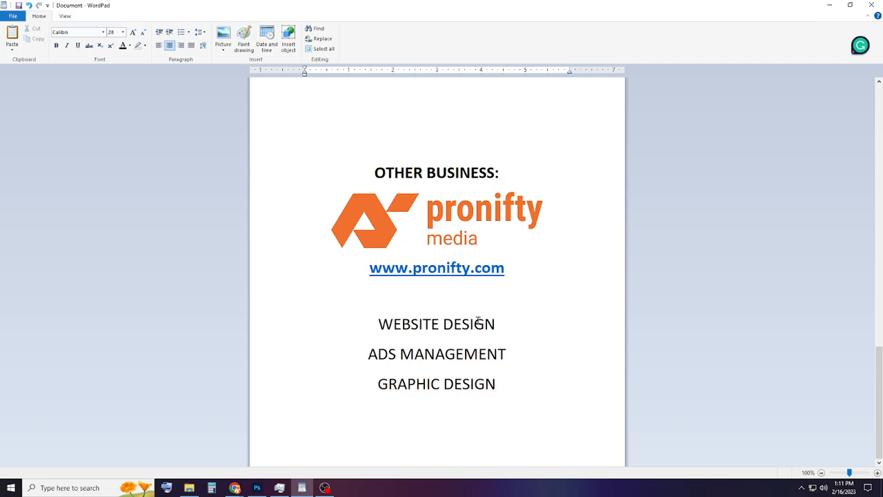
mouse_move(486, 342)
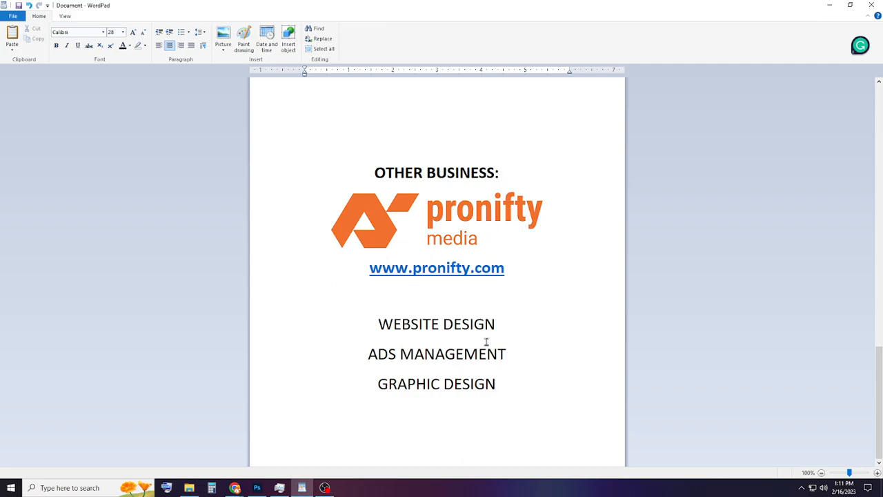
mouse_move(370, 185)
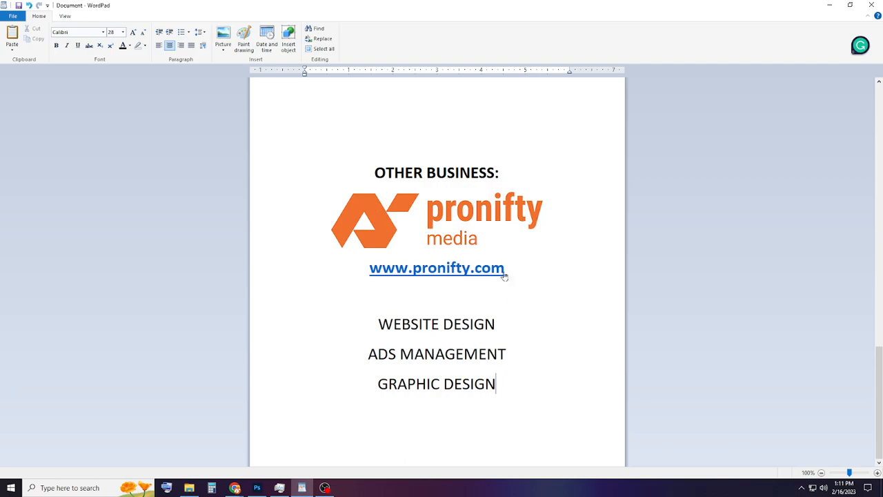
mouse_move(478, 244)
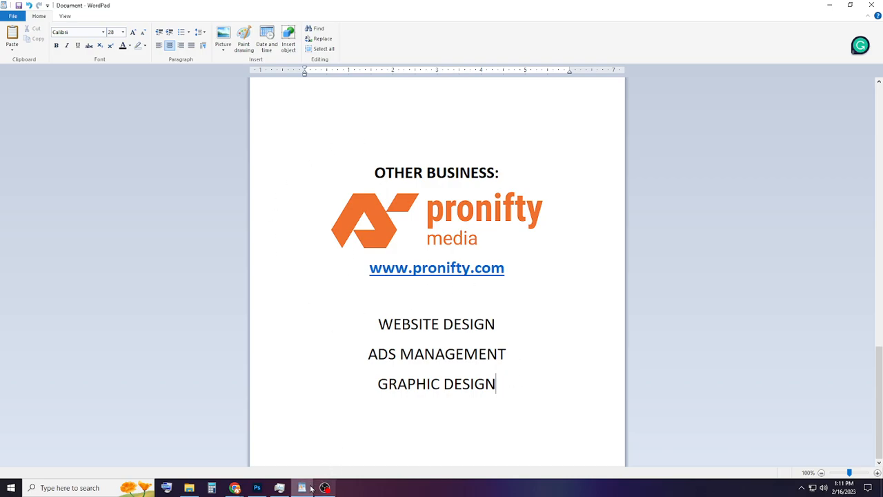
mouse_move(235, 488)
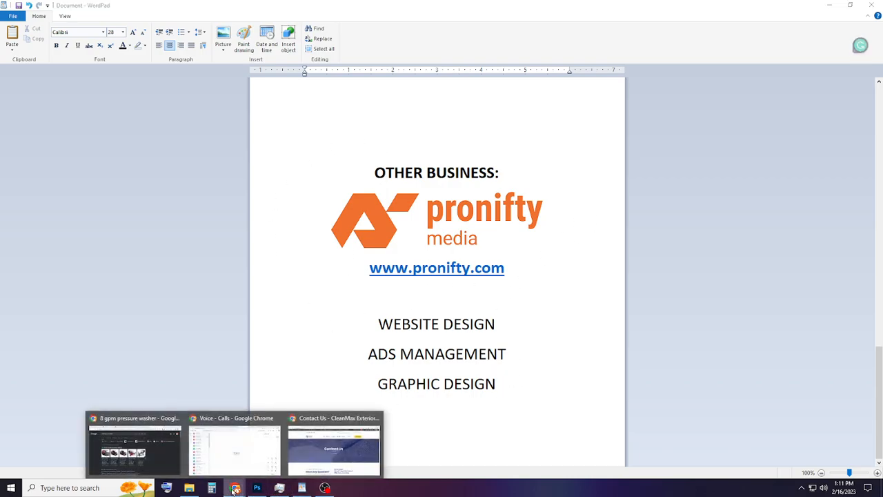
Step: Go to the CleanMax Exterior home page and scroll through its services grid
click(334, 447)
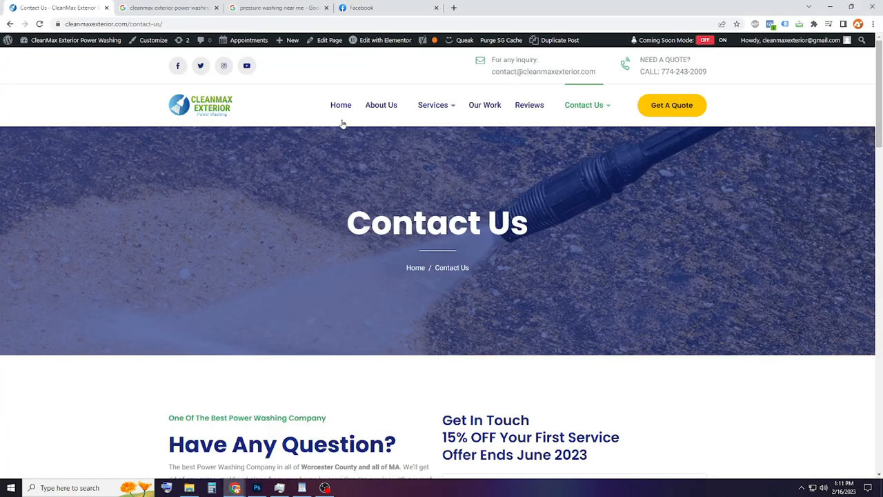
click(341, 105)
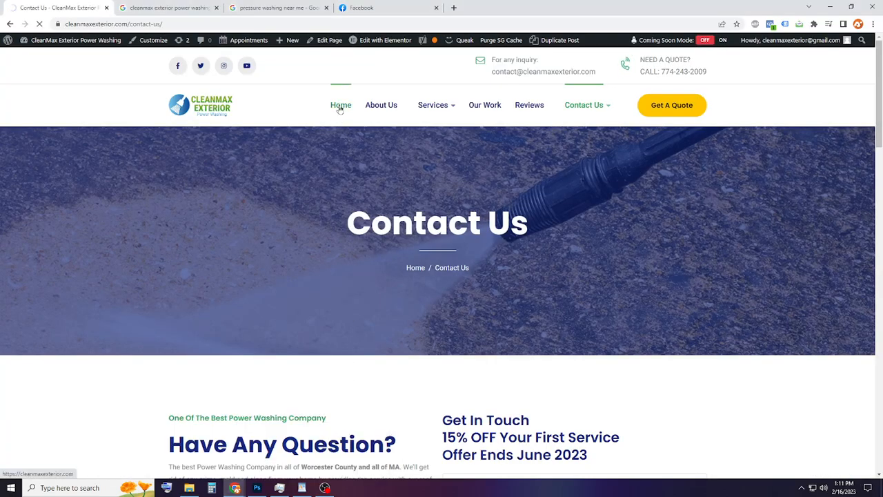
click(341, 105)
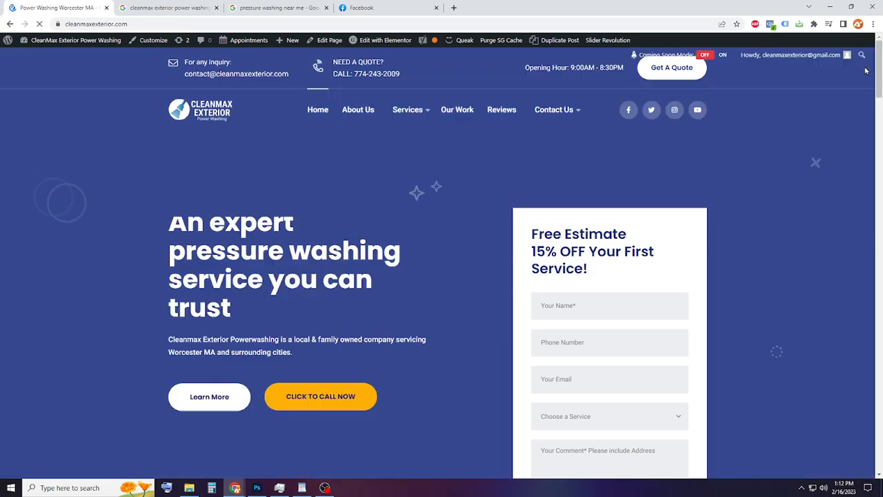
scroll(down, 3)
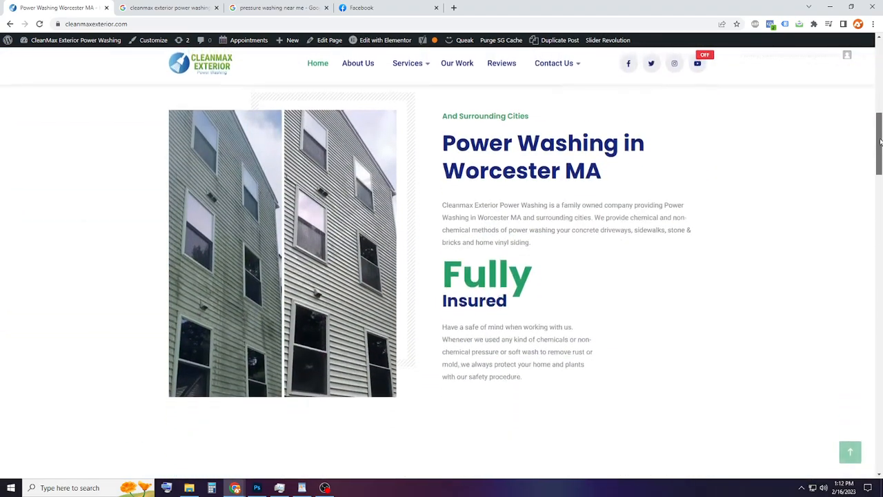
scroll(down, 3)
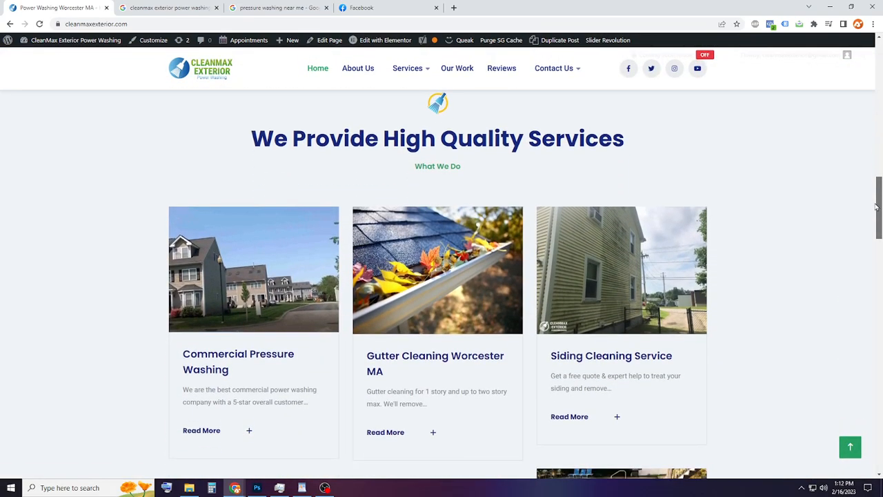
scroll(down, 3)
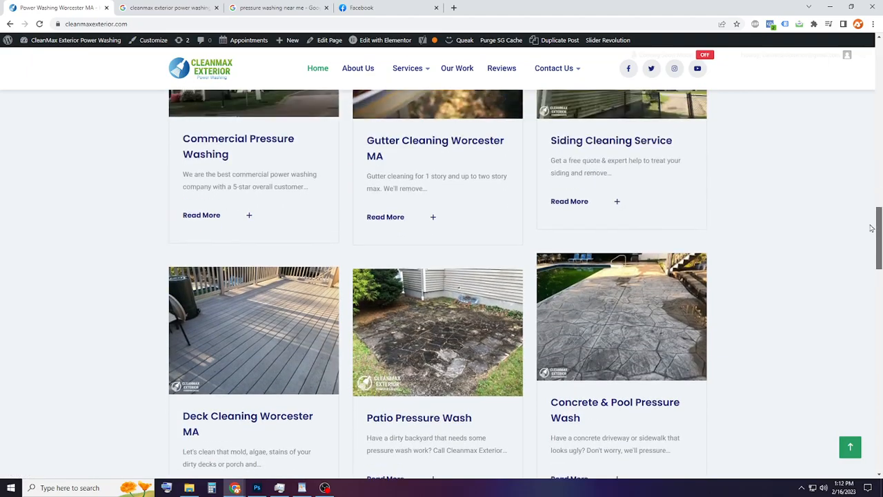
scroll(up, 3)
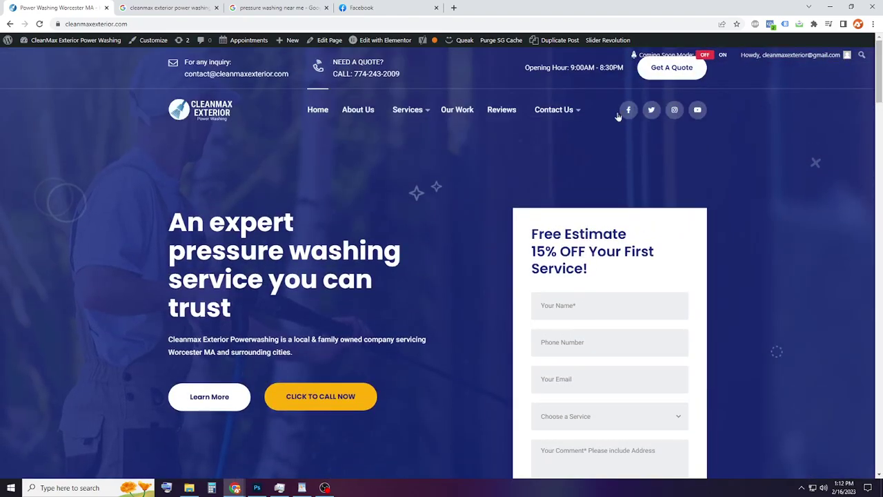
mouse_move(780, 122)
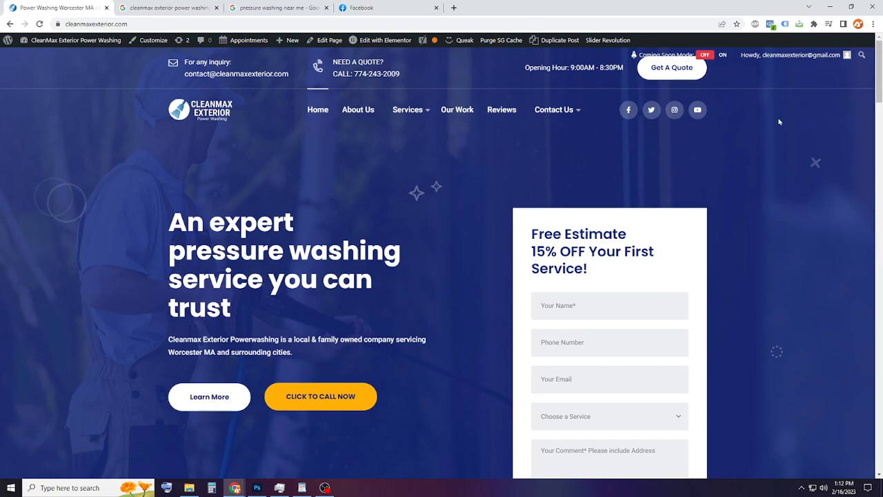
mouse_move(327, 371)
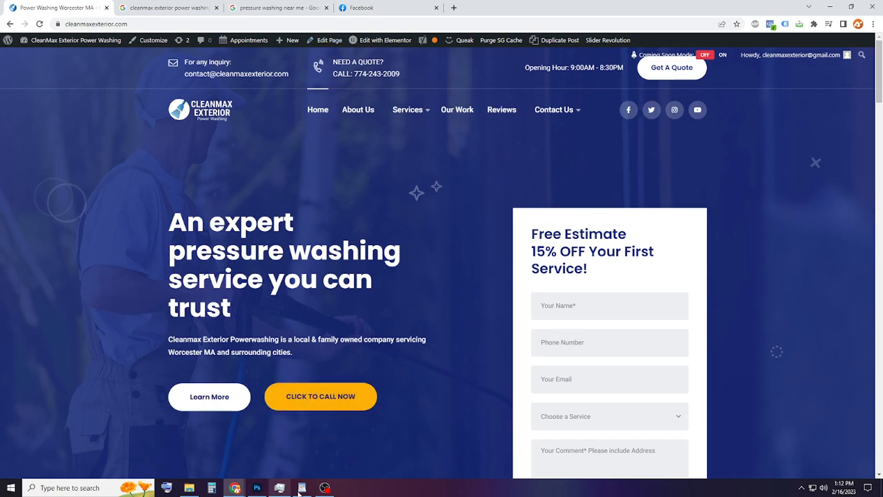
Step: Return to WordPad and review the pronifty media Other Business section
click(300, 488)
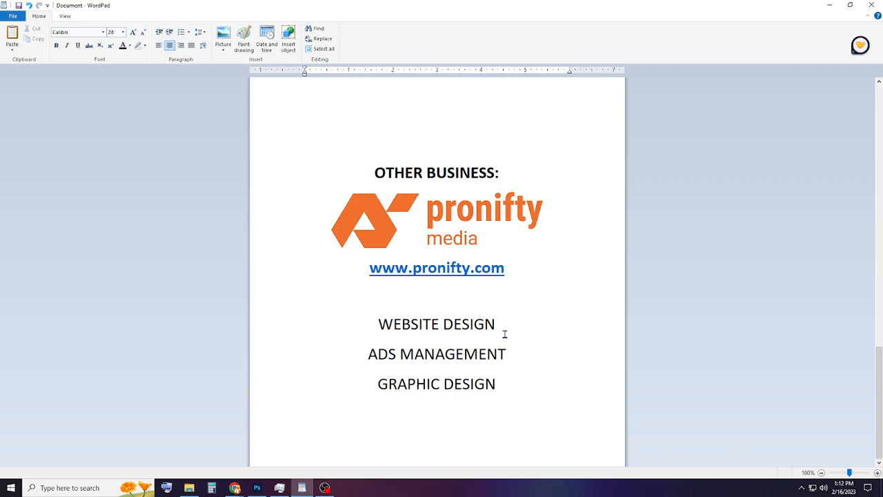
mouse_move(417, 339)
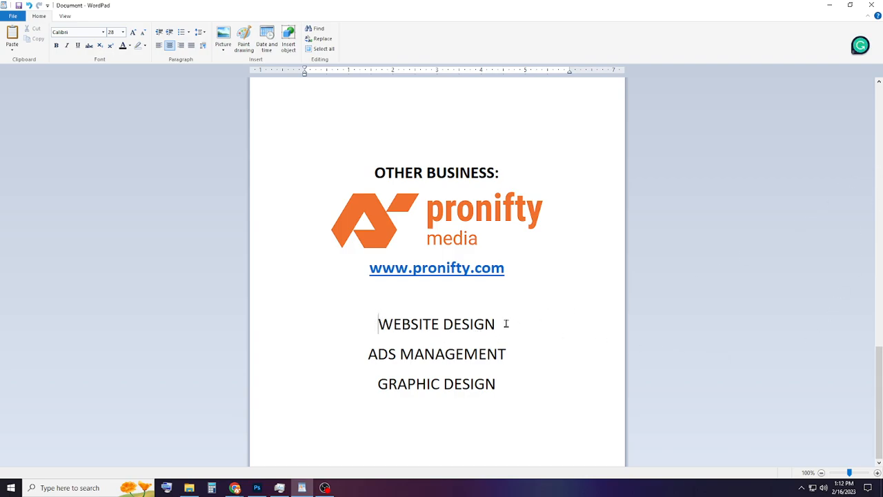
mouse_move(336, 436)
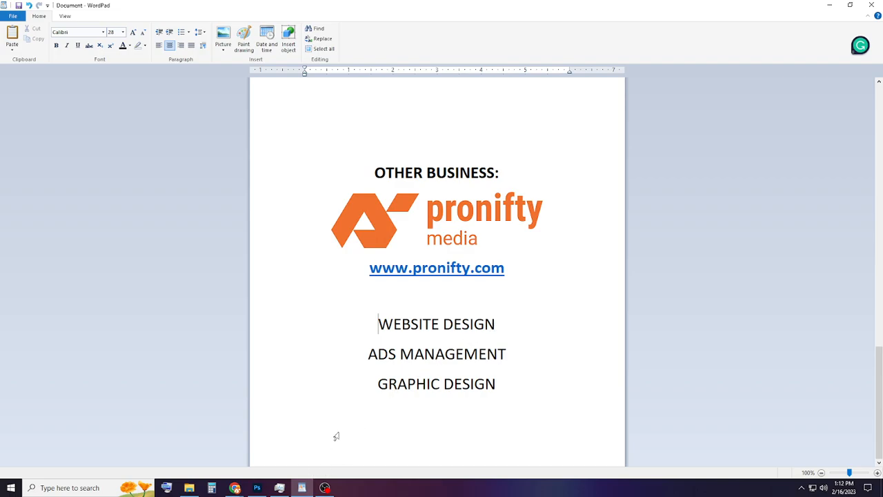
click(495, 384)
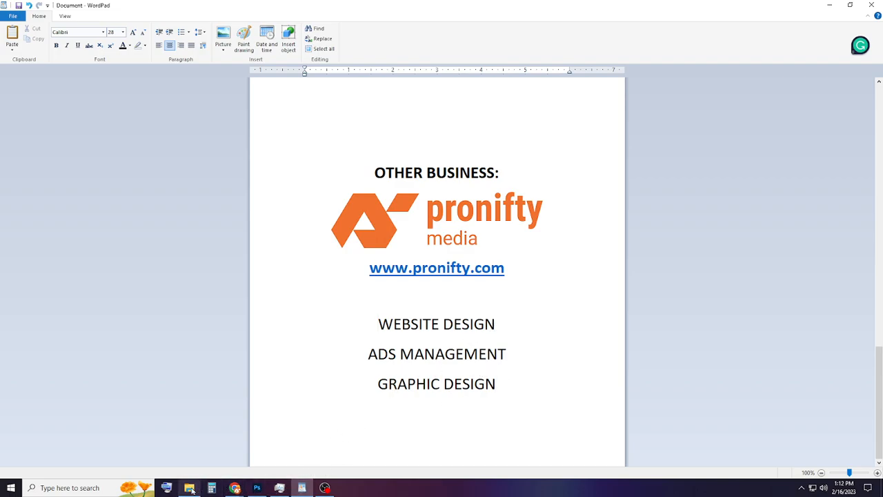
mouse_move(189, 488)
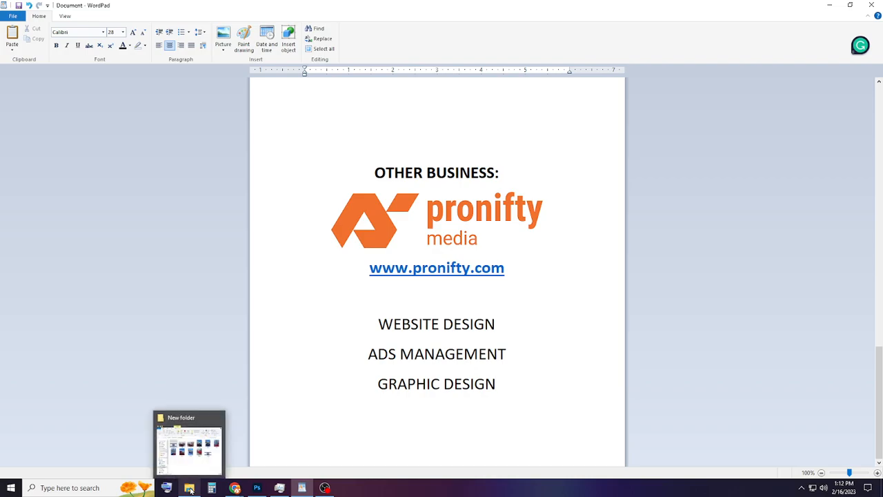
Step: Bring the Downloads 'New folder' of photos to the front in File Explorer
click(256, 488)
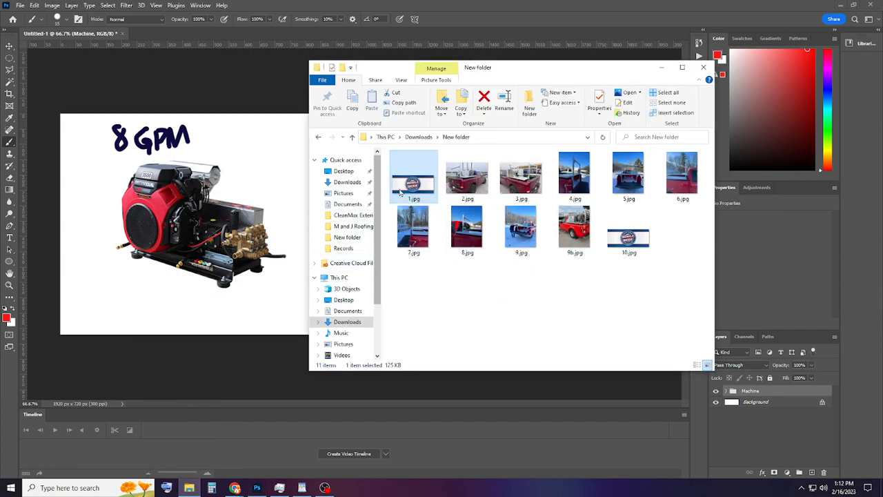
Step: Open 1.jpg, the Mobile Skids banner, in the Photos app
double_click(413, 176)
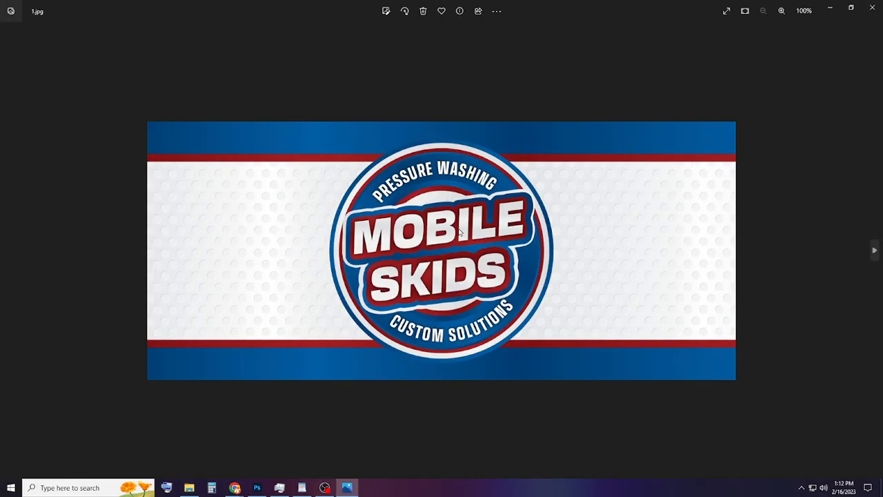
mouse_move(411, 220)
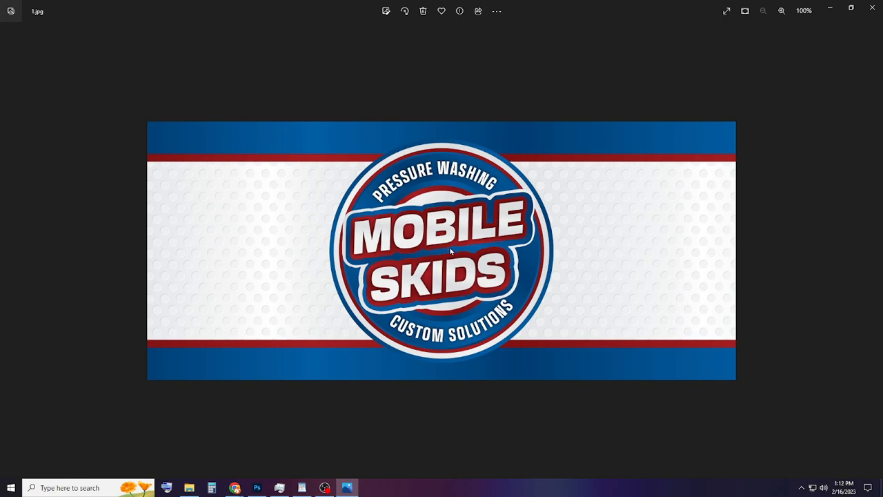
mouse_move(476, 303)
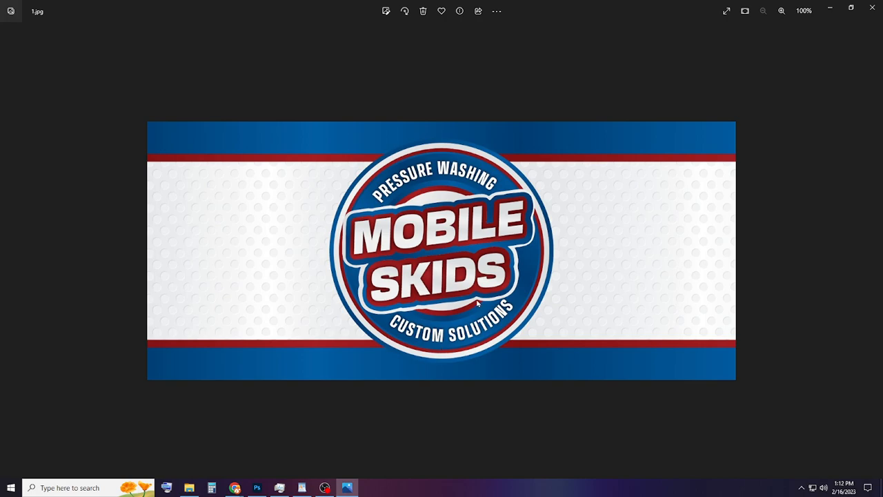
mouse_move(493, 199)
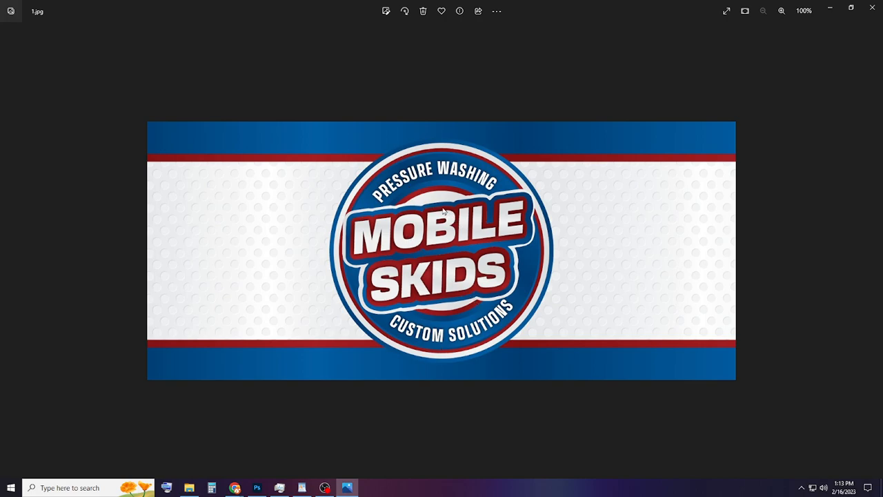
mouse_move(400, 226)
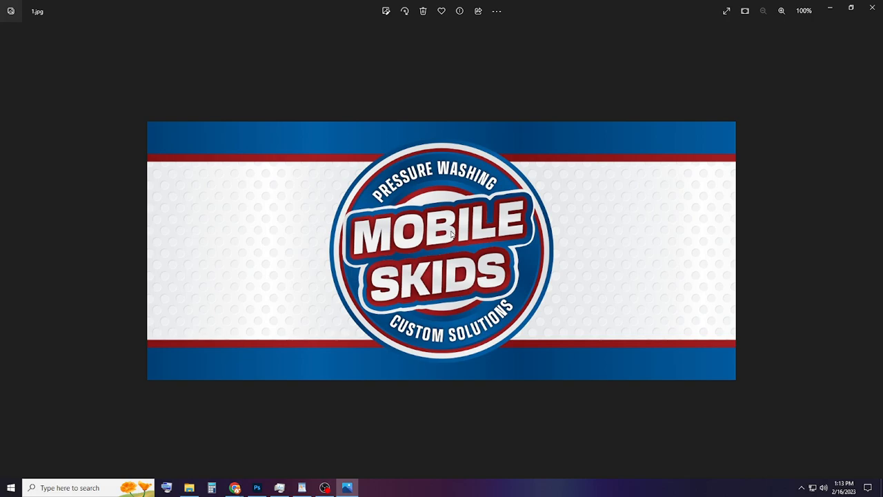
mouse_move(875, 250)
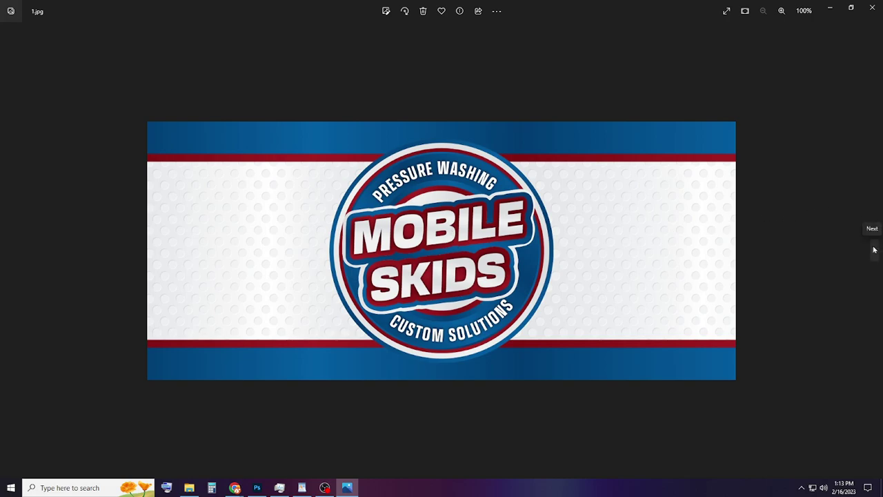
Step: Advance through the truck photos 2.jpg to 9b.jpg and on to 10.jpg
click(875, 250)
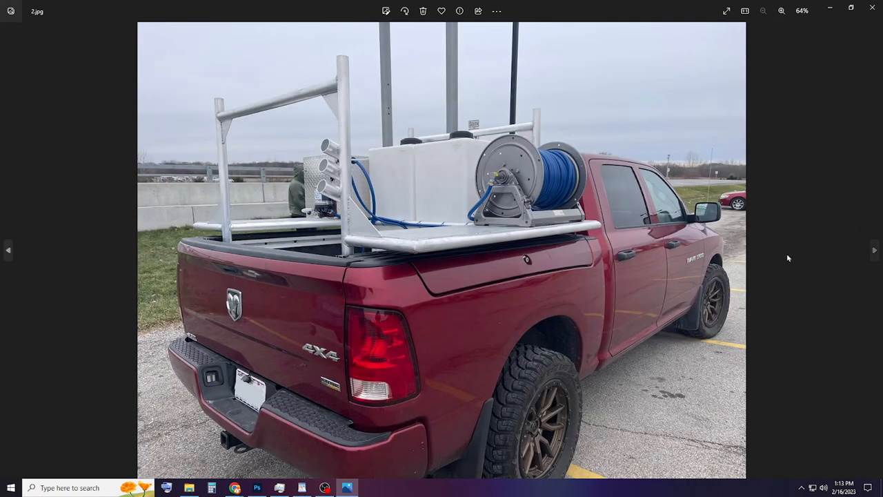
mouse_move(373, 100)
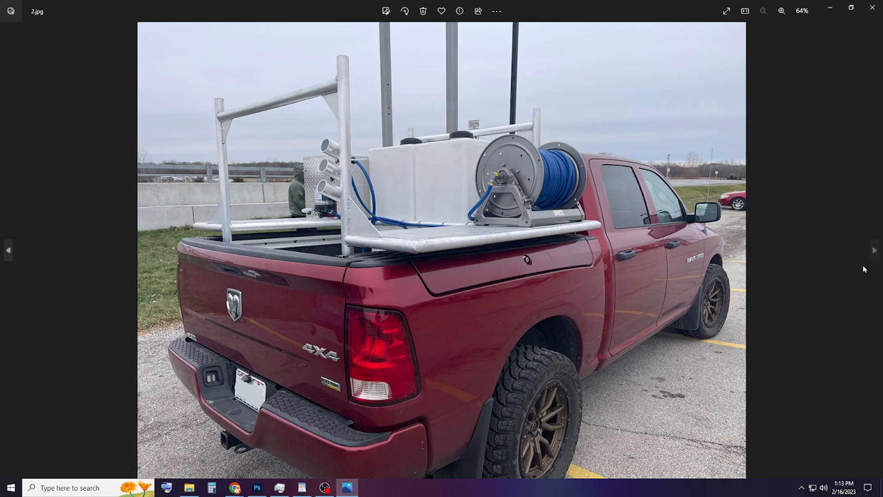
click(875, 250)
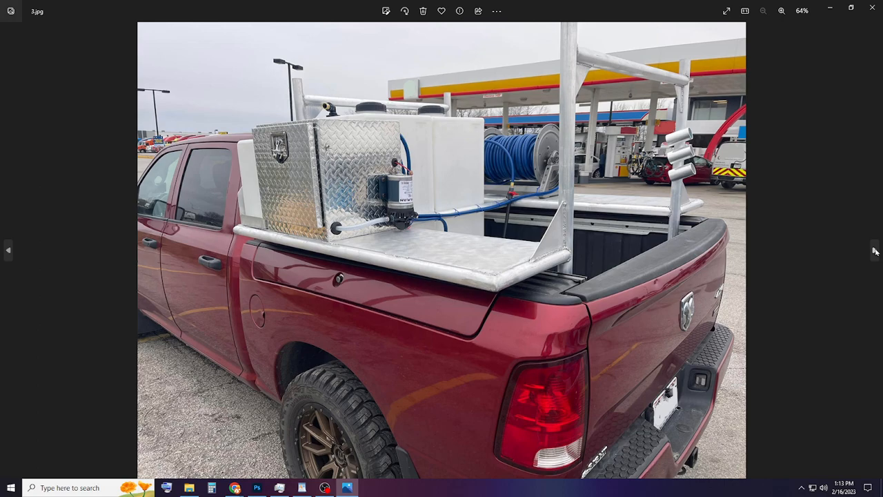
click(875, 250)
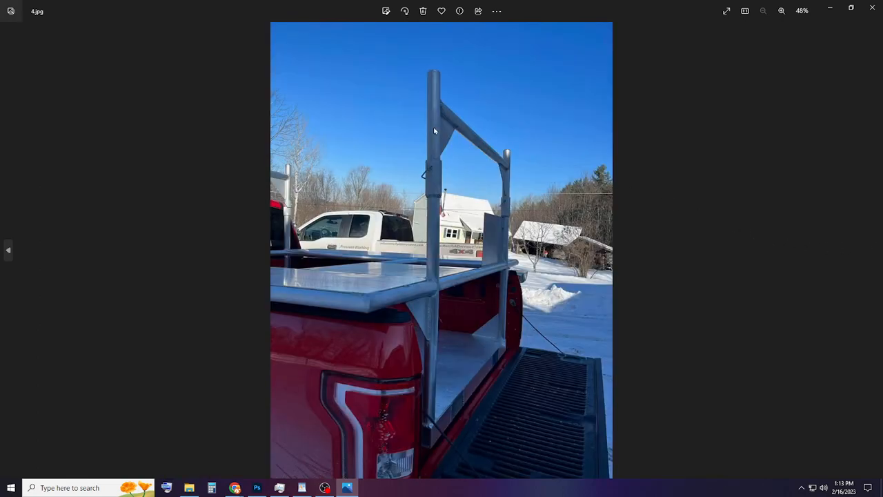
mouse_move(474, 274)
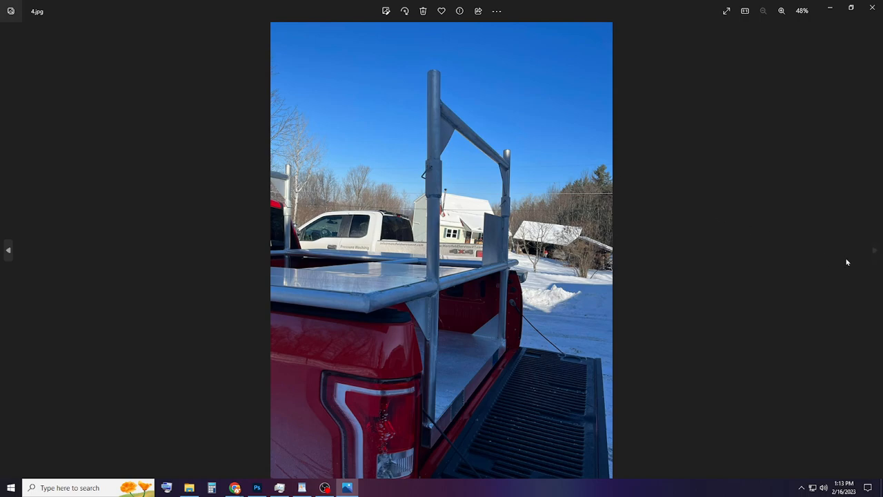
mouse_move(773, 236)
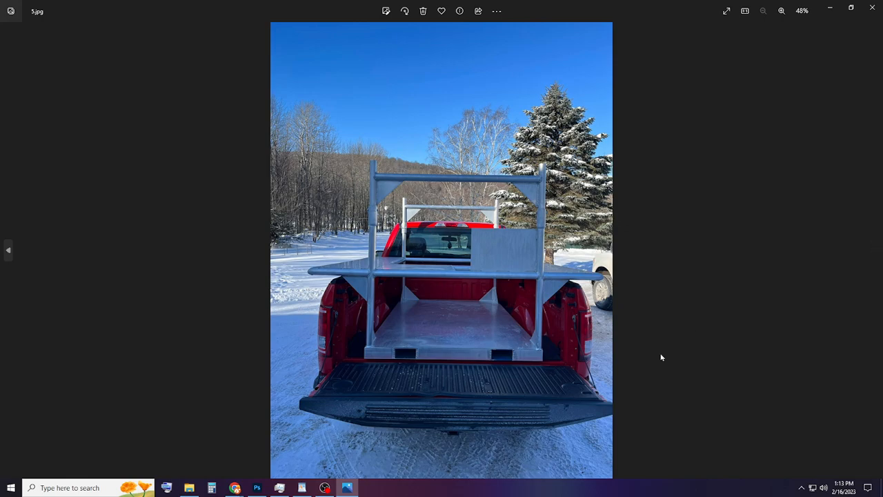
mouse_move(510, 181)
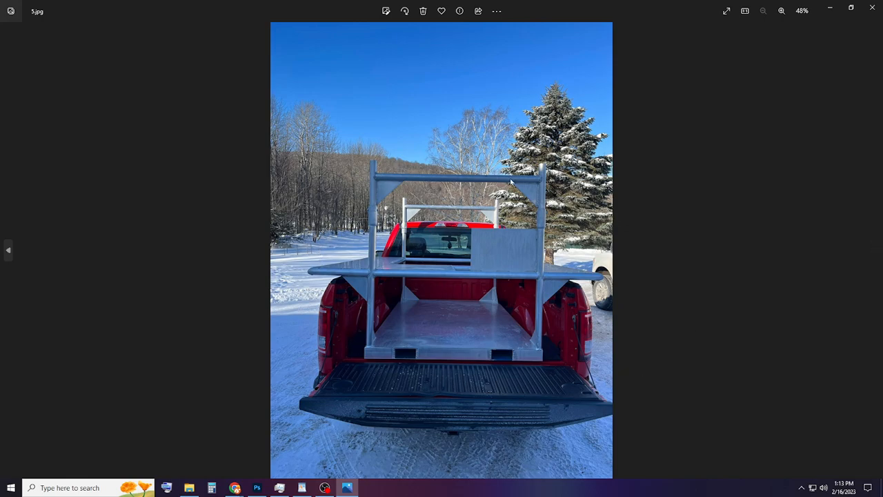
mouse_move(432, 204)
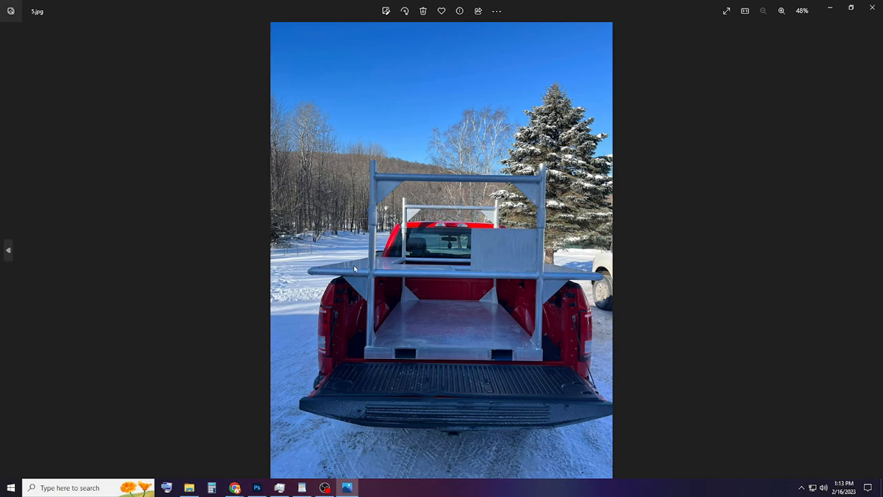
mouse_move(370, 321)
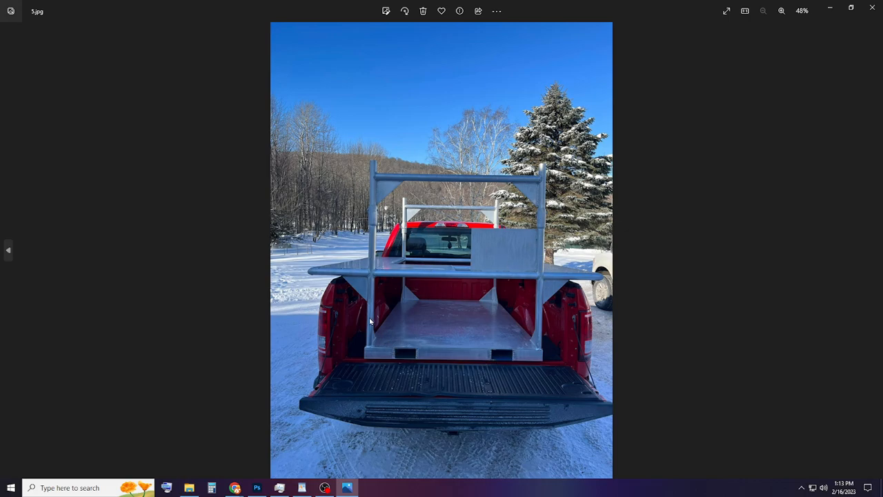
mouse_move(337, 271)
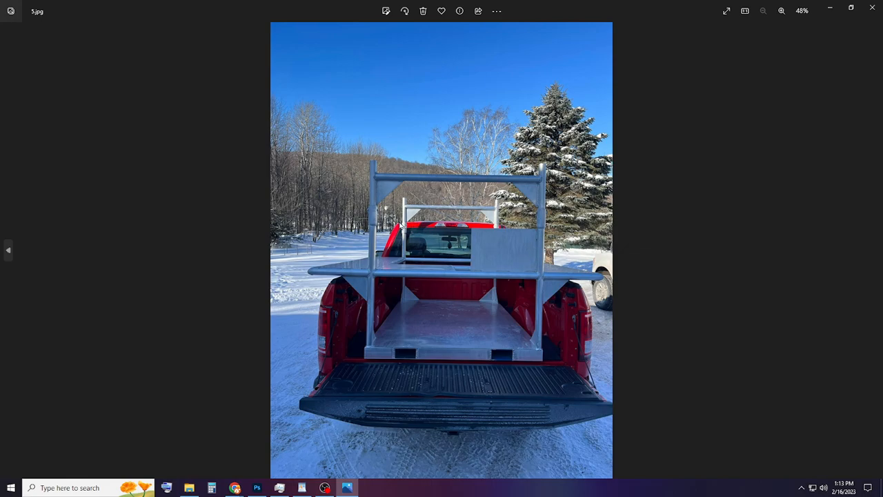
mouse_move(460, 285)
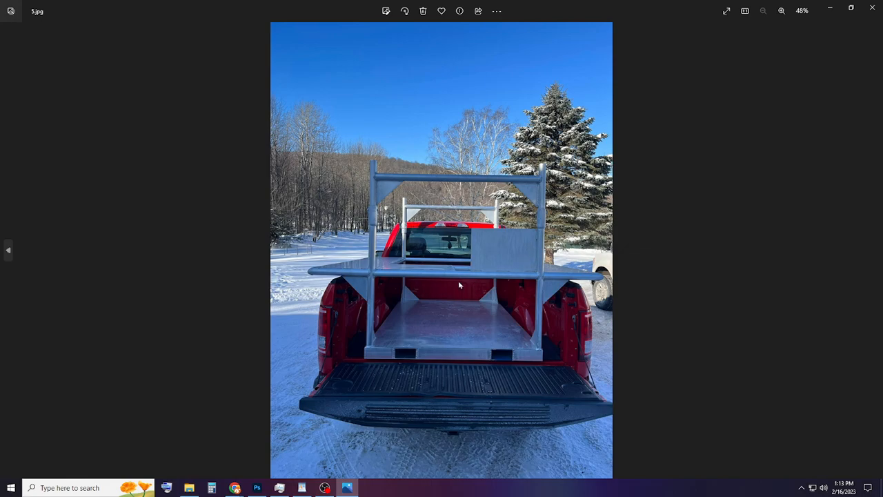
mouse_move(358, 278)
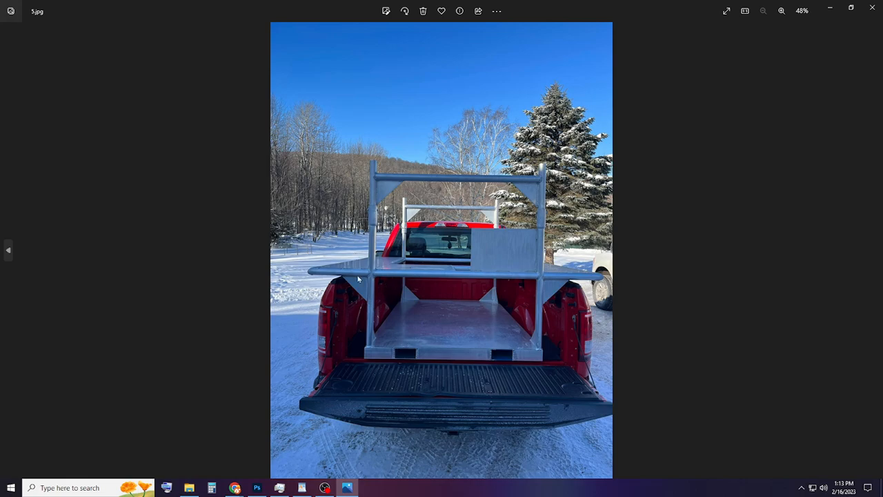
mouse_move(559, 300)
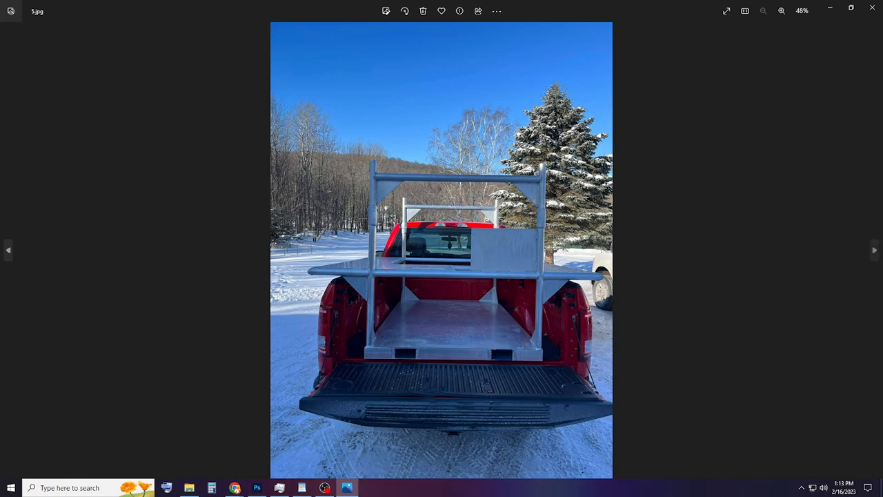
click(875, 250)
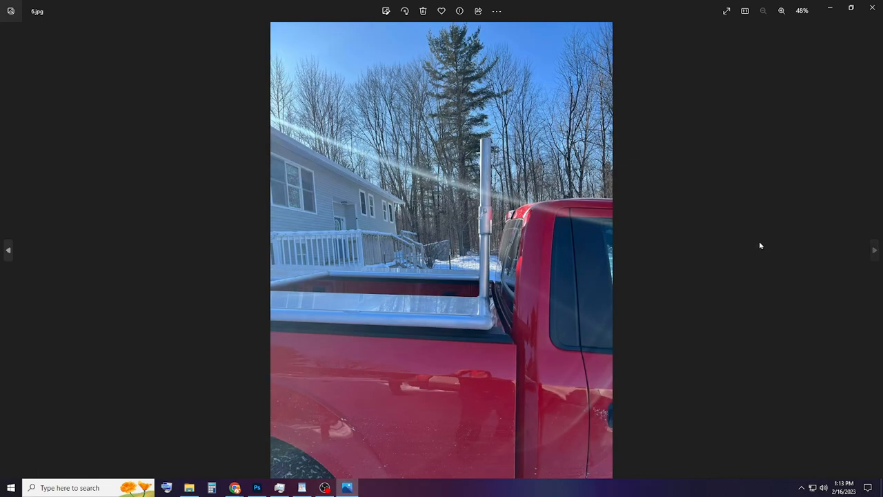
mouse_move(444, 232)
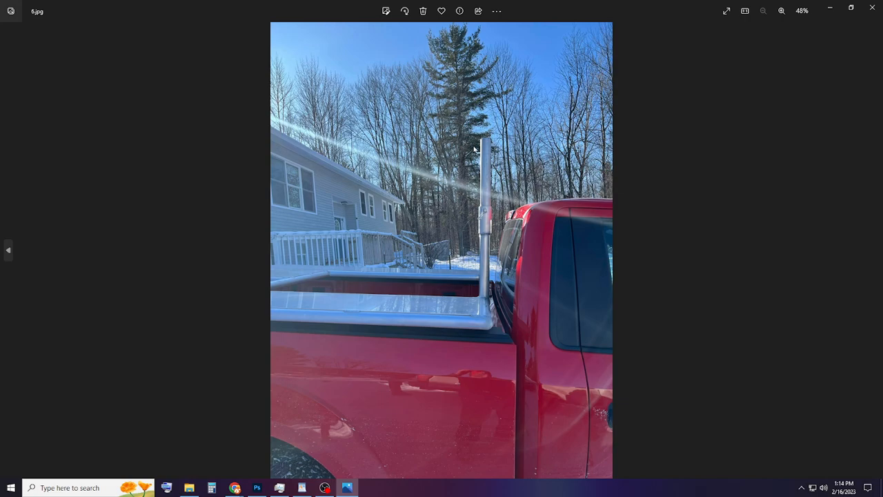
mouse_move(462, 153)
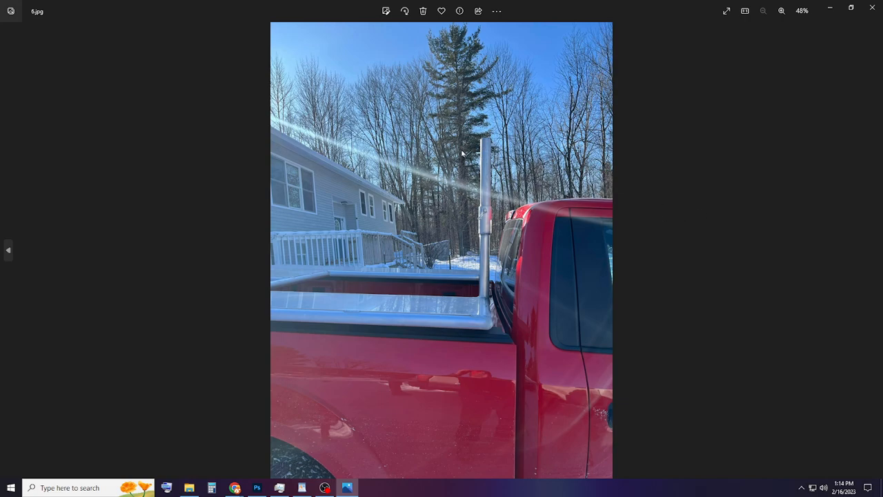
mouse_move(573, 237)
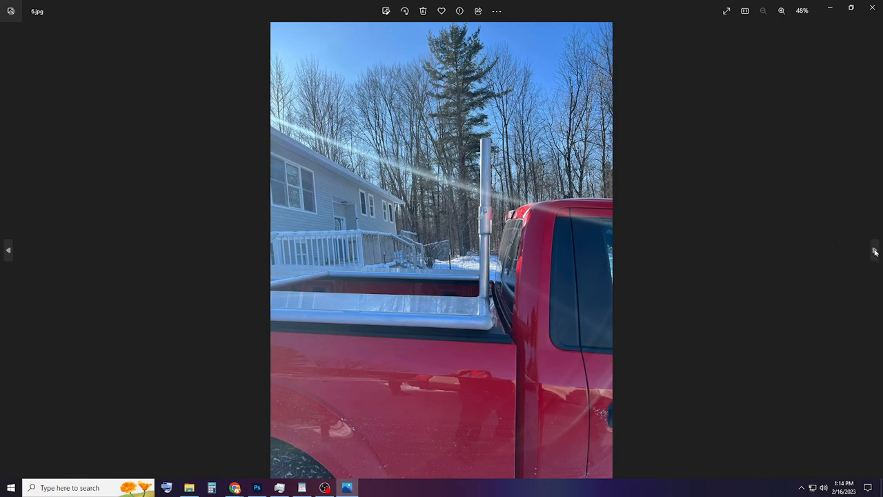
click(875, 250)
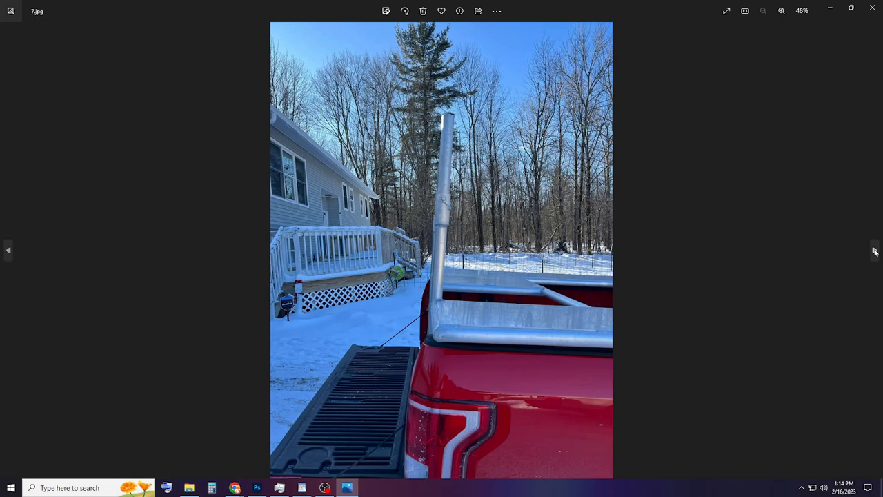
click(874, 250)
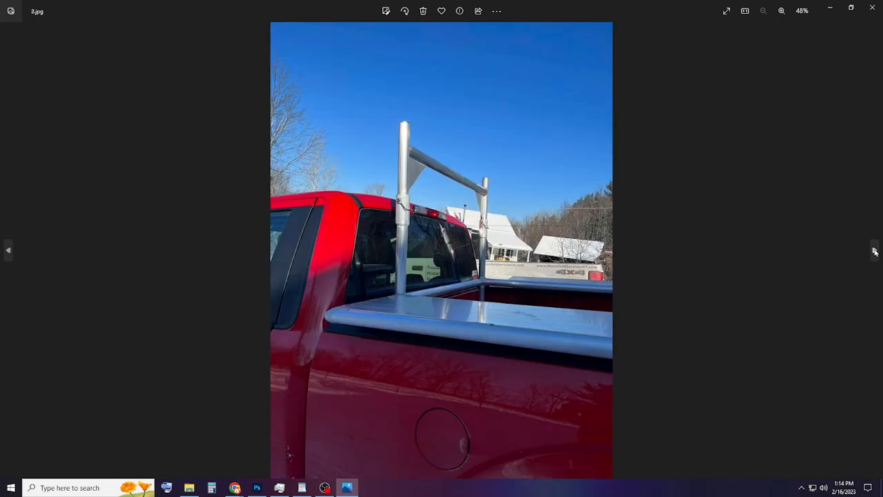
click(875, 250)
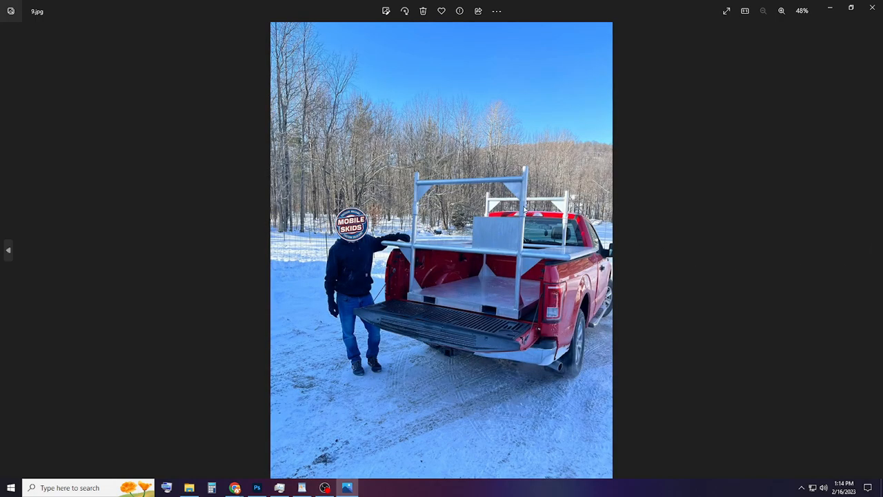
click(874, 250)
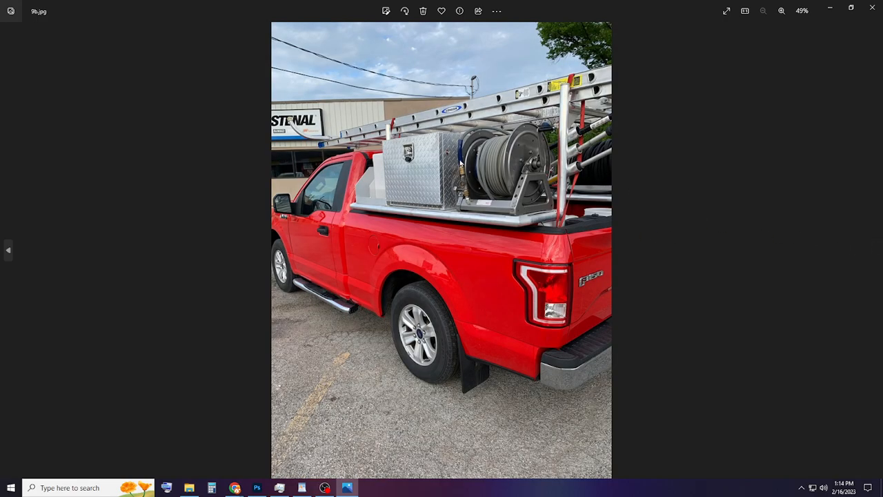
mouse_move(391, 167)
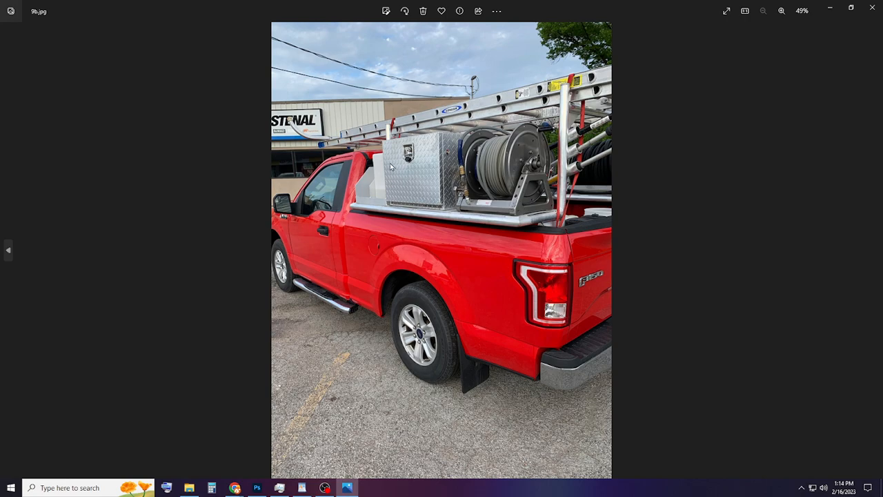
mouse_move(593, 175)
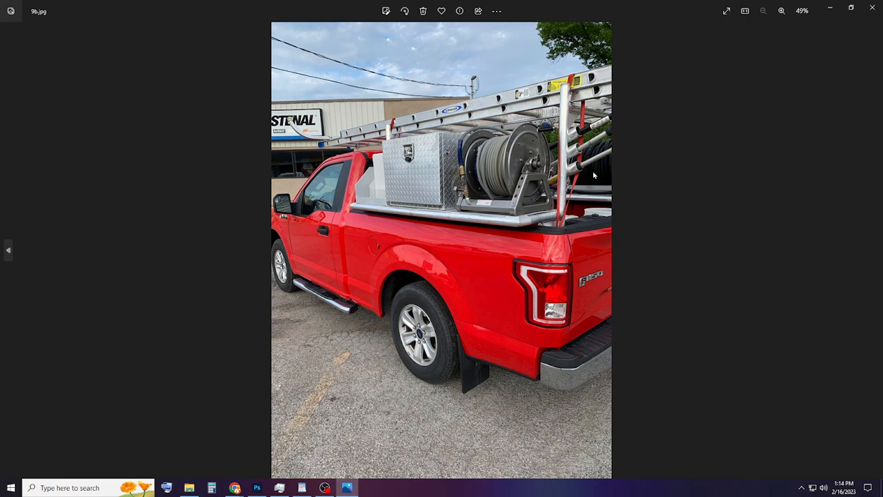
mouse_move(800, 250)
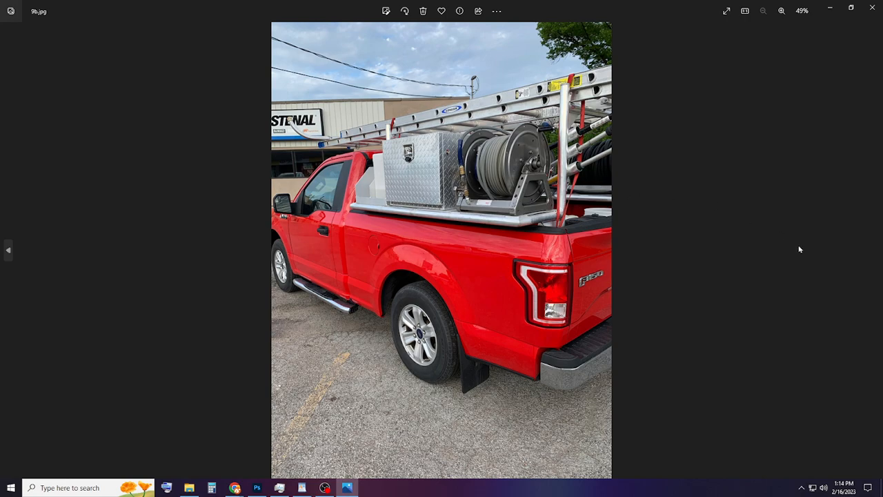
mouse_move(874, 250)
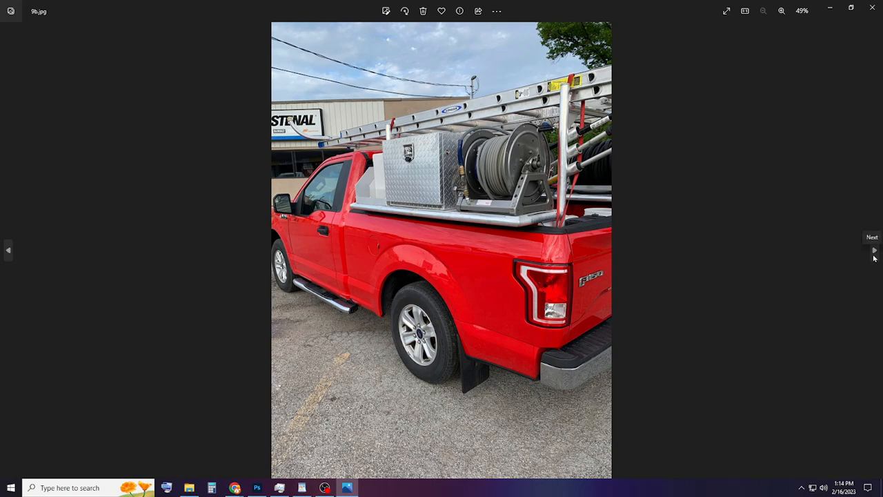
click(875, 250)
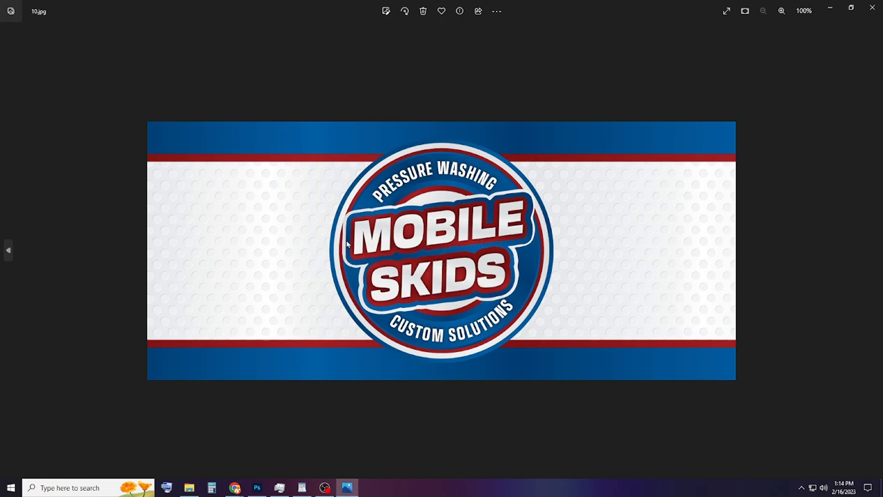
mouse_move(380, 252)
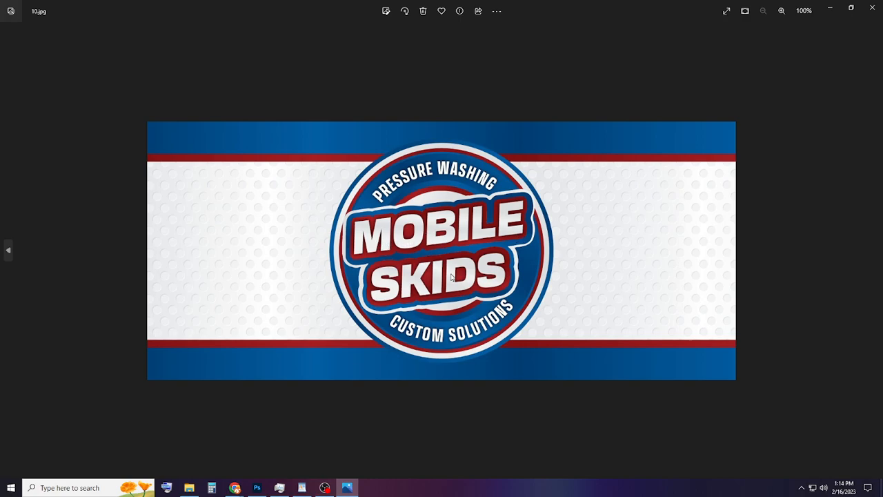
mouse_move(792, 250)
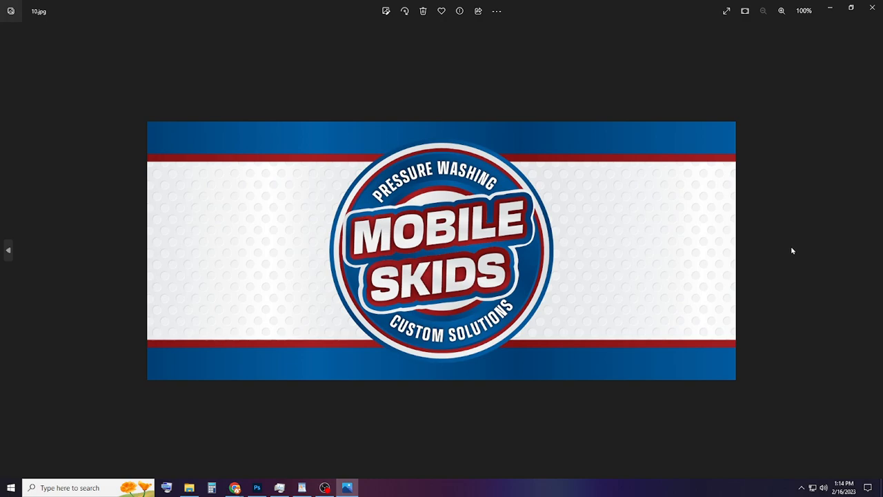
mouse_move(379, 166)
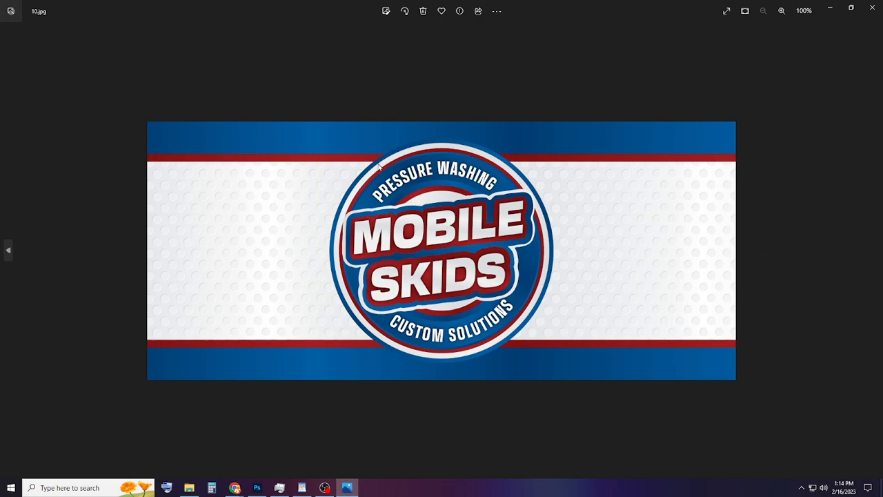
mouse_move(656, 237)
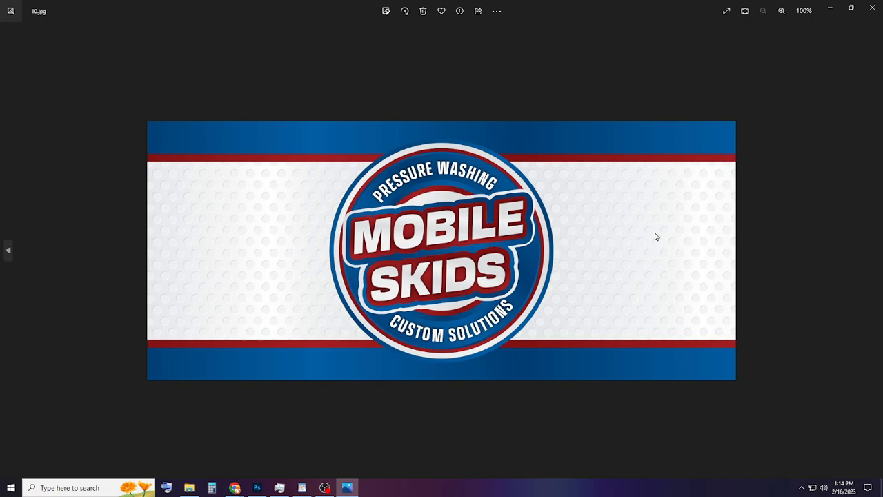
mouse_move(477, 263)
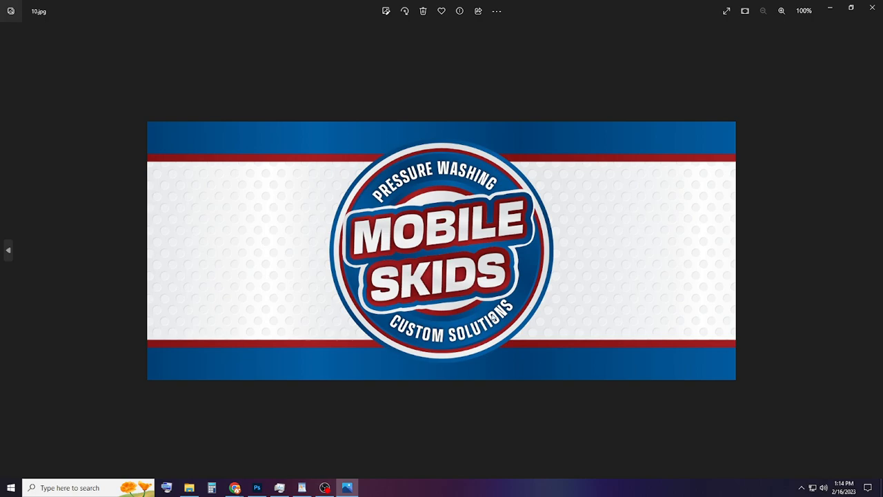
mouse_move(325, 488)
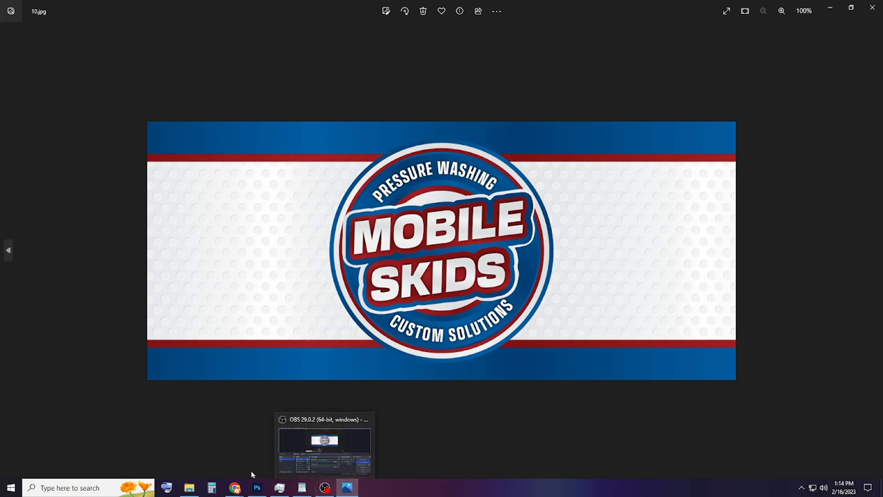
Step: Bring the WordPad notes back to the front
click(300, 487)
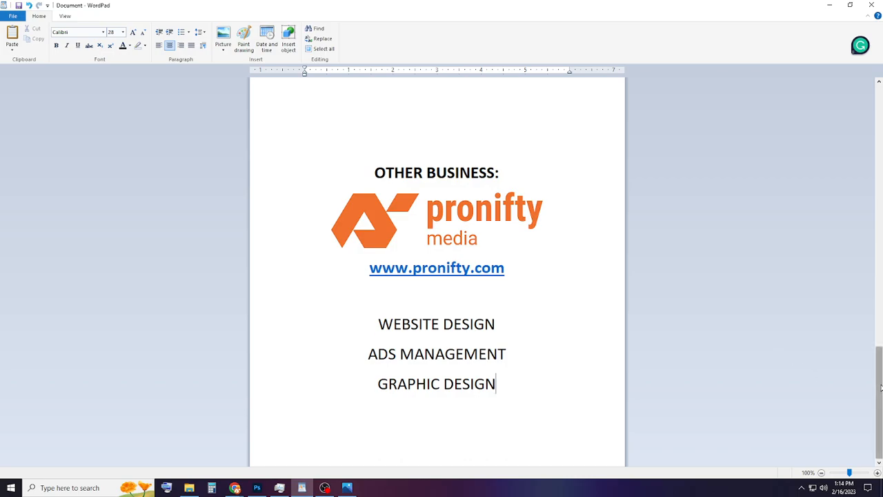
scroll(up, 3)
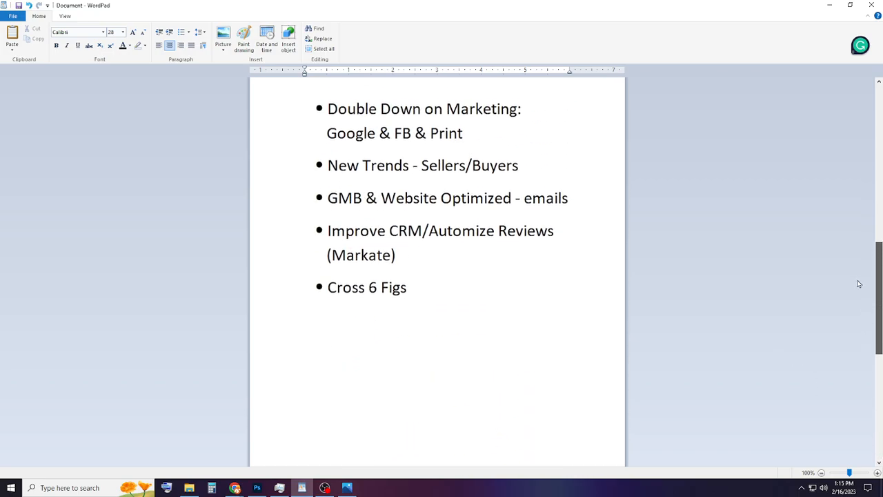
scroll(up, 3)
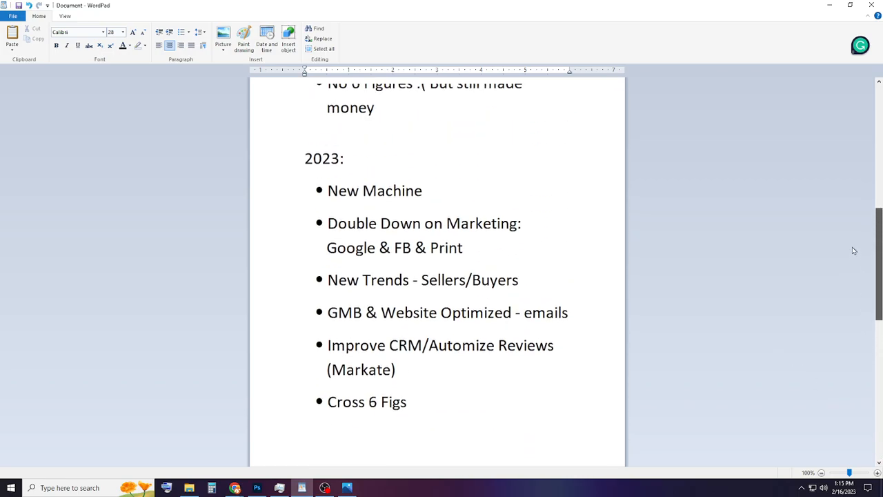
mouse_move(454, 181)
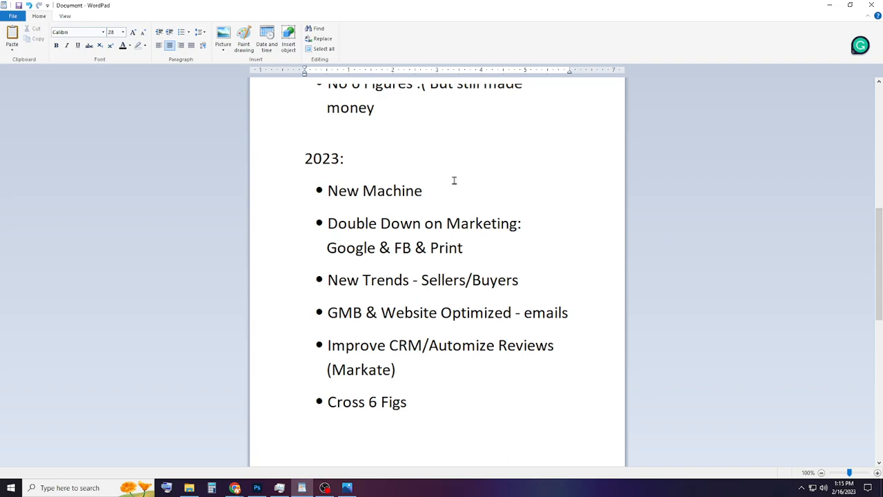
mouse_move(441, 250)
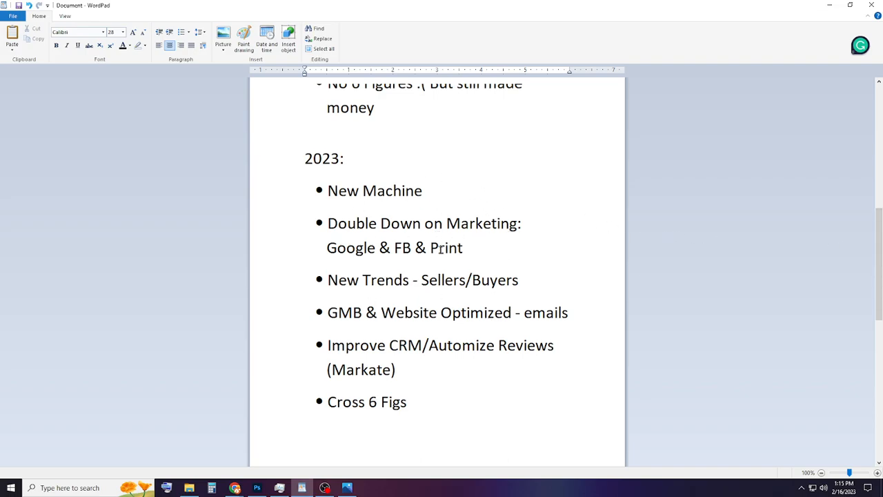
mouse_move(433, 377)
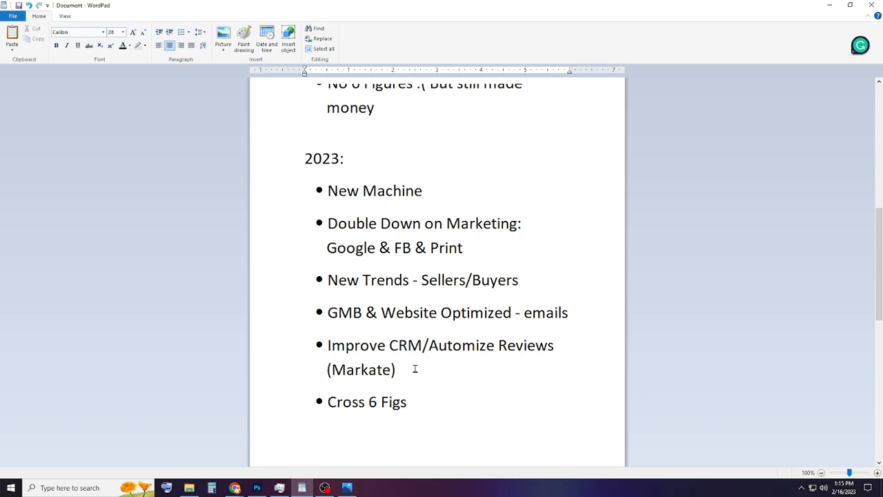
mouse_move(434, 367)
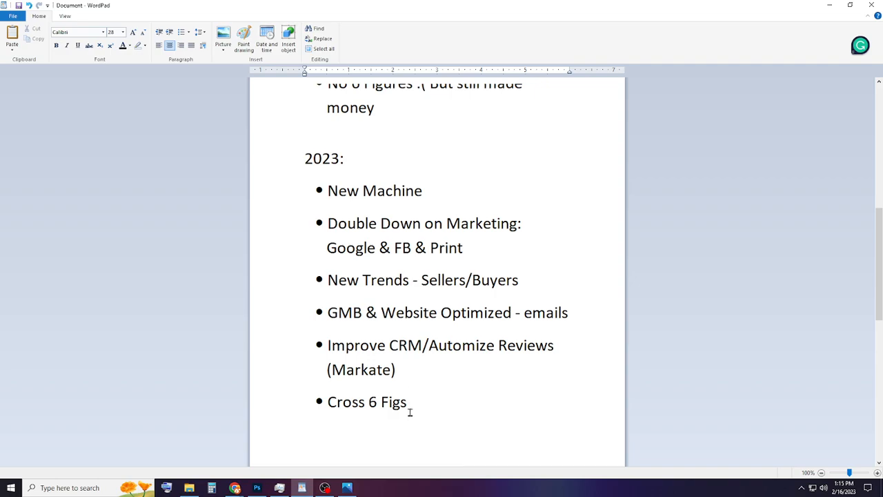
click(849, 488)
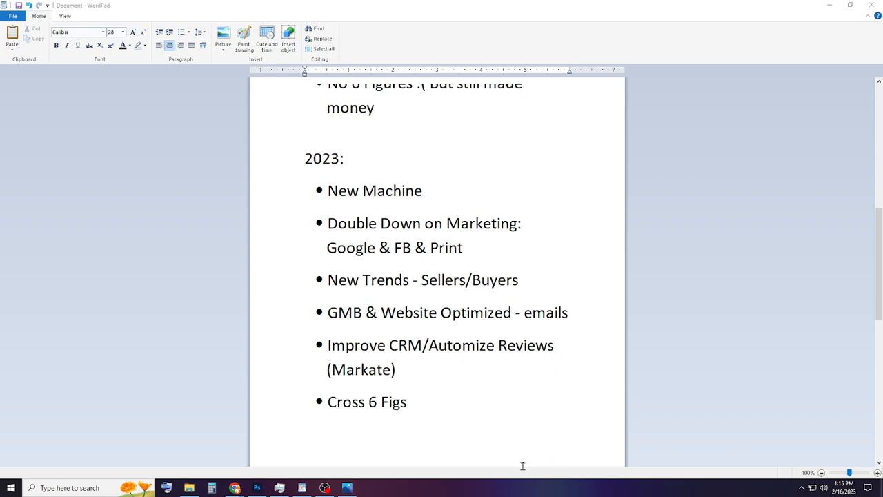
mouse_move(500, 490)
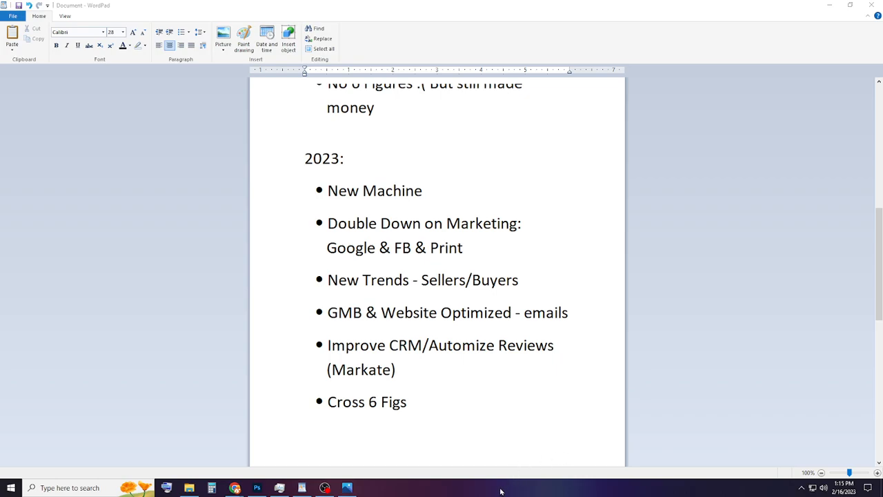
mouse_move(477, 487)
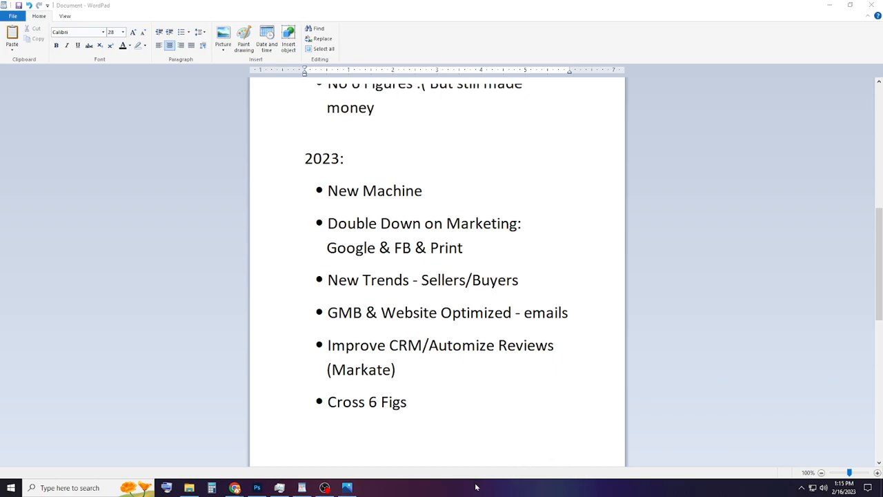
mouse_move(430, 367)
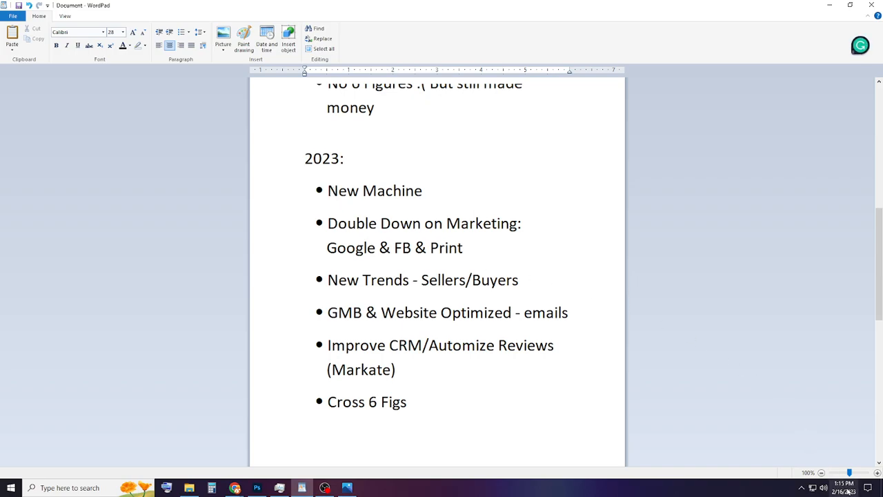
click(846, 488)
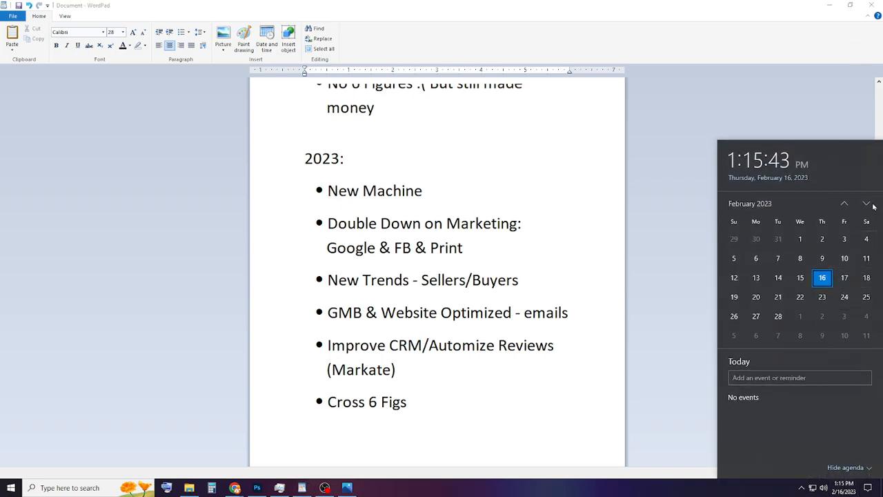
click(867, 203)
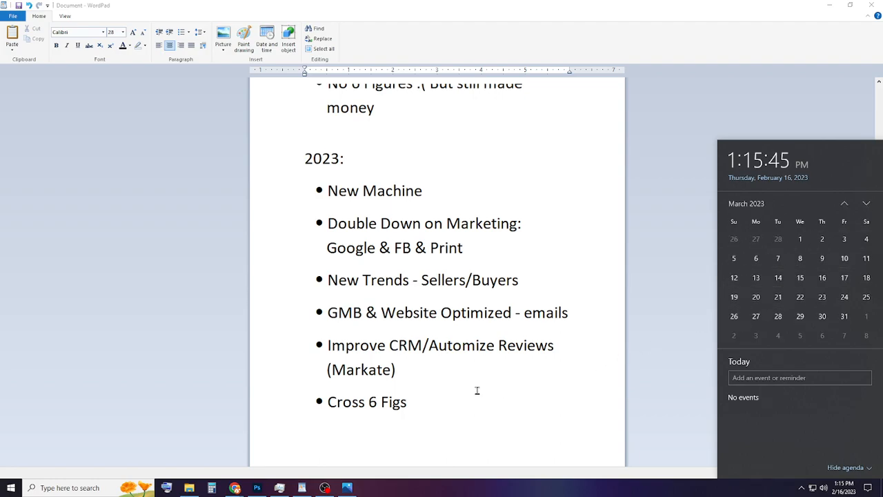
click(811, 488)
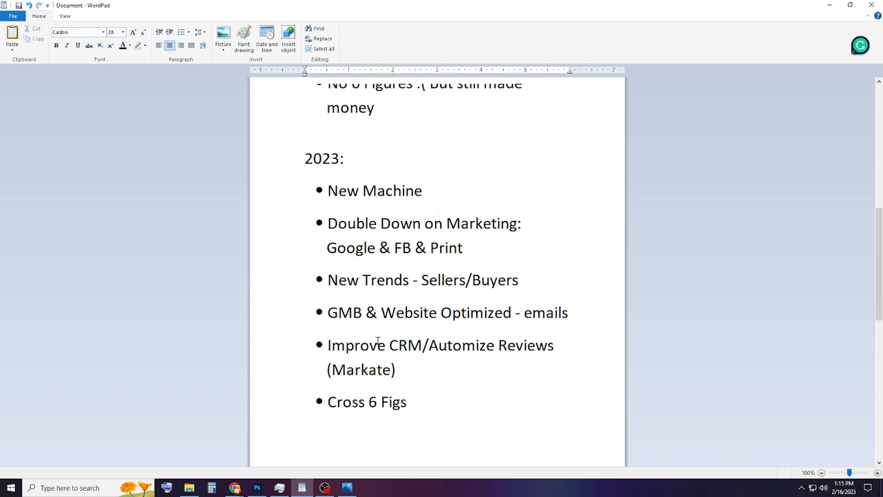
mouse_move(412, 339)
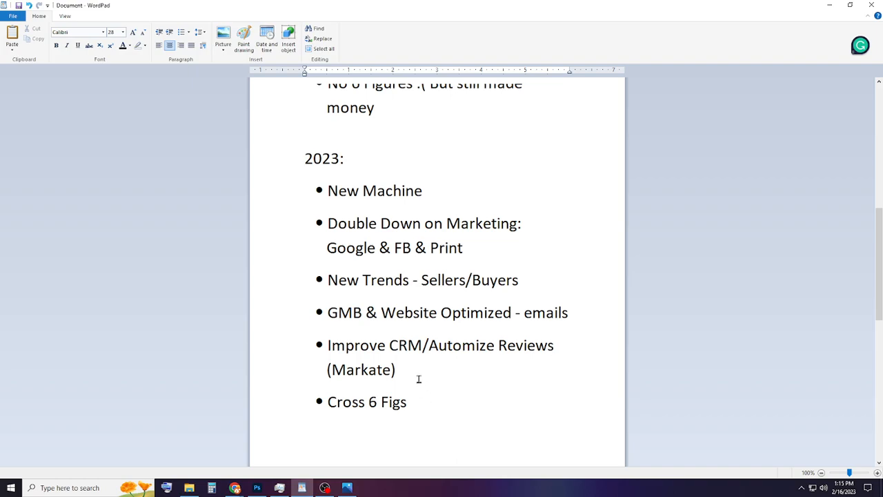
mouse_move(457, 388)
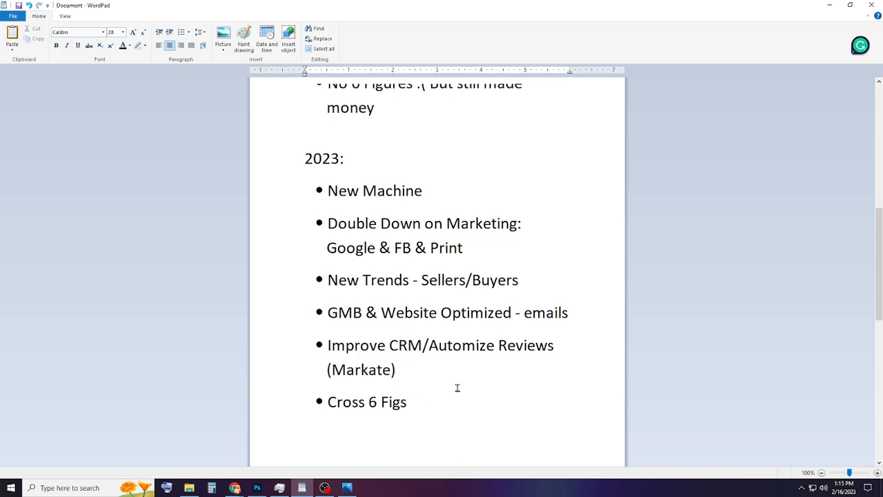
mouse_move(407, 357)
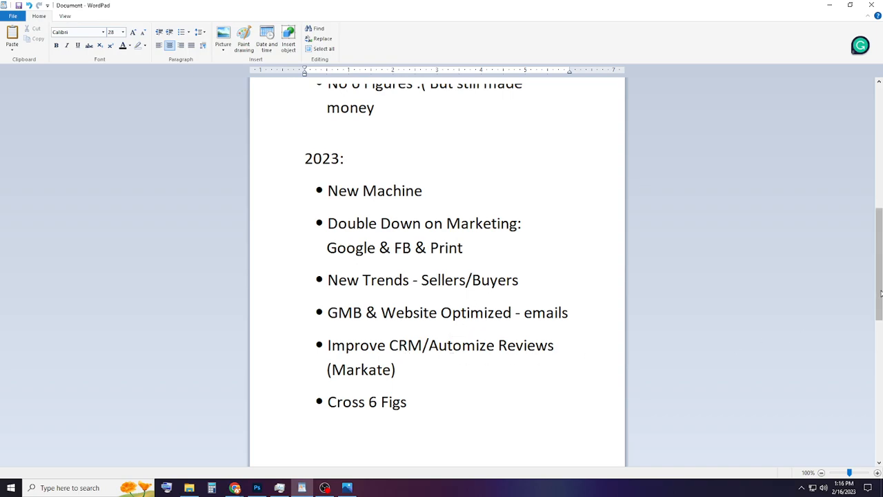
scroll(up, 3)
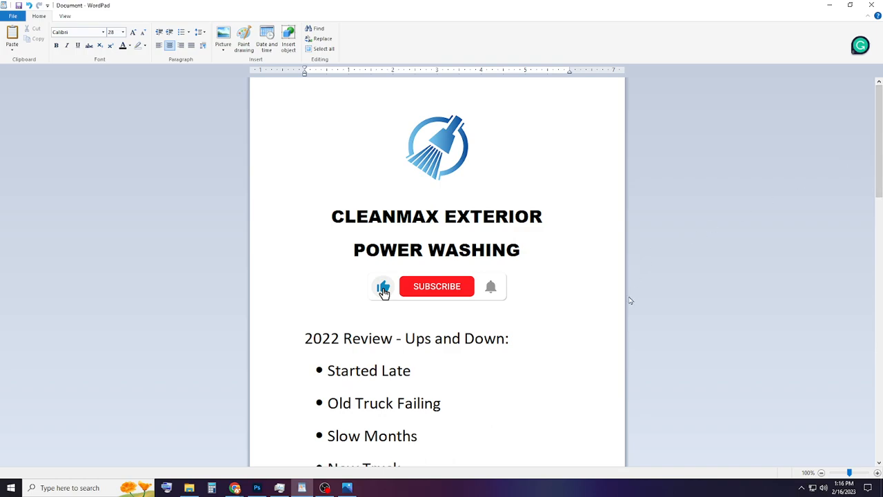
mouse_move(696, 253)
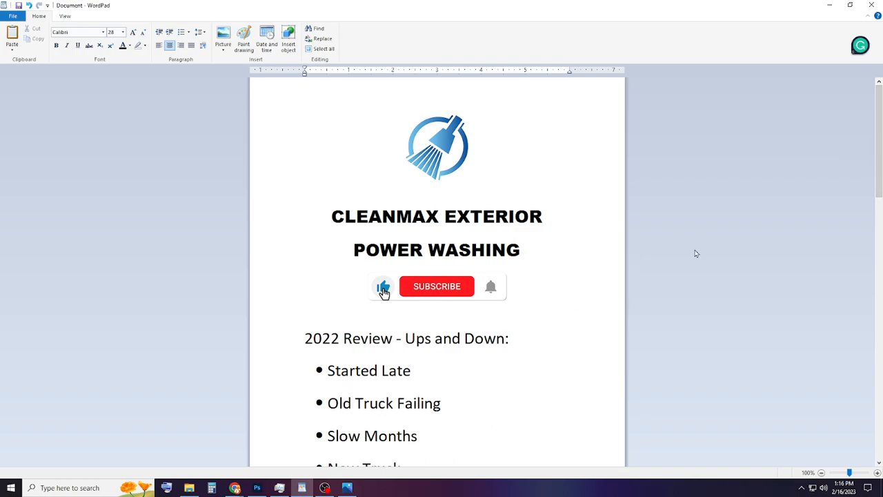